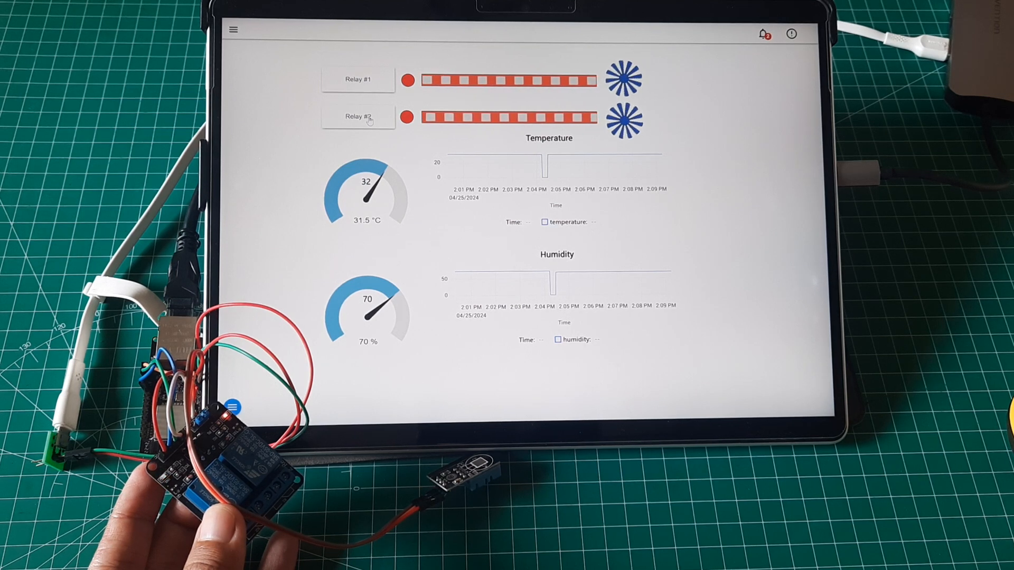
Step: Switch Relay #2 off and toggle Relay #1 from the running SCADA view
{"action": "left_click", "coordinate": [357, 116]}
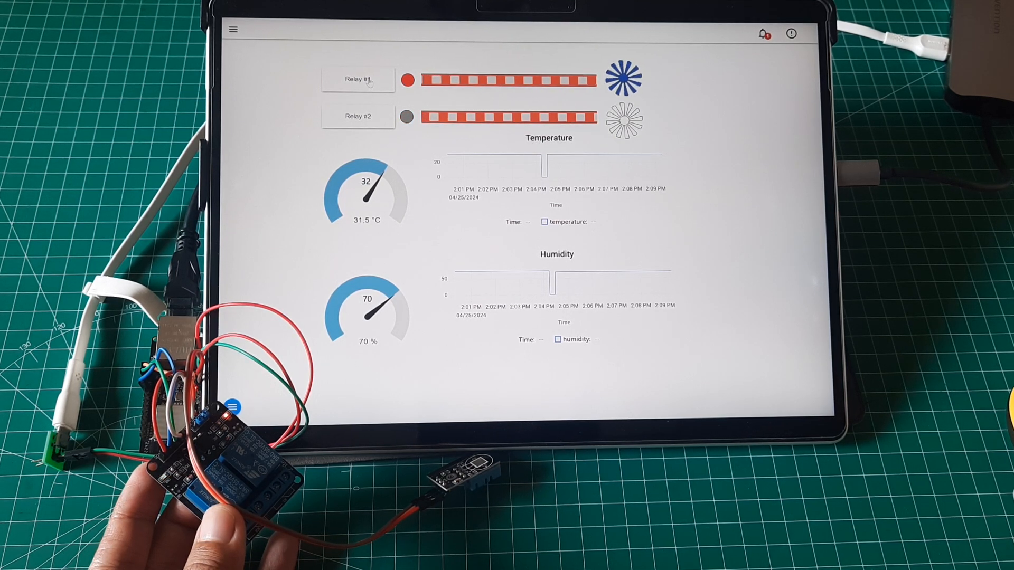
{"action": "left_click", "coordinate": [357, 79]}
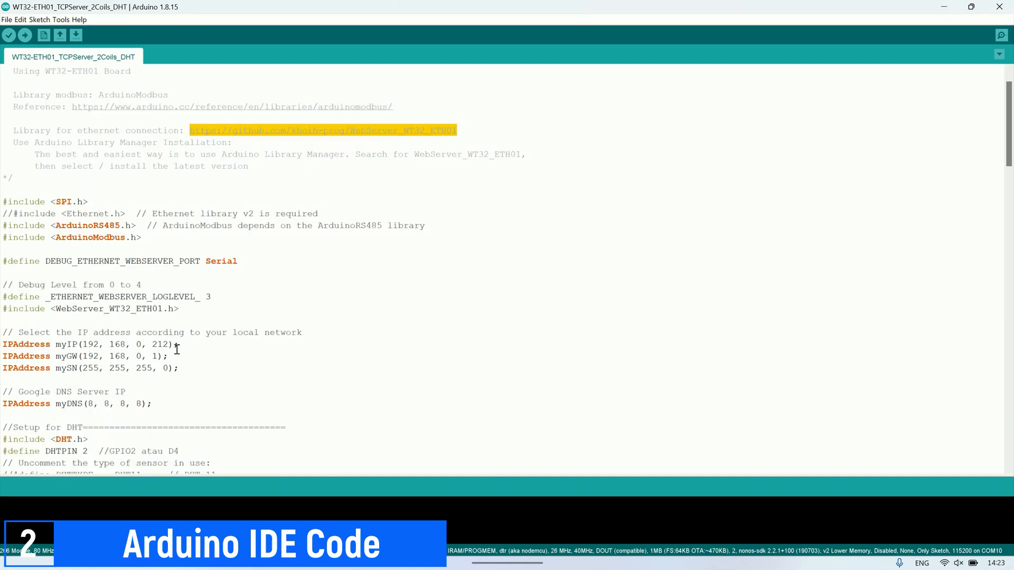
Step: Review the sketch's static IP 192.168.0.212 line, setup(), loop() and updateRelay() code
{"action": "triple_click", "coordinate": [91, 344]}
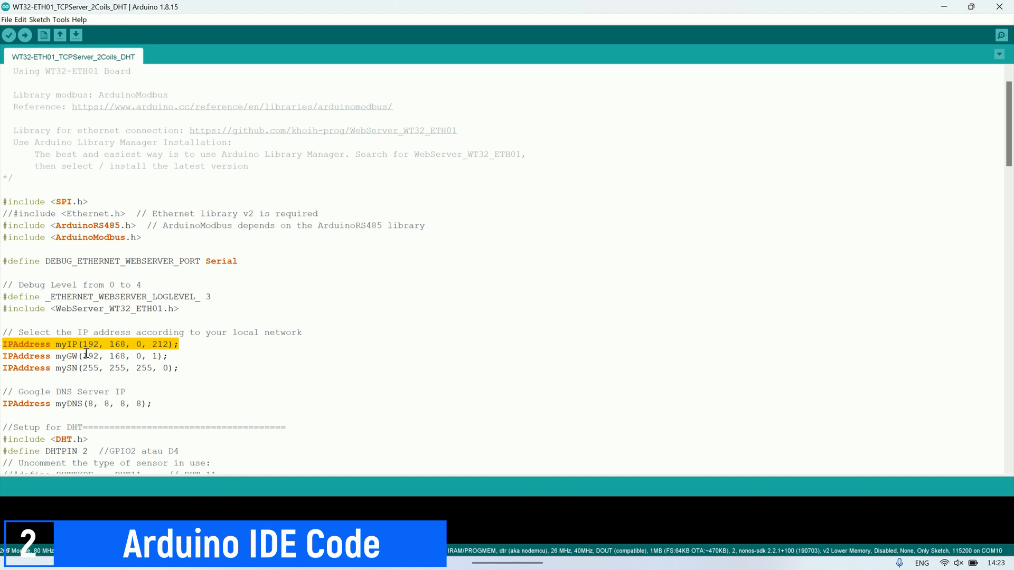
{"action": "scroll", "scroll_direction": "down", "scroll_amount": 3}
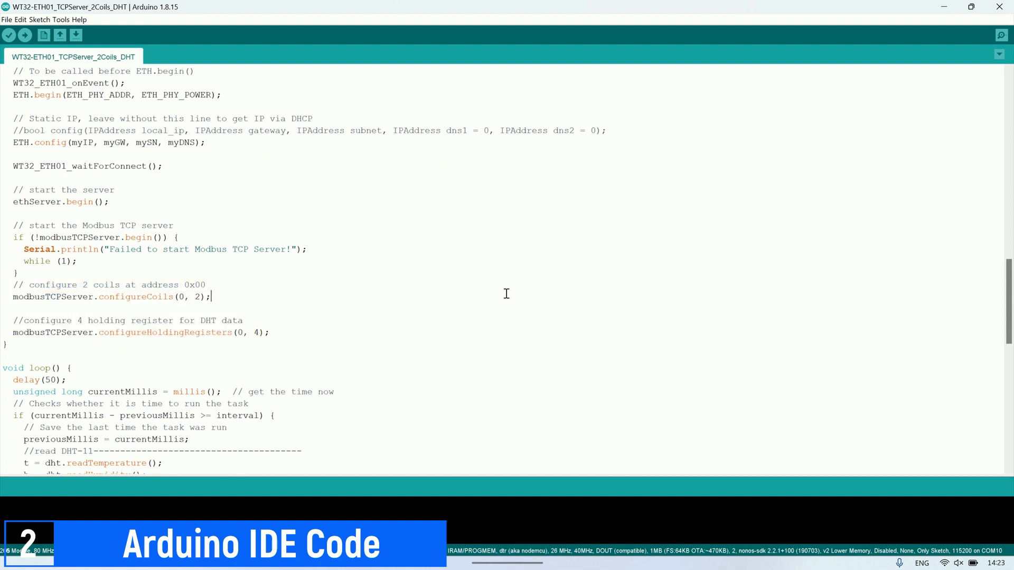
{"action": "scroll", "scroll_direction": "down", "scroll_amount": 3}
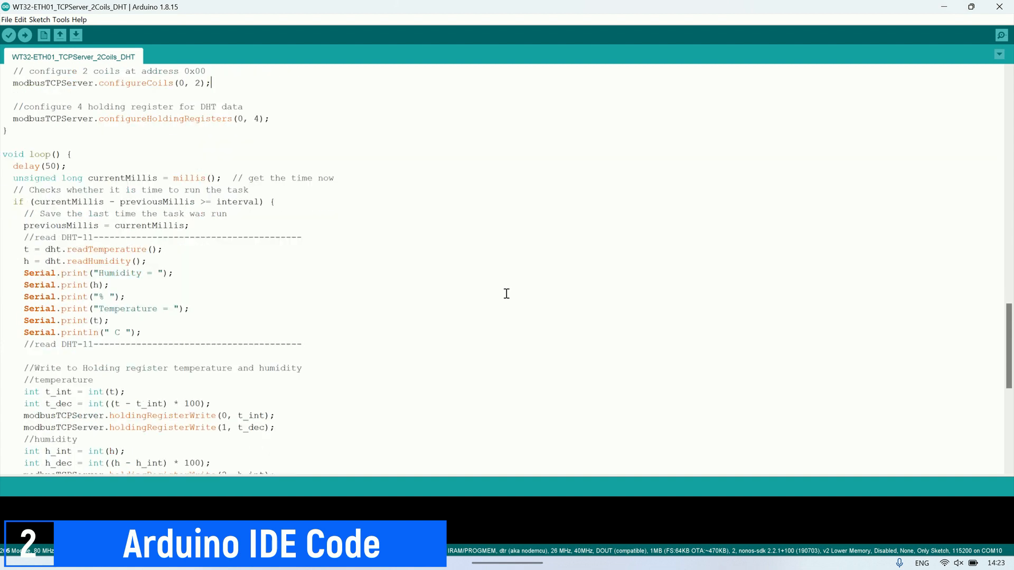
{"action": "scroll", "scroll_direction": "down", "scroll_amount": 3}
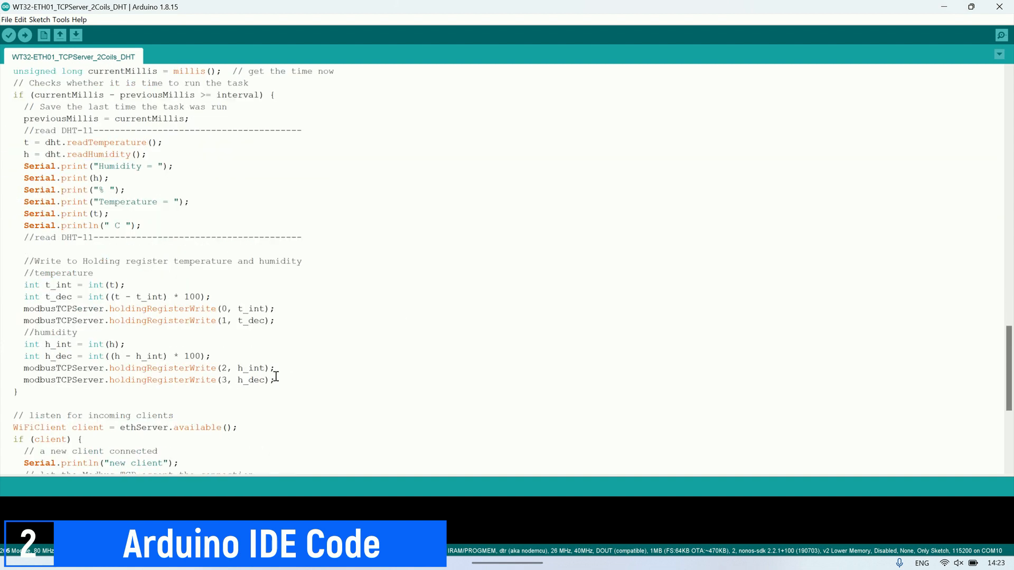
{"action": "left_click_drag", "start_coordinate": [23, 284], "coordinate": [275, 380]}
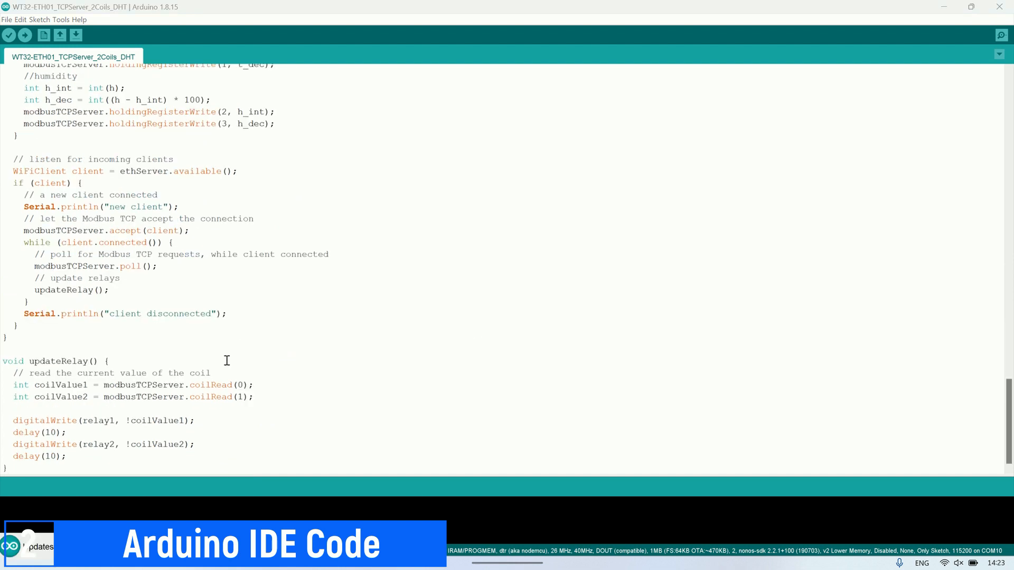
{"action": "left_click_drag", "start_coordinate": [19, 385], "coordinate": [196, 446]}
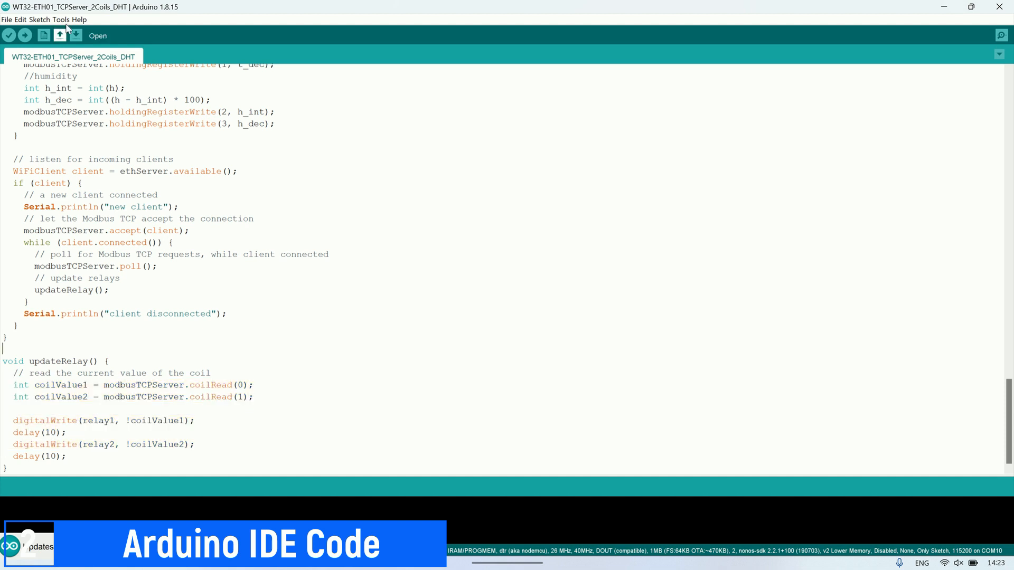
Step: Bring up the ESP32 board choices from the Tools menu
{"action": "left_click", "coordinate": [63, 19]}
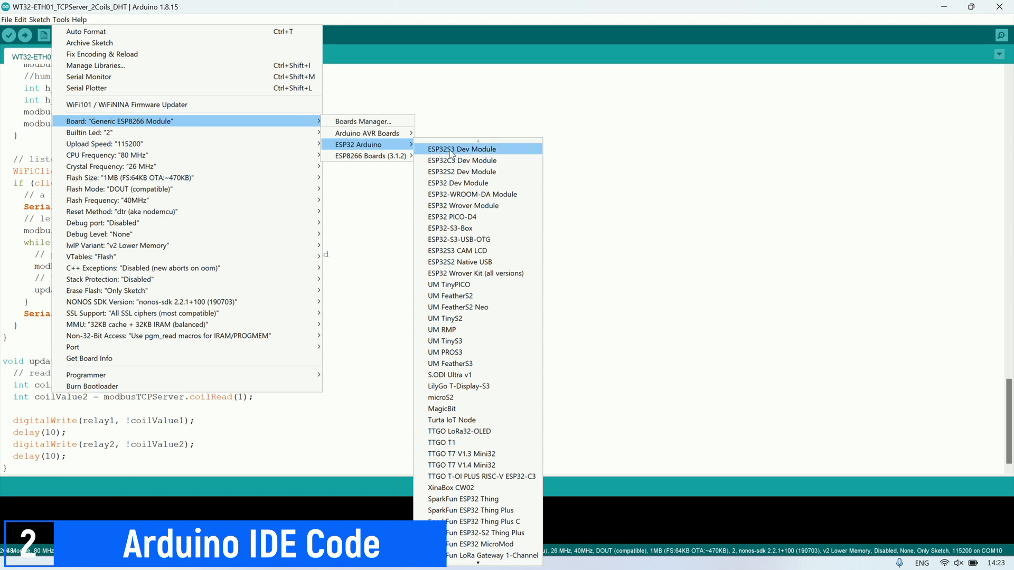
{"action": "mouse_move", "coordinate": [459, 183]}
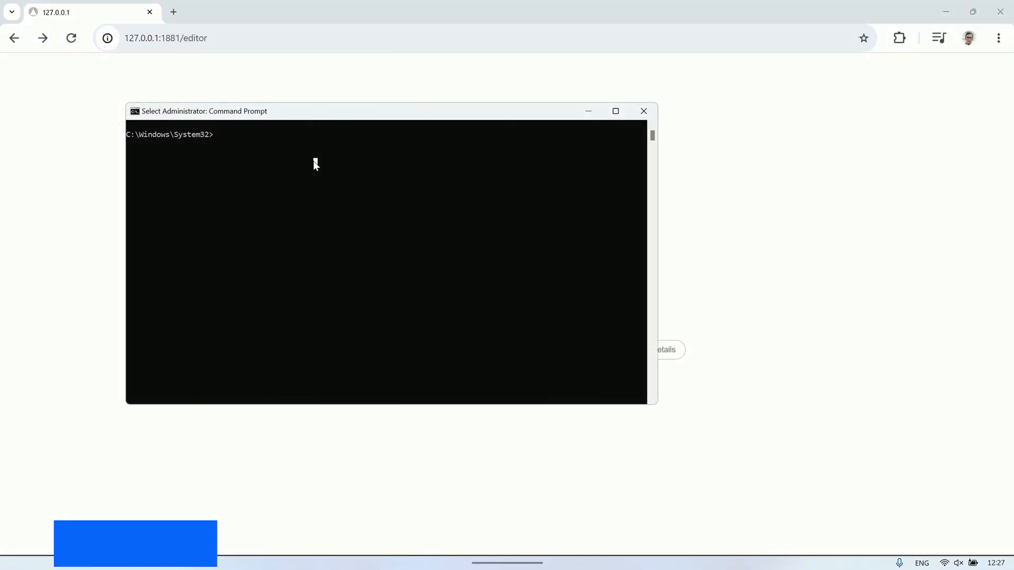
Step: Ping 192.168.0.212, start FUXA, and reload its editor page in the browser
{"action": "type", "text": "ping 192.168.0.212 -t"}
{"action": "type", "text": "fuxa"}
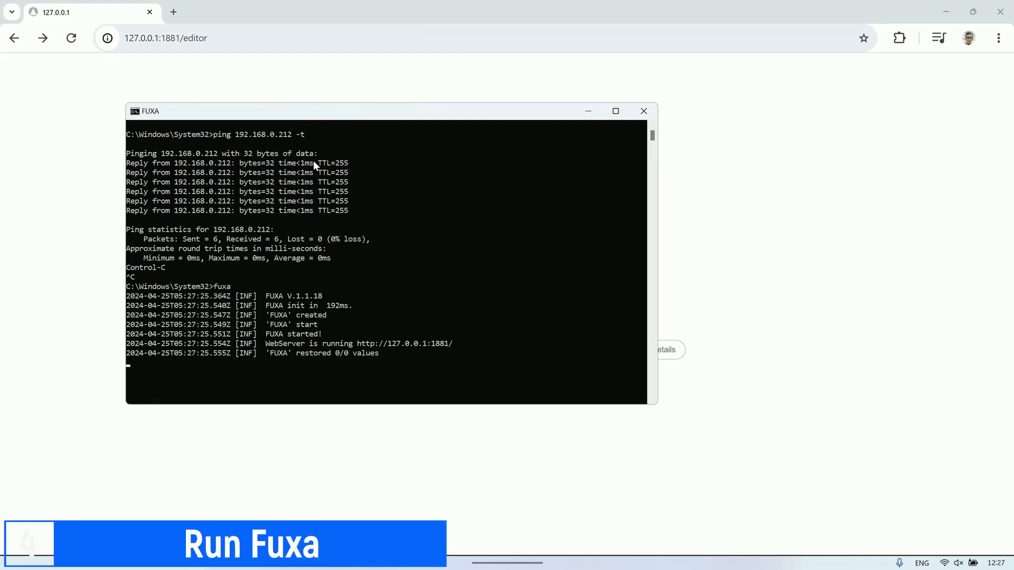
{"action": "mouse_move", "coordinate": [101, 134]}
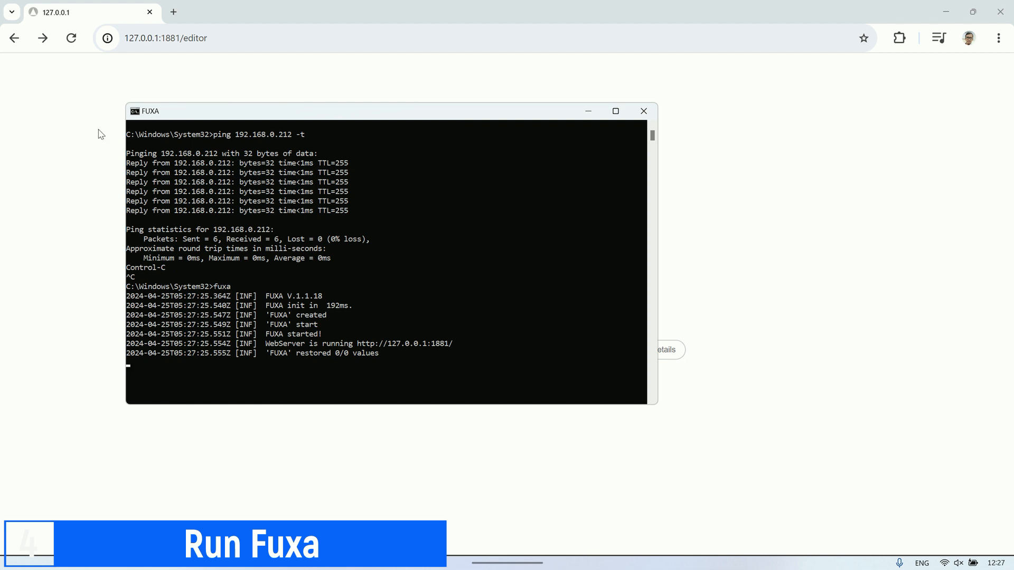
{"action": "left_click", "coordinate": [71, 38]}
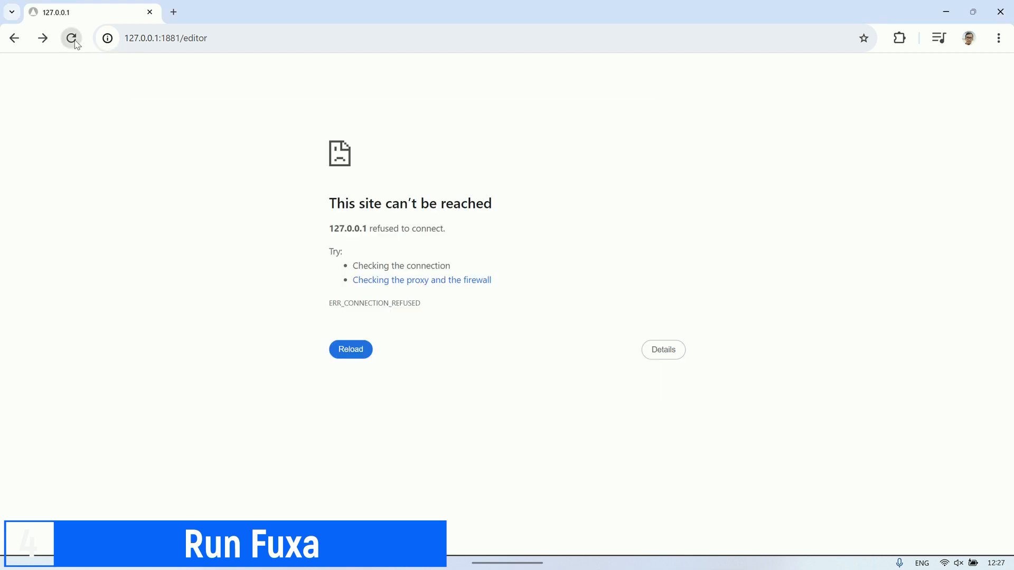
{"action": "left_click", "coordinate": [70, 38]}
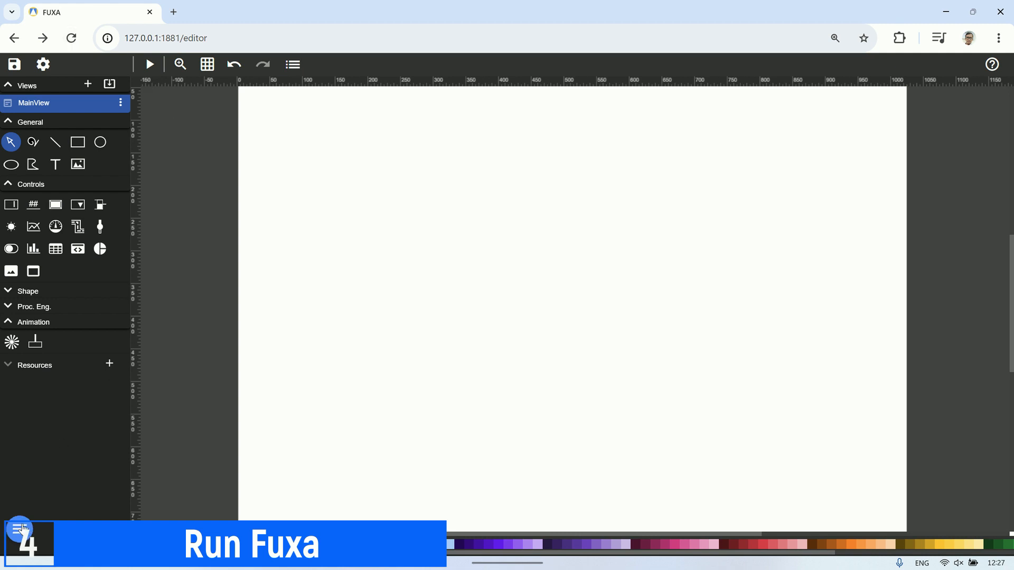
Step: Go from the editor canvas to the Devices settings listing only the FUXA device
{"action": "left_click", "coordinate": [149, 65]}
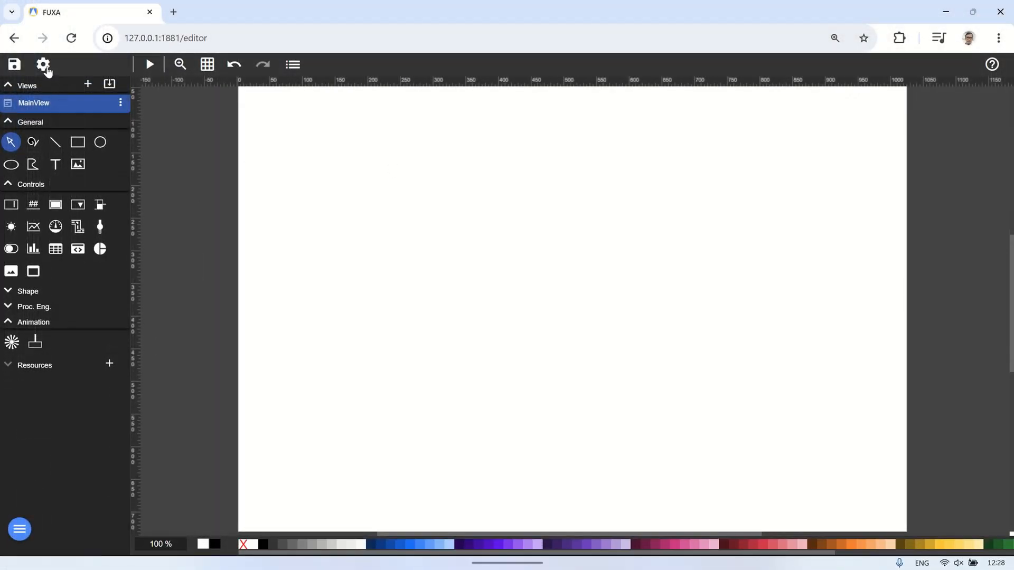
{"action": "left_click", "coordinate": [43, 64]}
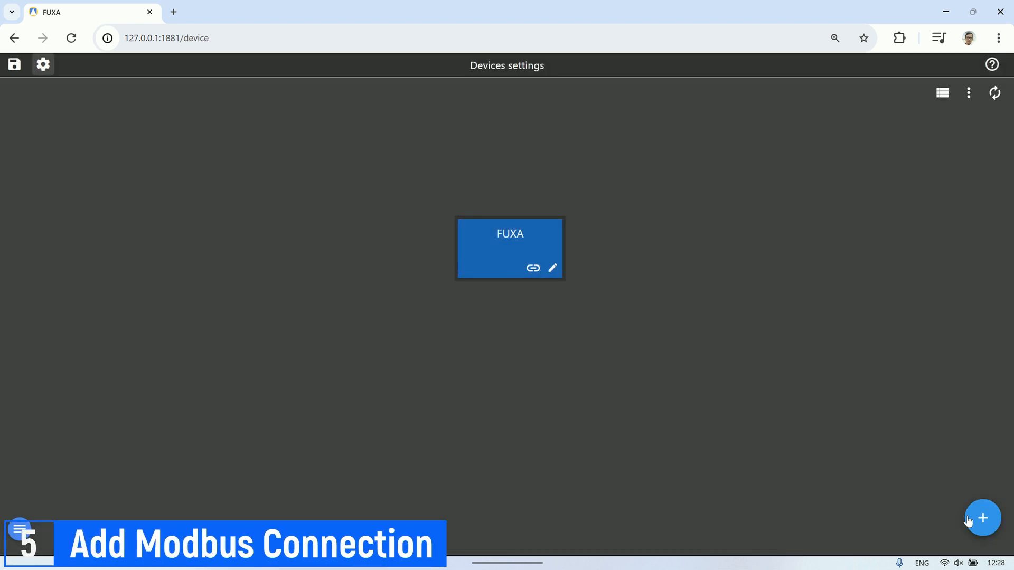
Step: Add ModbusTCP device WT32-ETH01 at 192.168.0.212, slave ID 1, polling 500 ms, enabled
{"action": "left_click", "coordinate": [982, 517]}
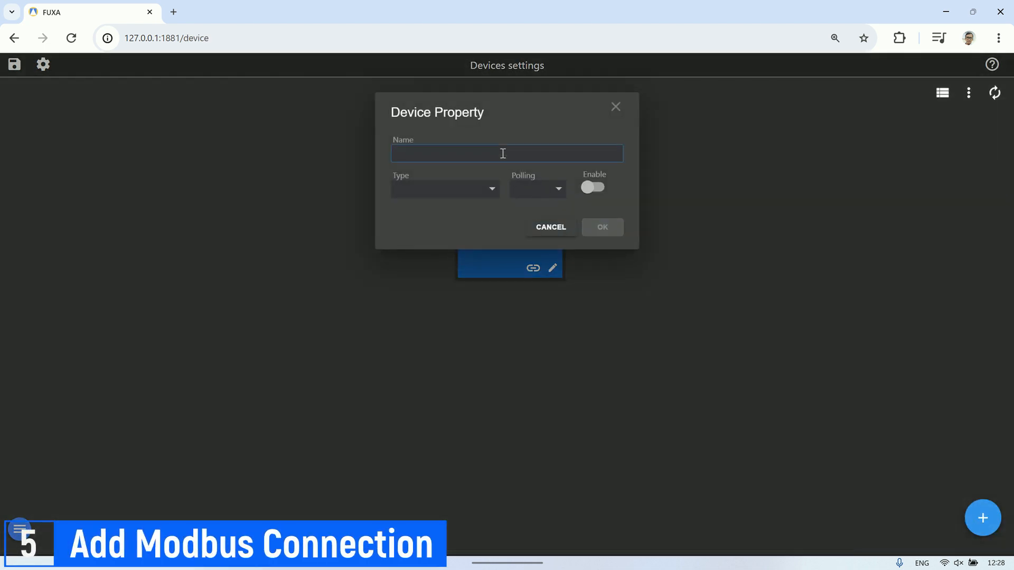
{"action": "type", "text": "WT32-ETH0"}
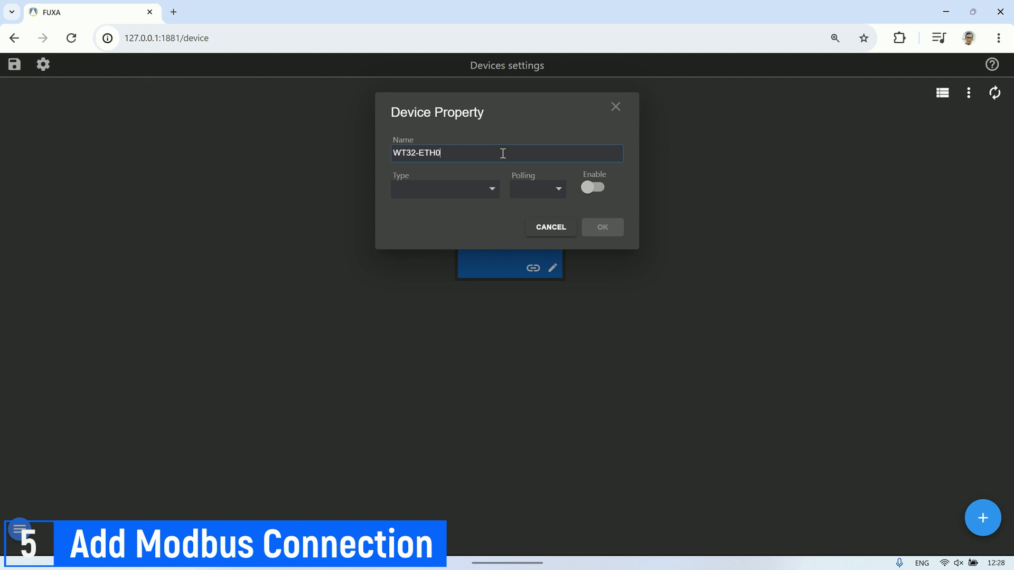
{"action": "left_click", "coordinate": [444, 189]}
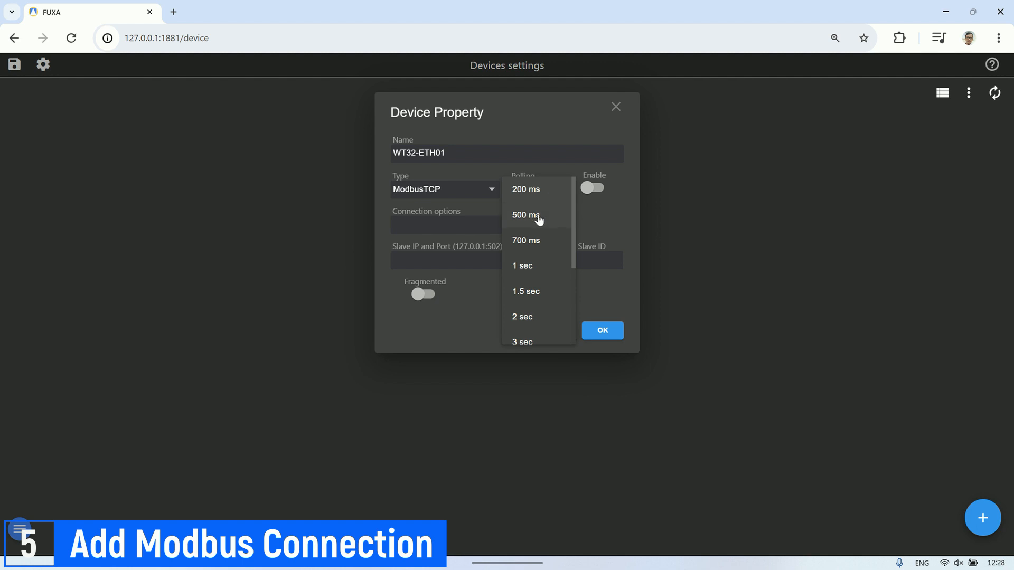
{"action": "left_click", "coordinate": [526, 214]}
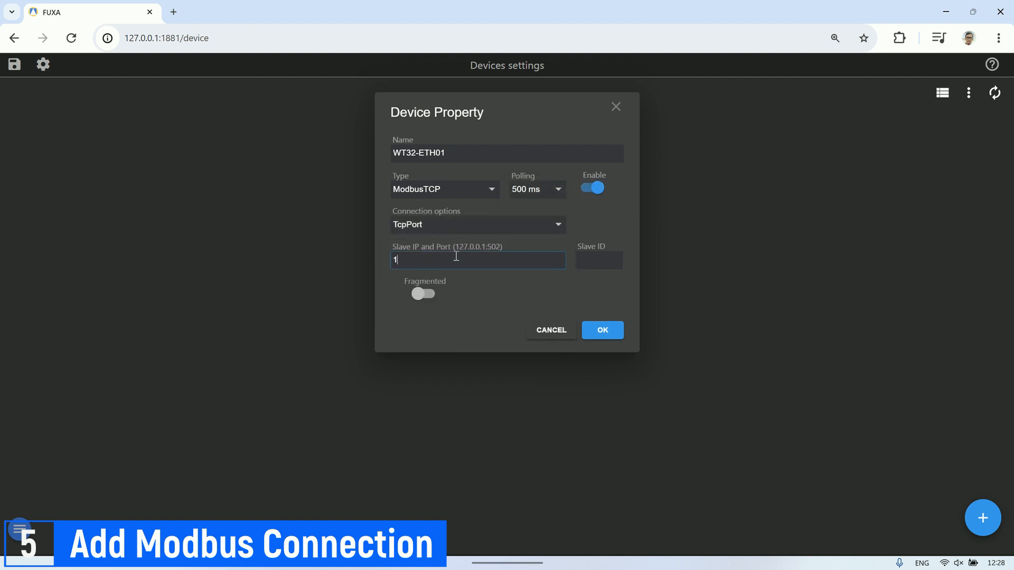
{"action": "type", "text": "192.168.0.21"}
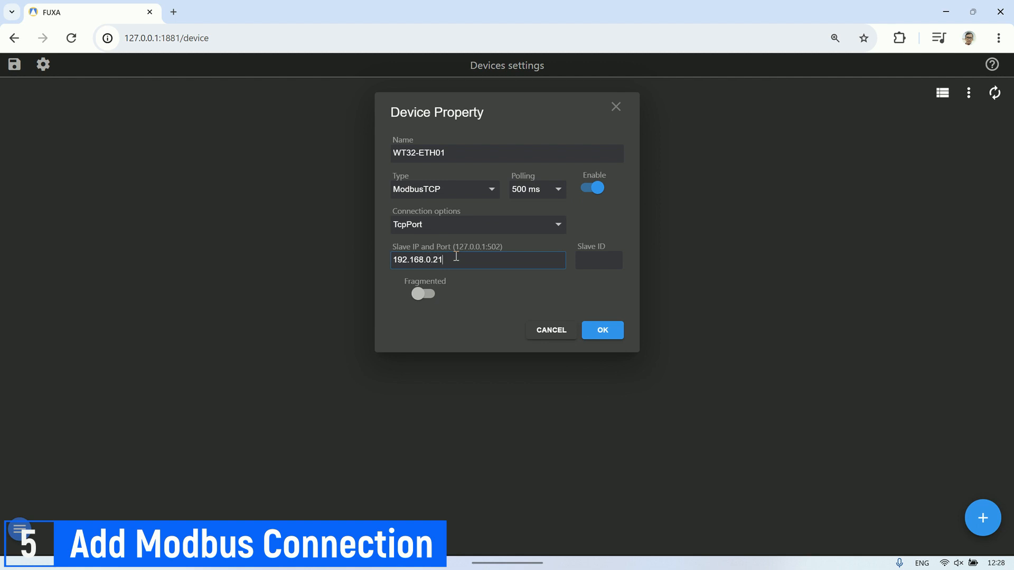
{"action": "type", "text": "1"}
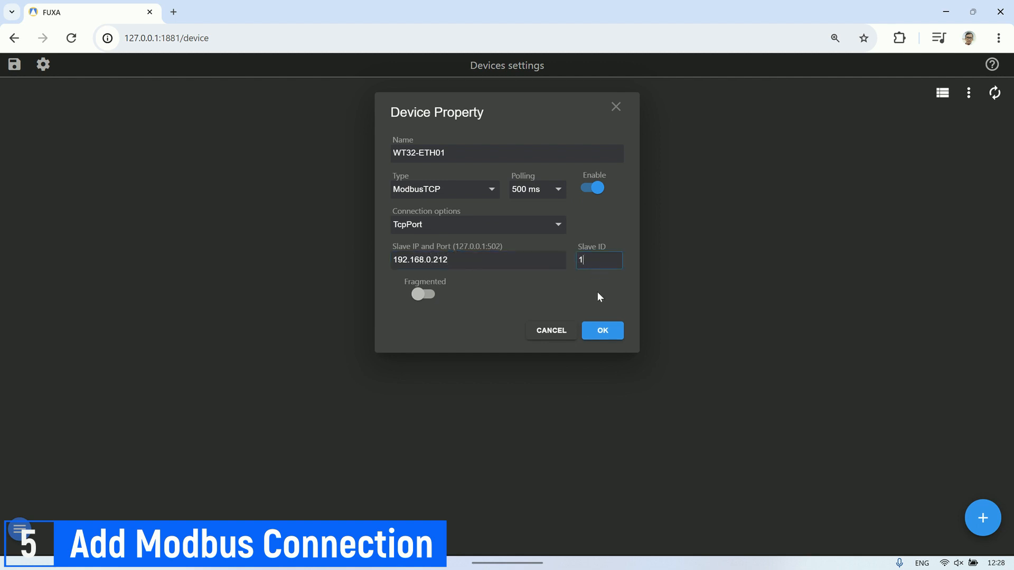
{"action": "left_click", "coordinate": [600, 330]}
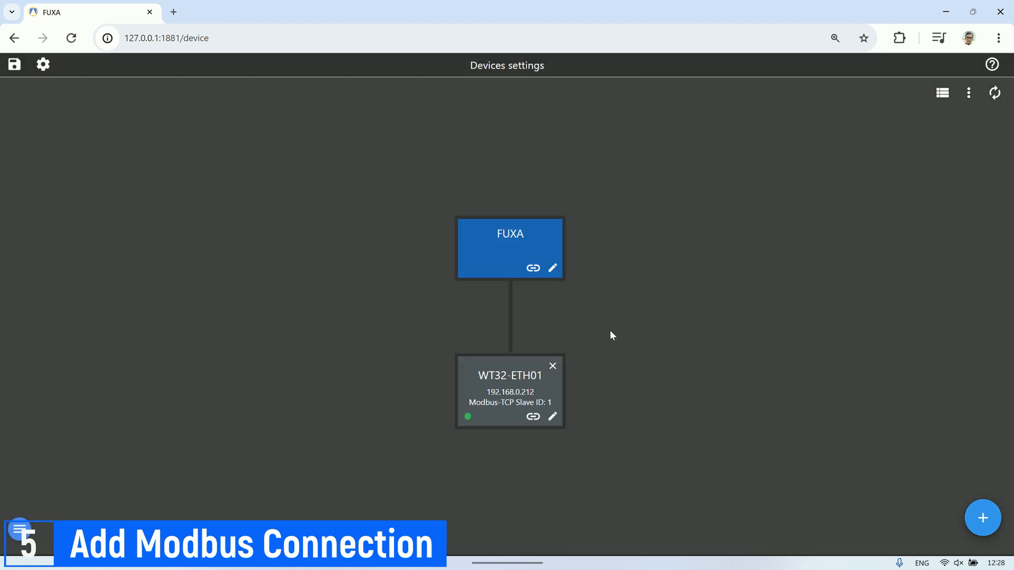
{"action": "left_click", "coordinate": [552, 416]}
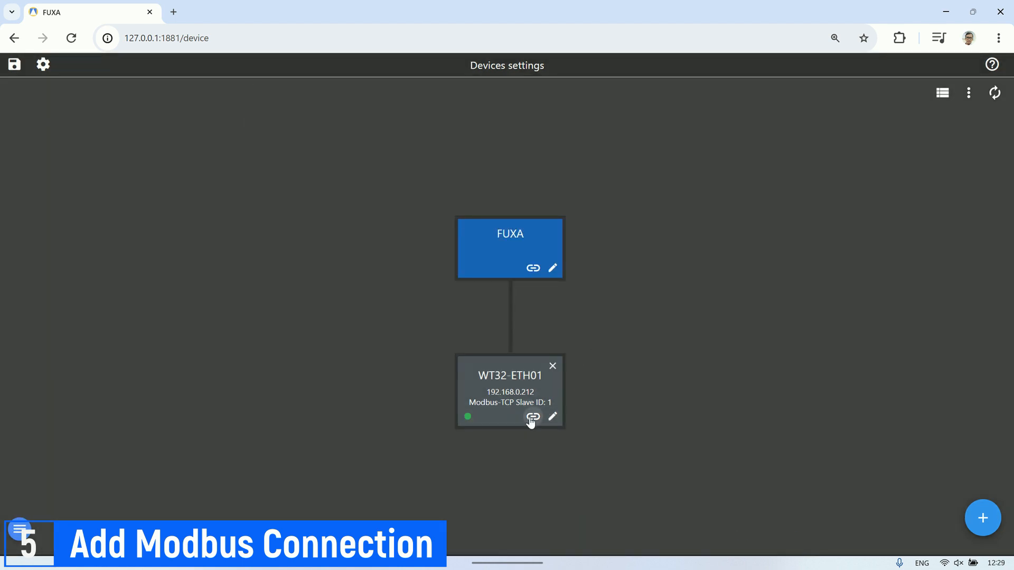
Step: Add Bool coil tag relay1 at address offset 1 to WT32-ETH01
{"action": "left_click", "coordinate": [531, 416]}
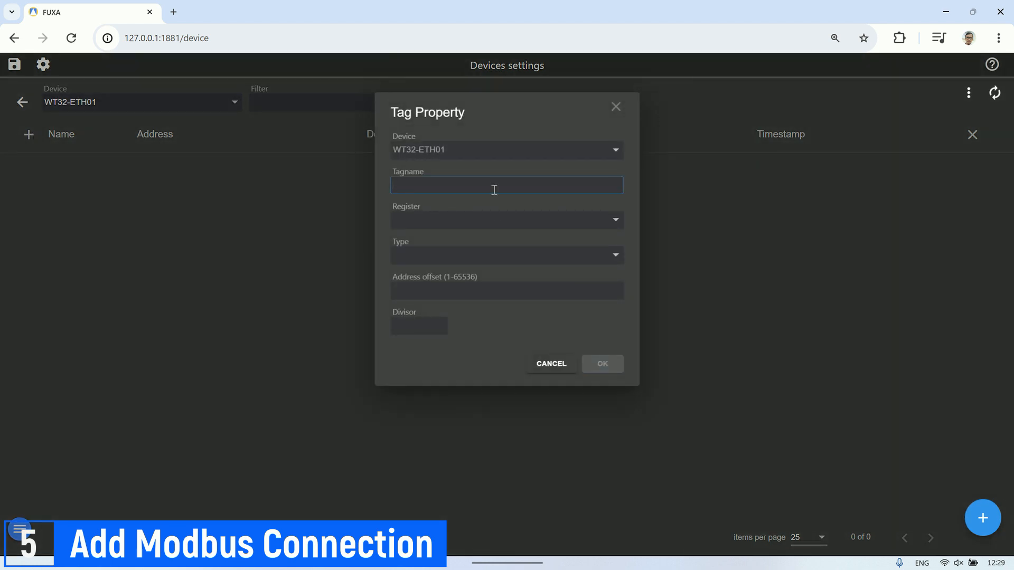
{"action": "left_click", "coordinate": [506, 185]}
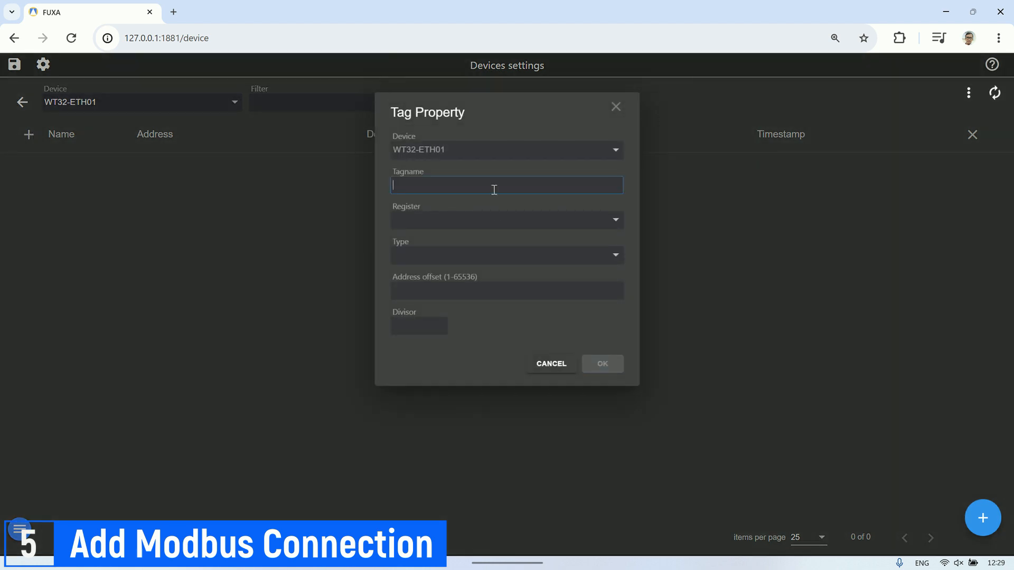
{"action": "type", "text": "relay1"}
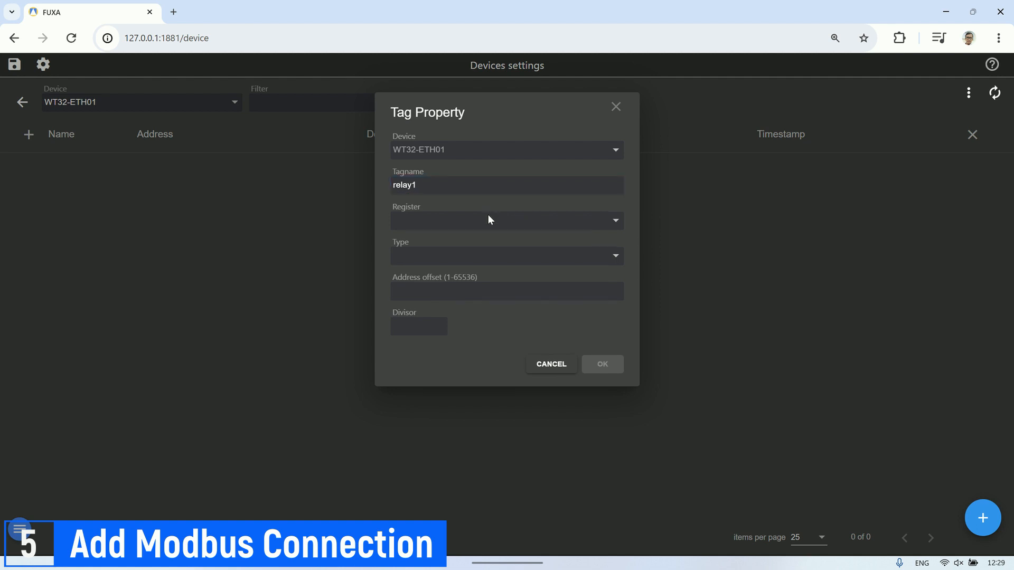
{"action": "left_click", "coordinate": [506, 219]}
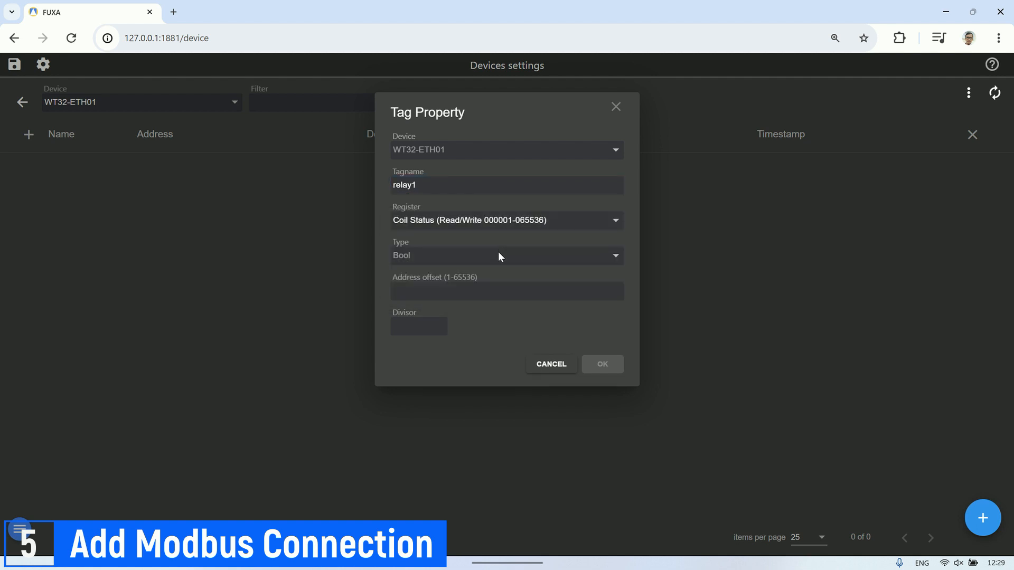
{"action": "left_click", "coordinate": [506, 291]}
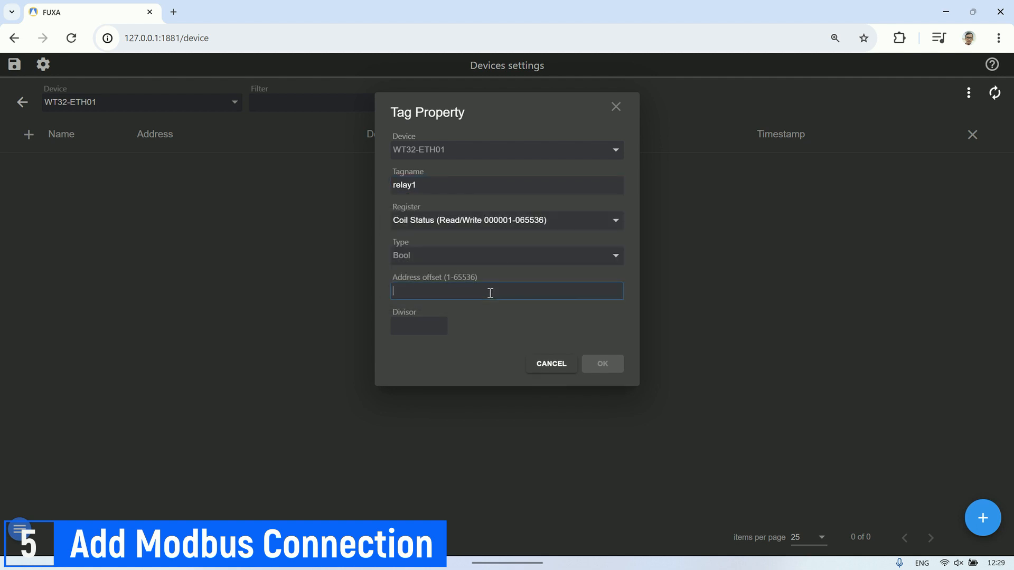
{"action": "type", "text": "1"}
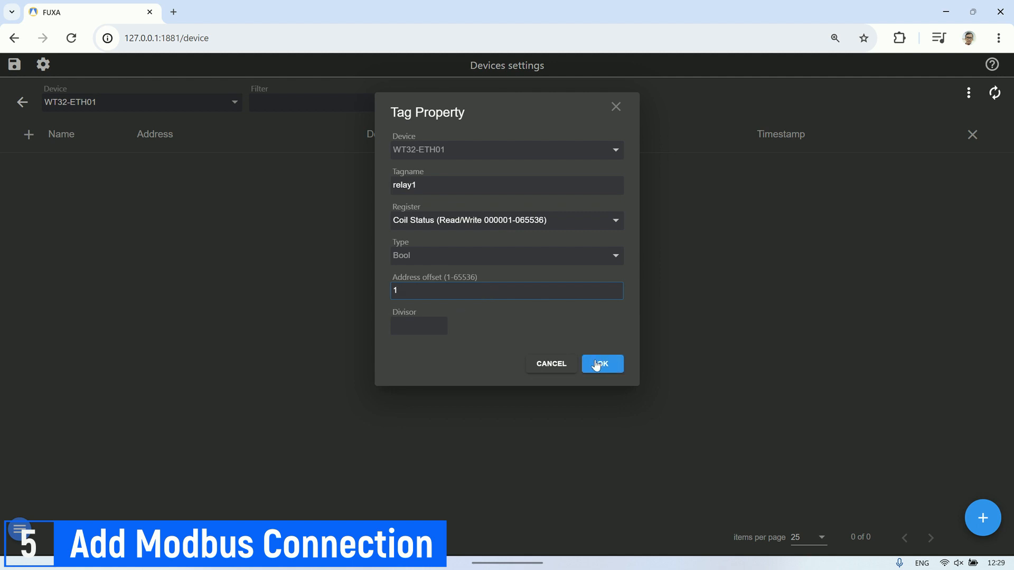
{"action": "left_click", "coordinate": [600, 363]}
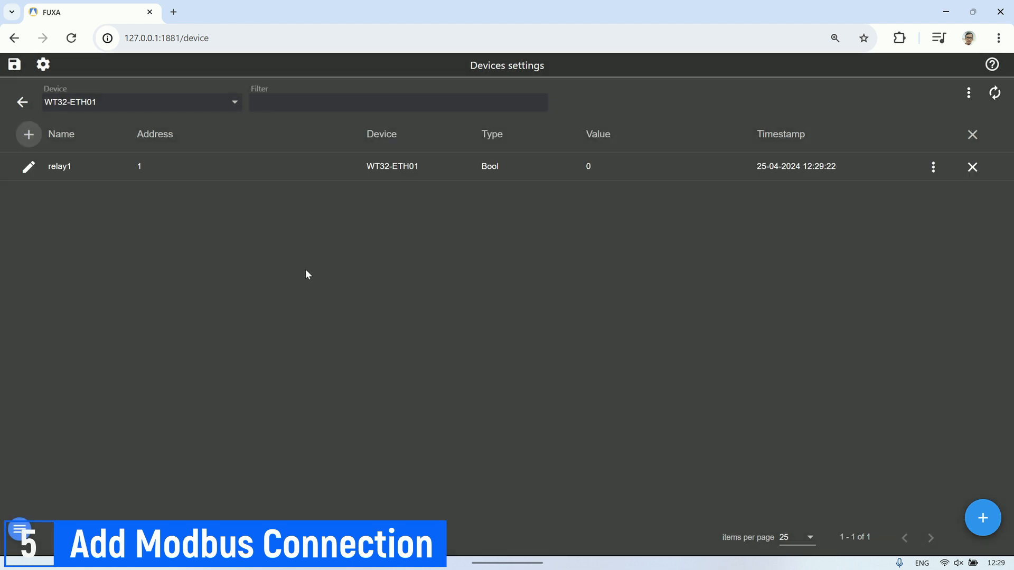
Step: Start a second coil tag named relay2
{"action": "type", "text": "e"}
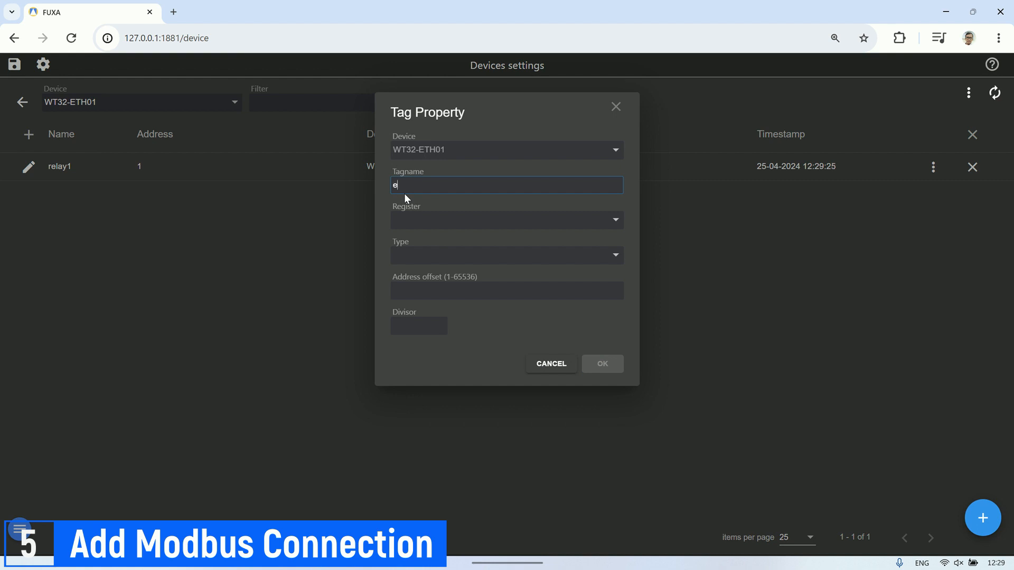
{"action": "type", "text": "relay2"}
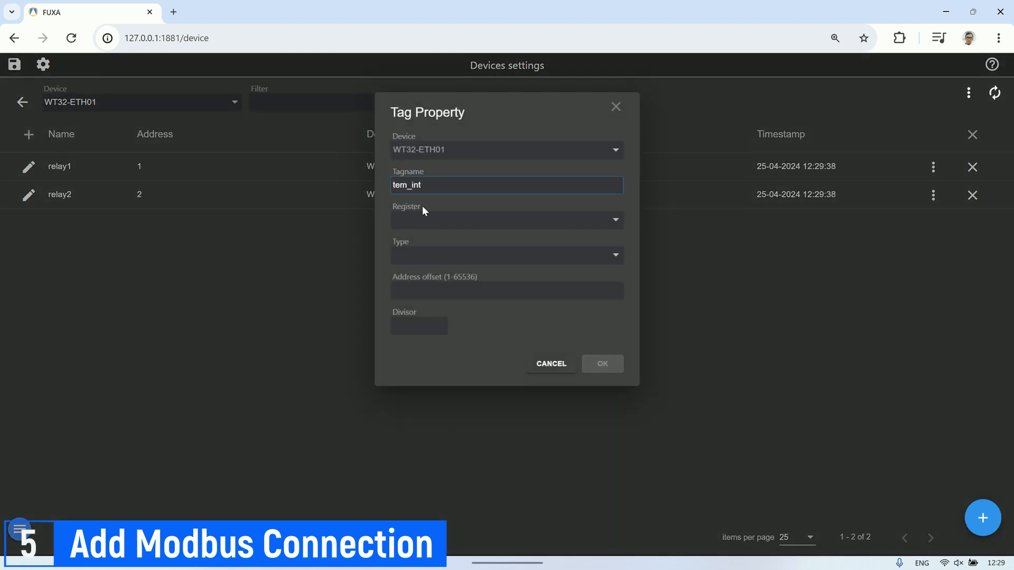
Step: Save tem_int as an Int16 holding register at offset 1 and rename it temp_int
{"action": "left_click", "coordinate": [506, 219]}
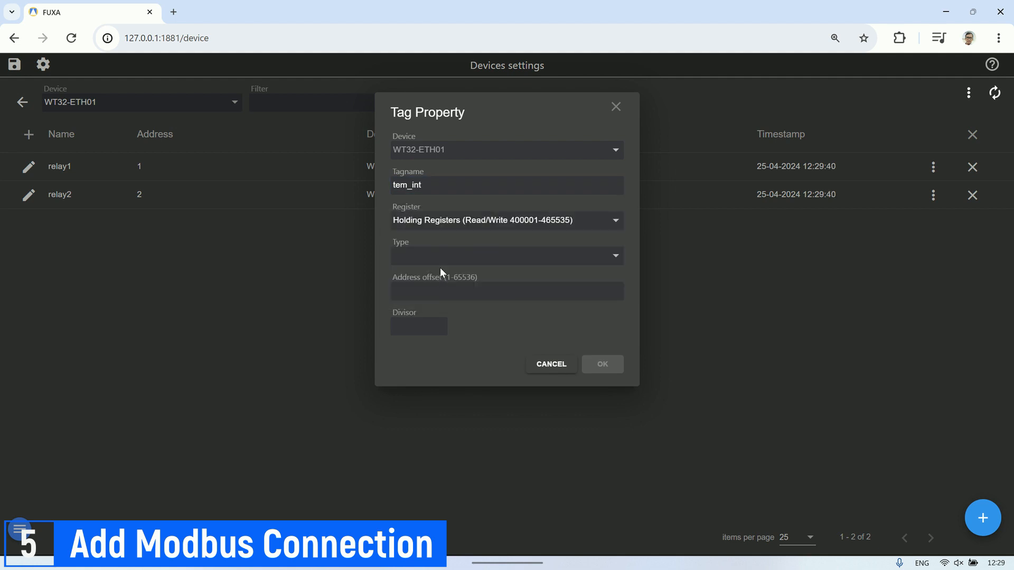
{"action": "left_click", "coordinate": [506, 255]}
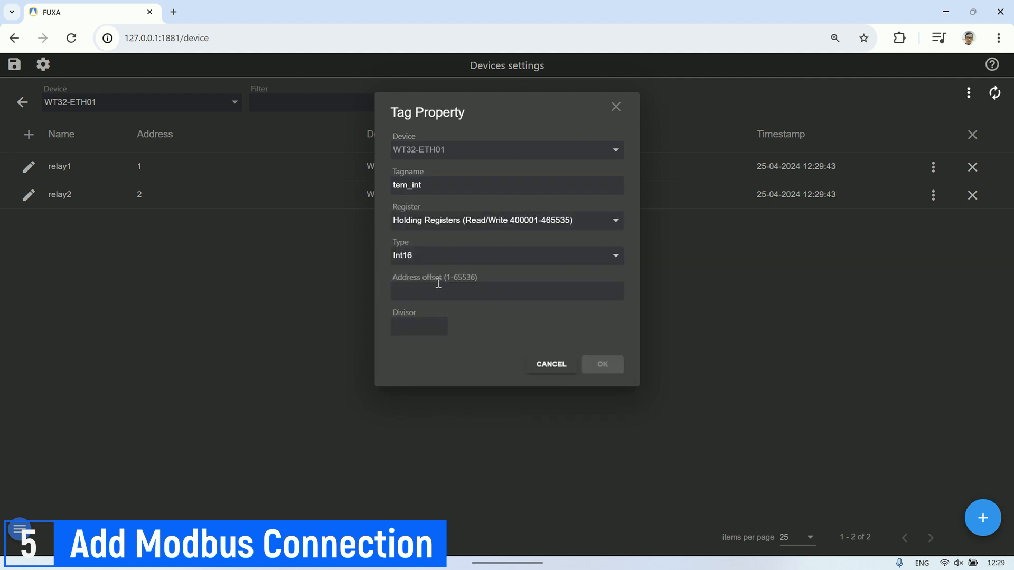
{"action": "left_click", "coordinate": [601, 365]}
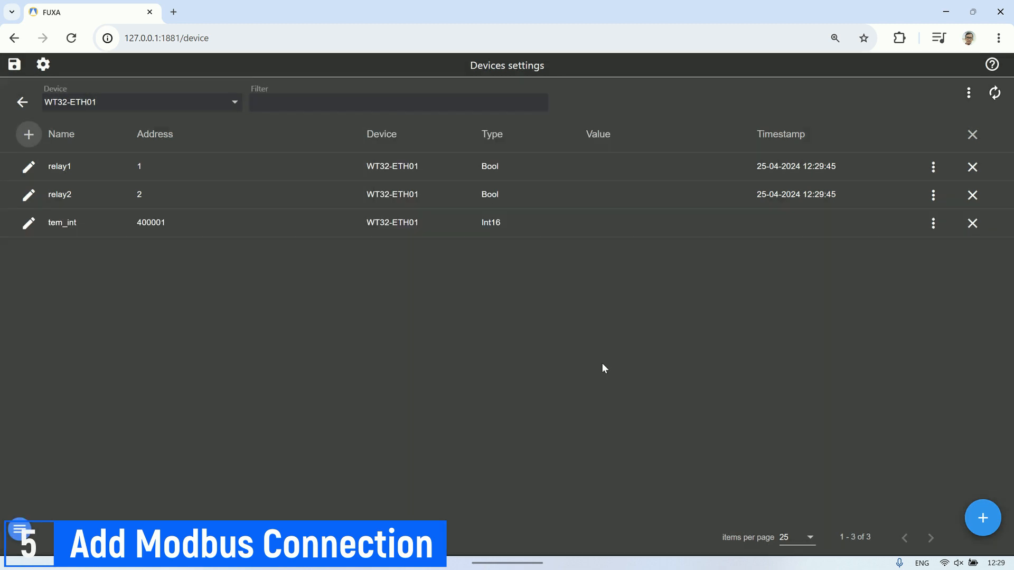
{"action": "left_click", "coordinate": [27, 134]}
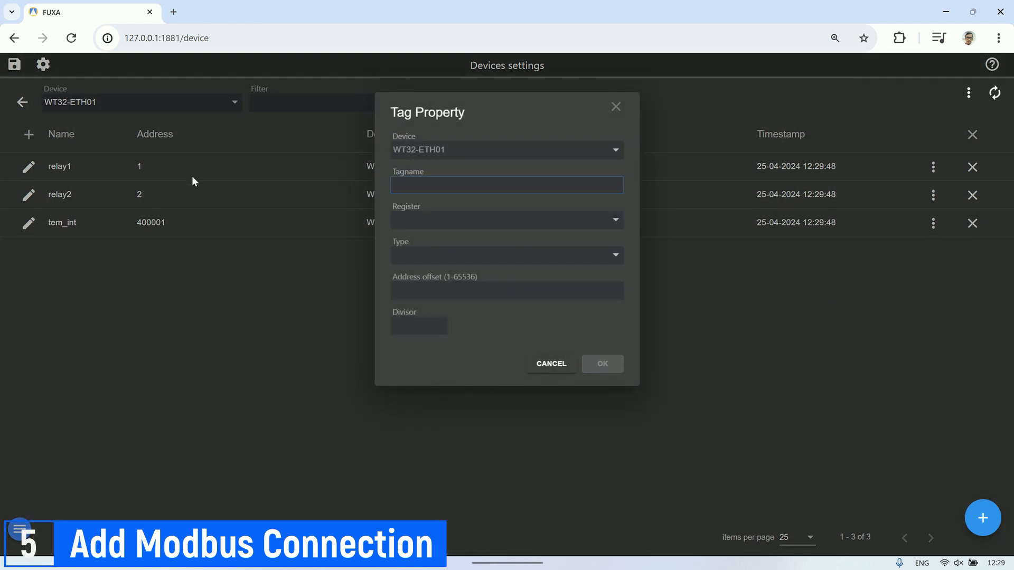
{"action": "left_click", "coordinate": [549, 363]}
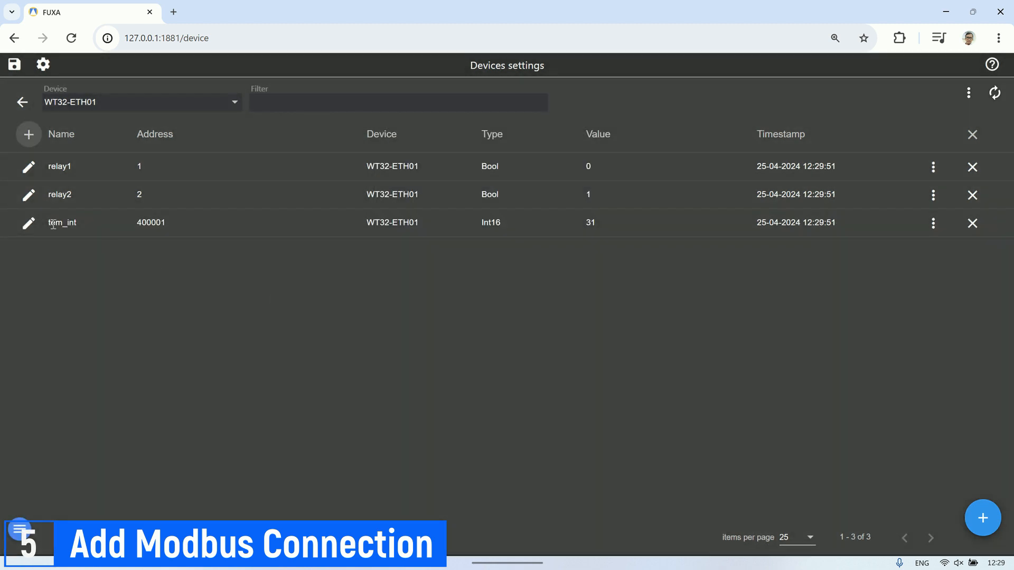
{"action": "left_click", "coordinate": [27, 222]}
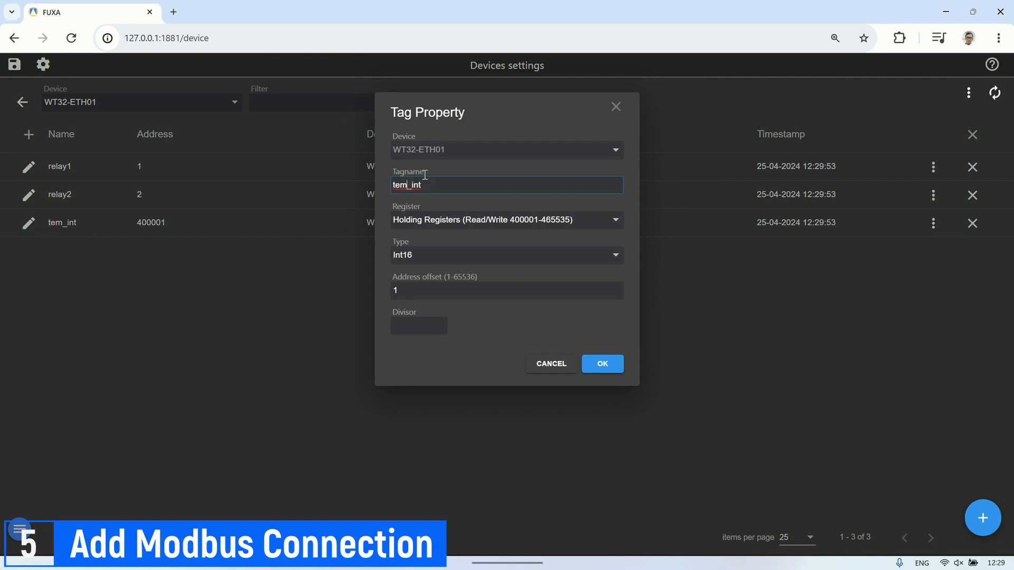
{"action": "left_click", "coordinate": [600, 363]}
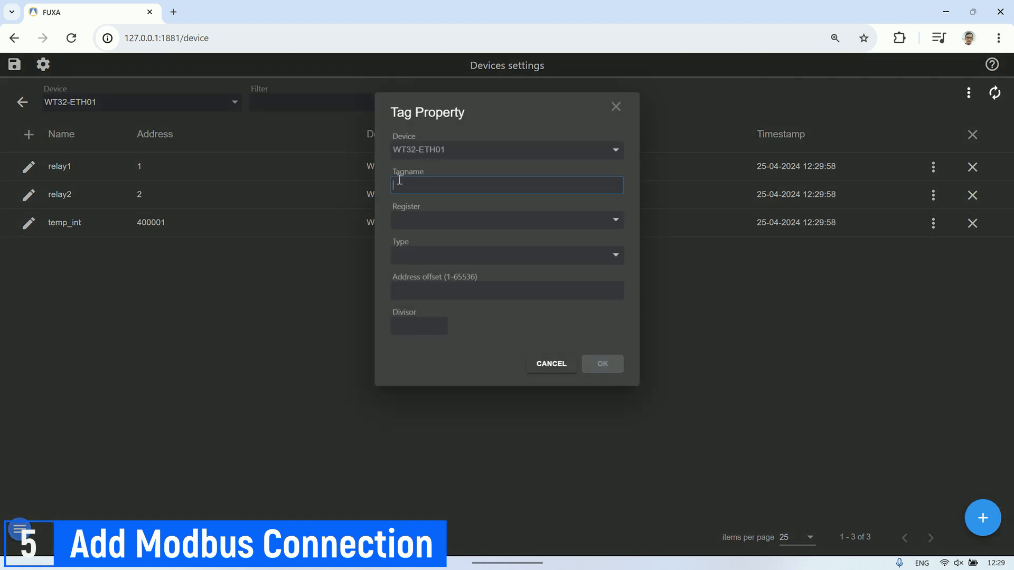
Step: Add Int16 holding-register tag temp_dec at offset 2
{"action": "type", "text": "temp_de"}
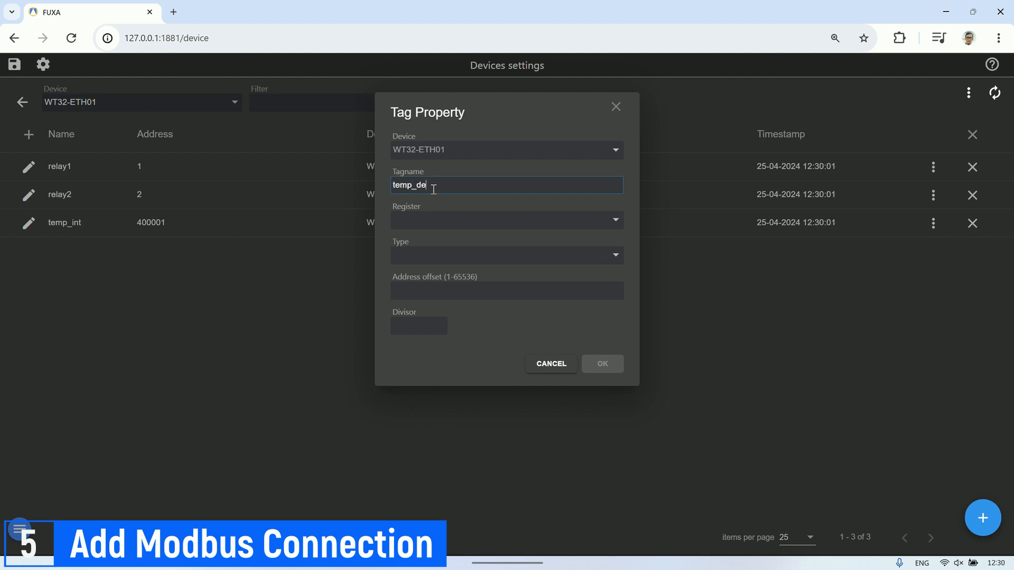
{"action": "left_click", "coordinate": [506, 220]}
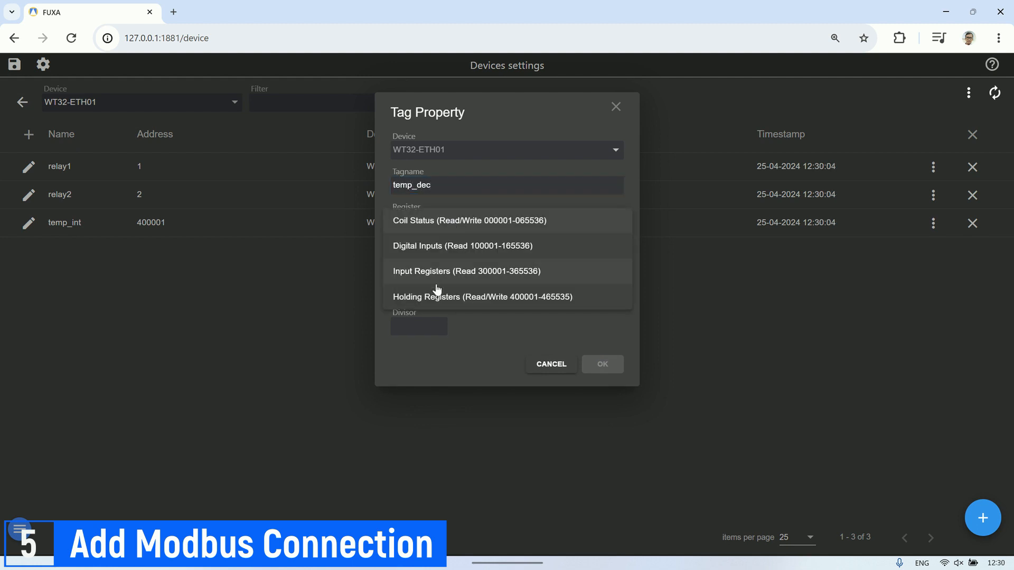
{"action": "left_click", "coordinate": [481, 297]}
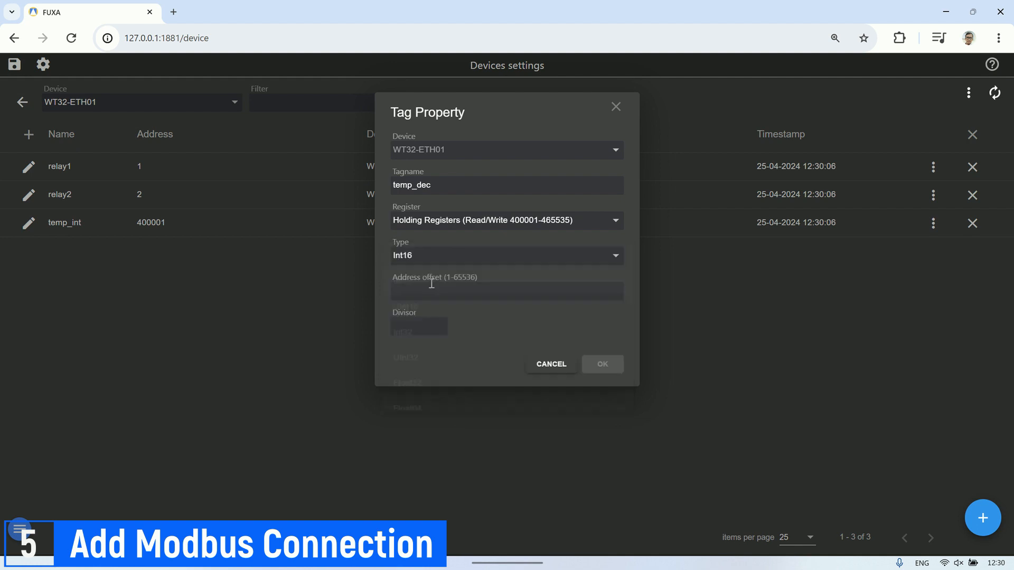
{"action": "type", "text": "2"}
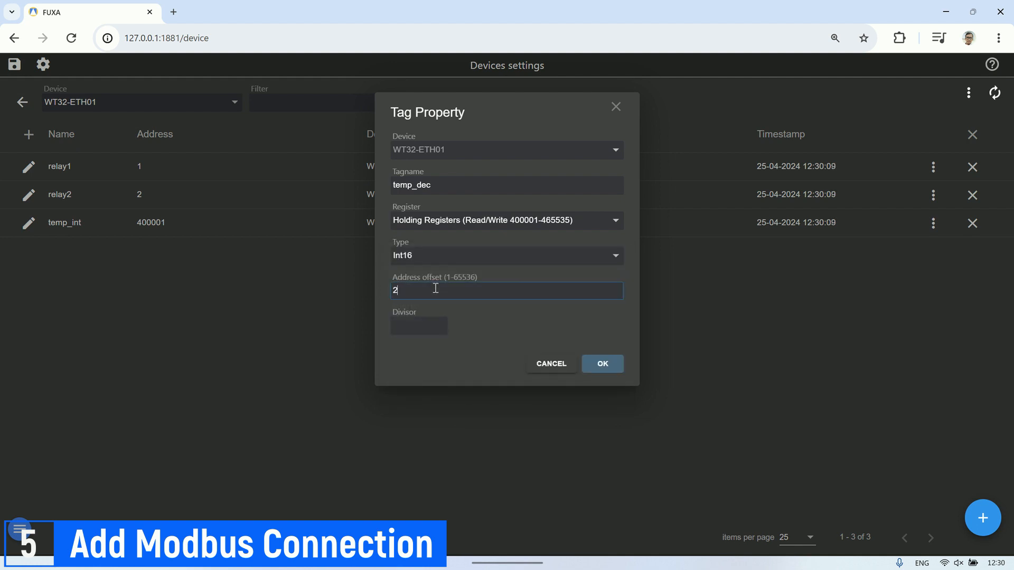
{"action": "left_click", "coordinate": [601, 363]}
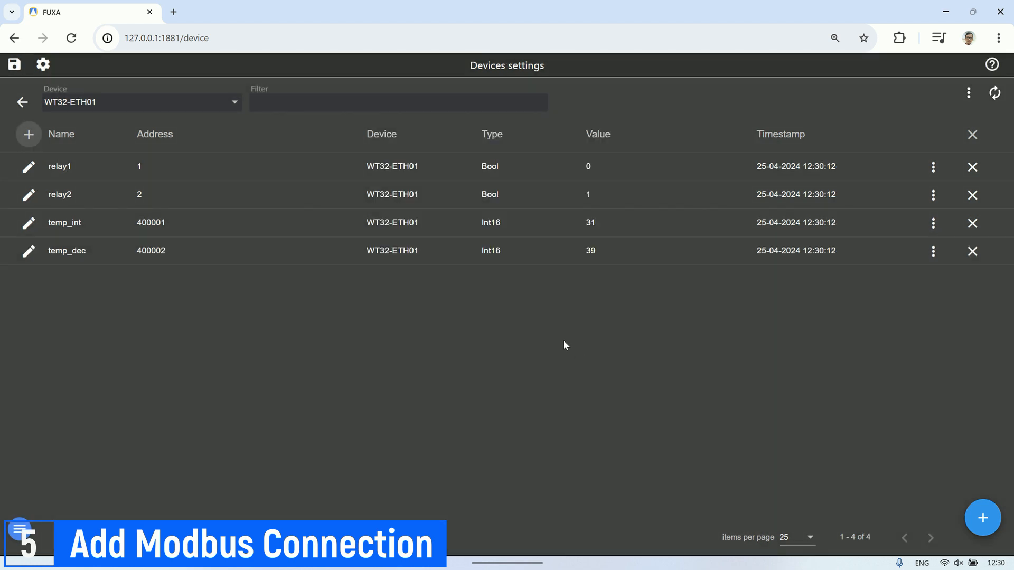
Step: Add Int16 holding-register tag hum_int at offset 3
{"action": "left_click", "coordinate": [29, 134]}
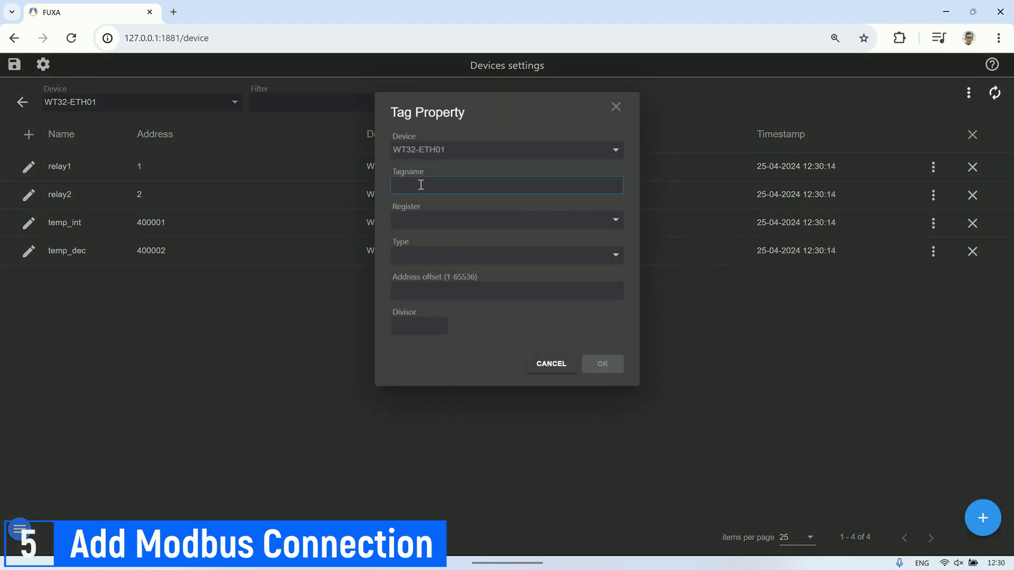
{"action": "type", "text": "hum_int"}
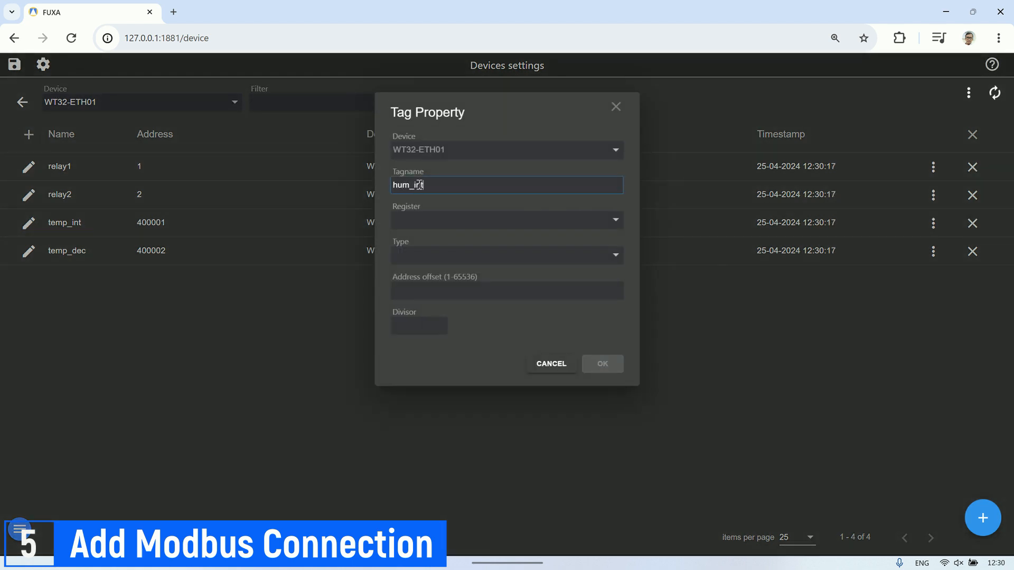
{"action": "left_click", "coordinate": [506, 220]}
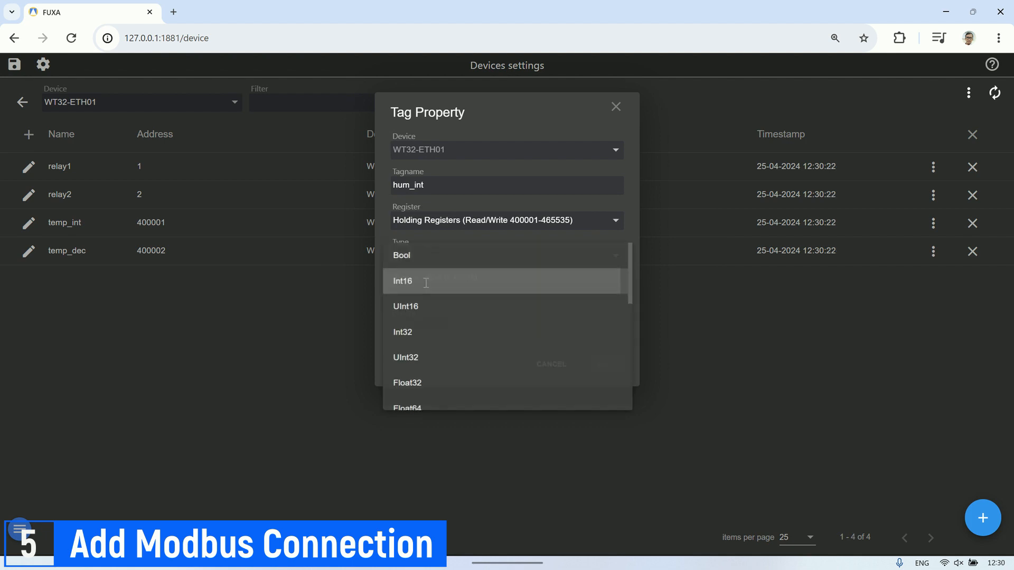
{"action": "left_click", "coordinate": [401, 281]}
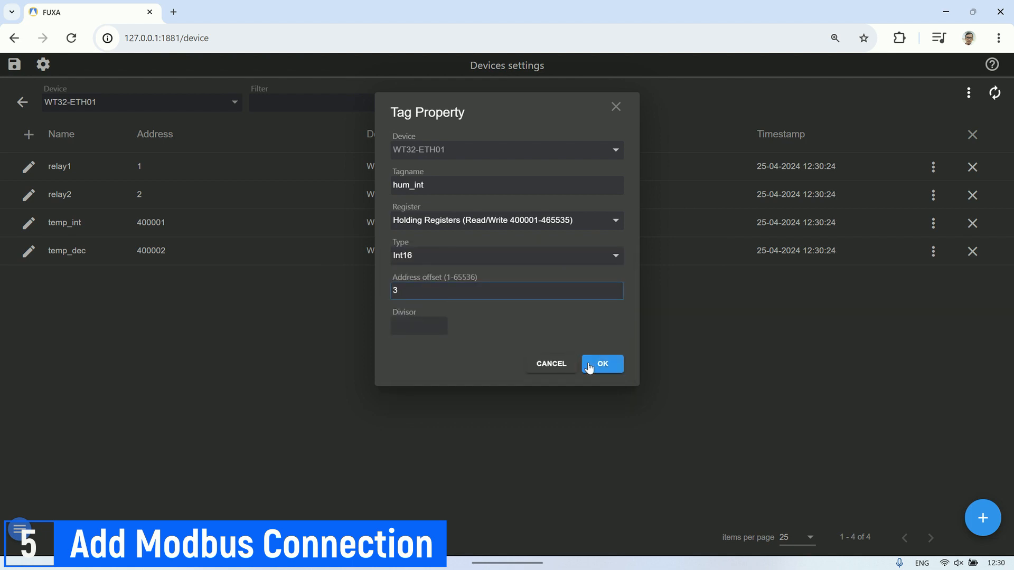
{"action": "left_click", "coordinate": [601, 363]}
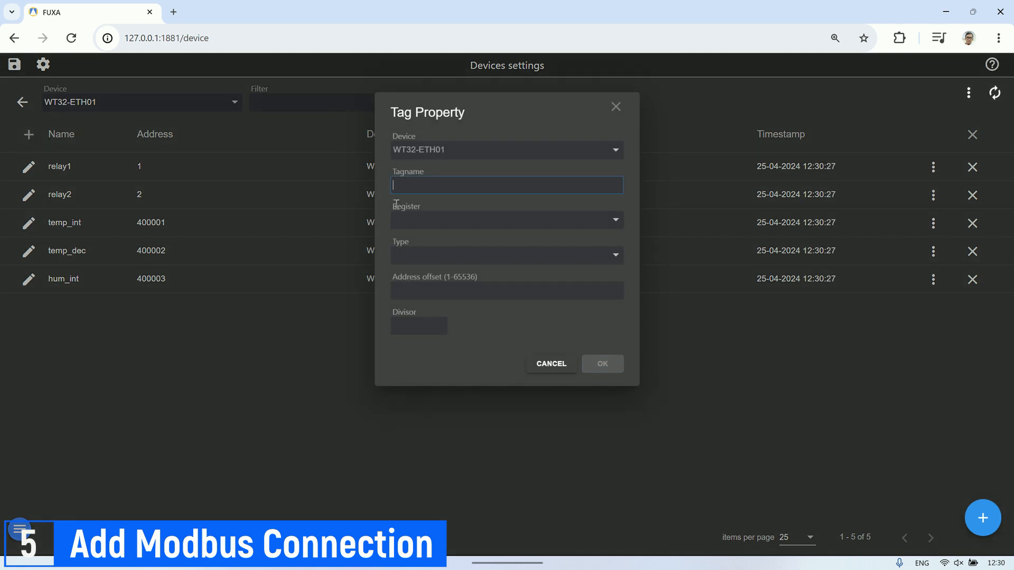
Step: Add Int16 holding-register tag hum_dec at offset 4
{"action": "type", "text": "hum_"}
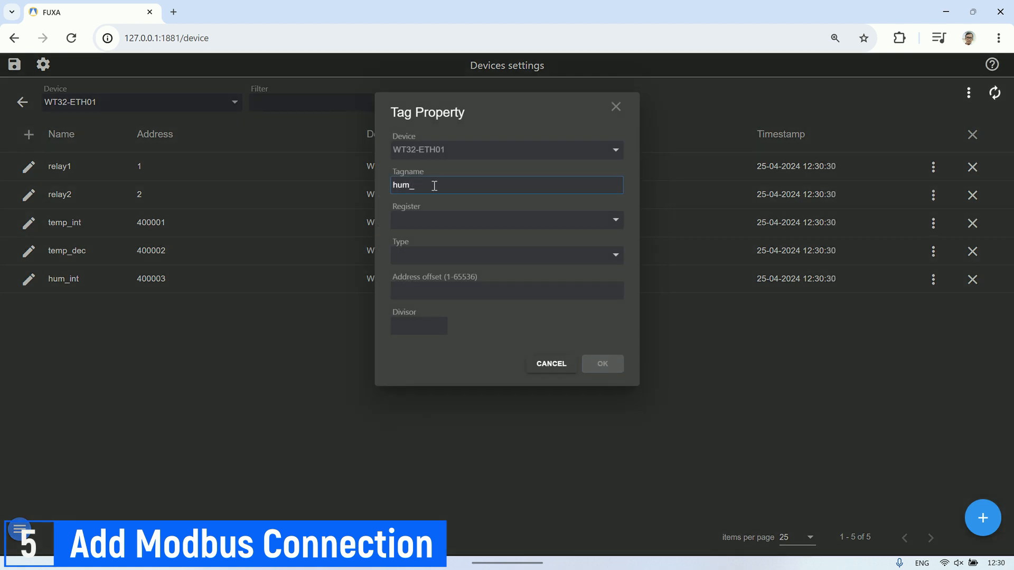
{"action": "left_click", "coordinate": [505, 220]}
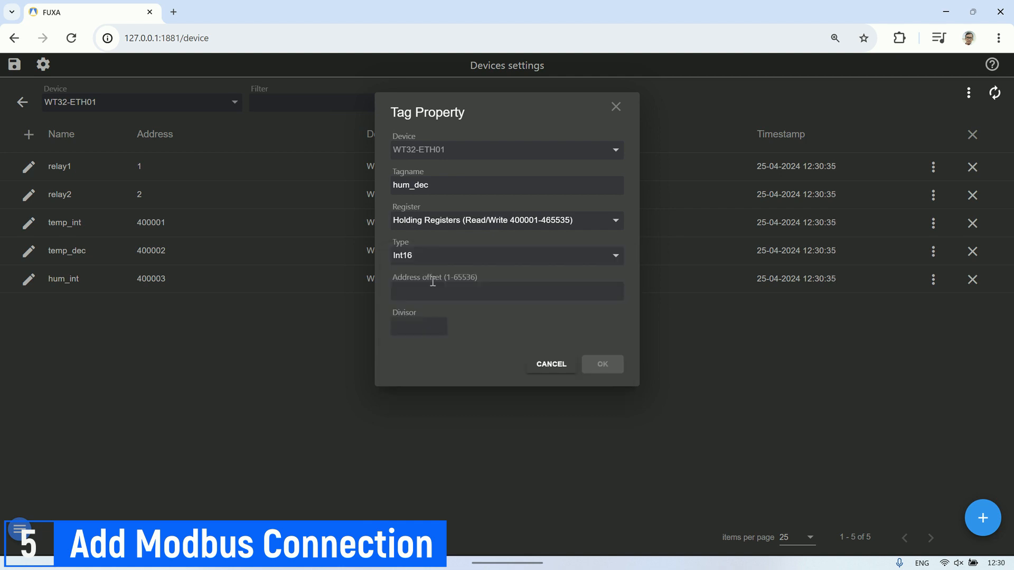
{"action": "type", "text": "4"}
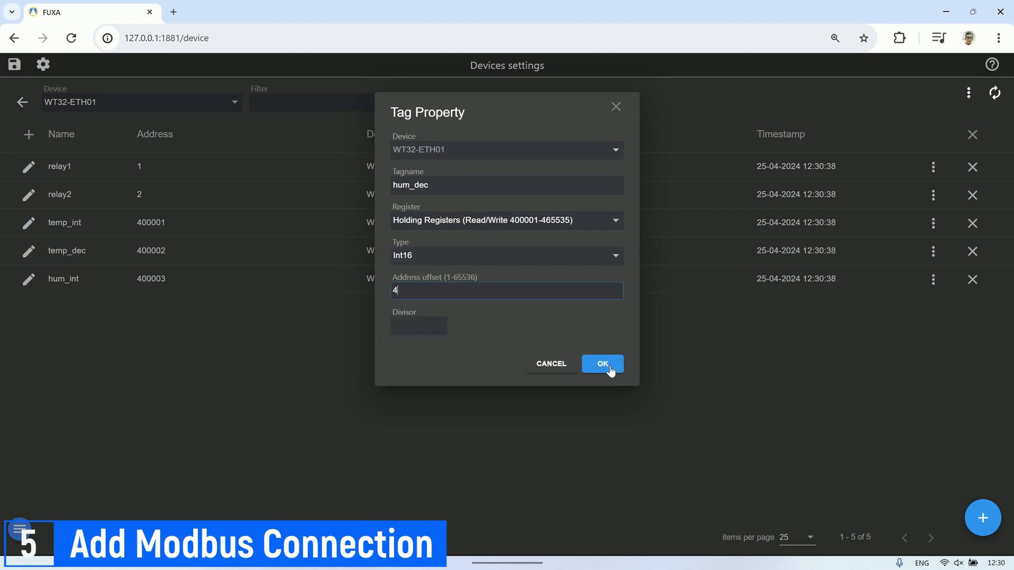
{"action": "left_click", "coordinate": [601, 363]}
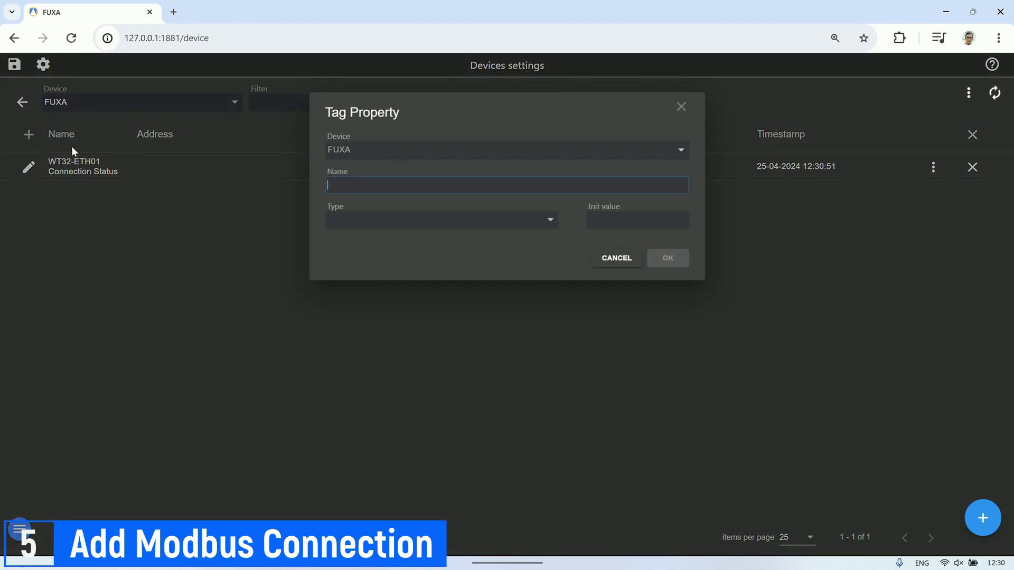
Step: Add number tag 'temperature' with init 0 to the internal FUXA device
{"action": "type", "text": "temp"}
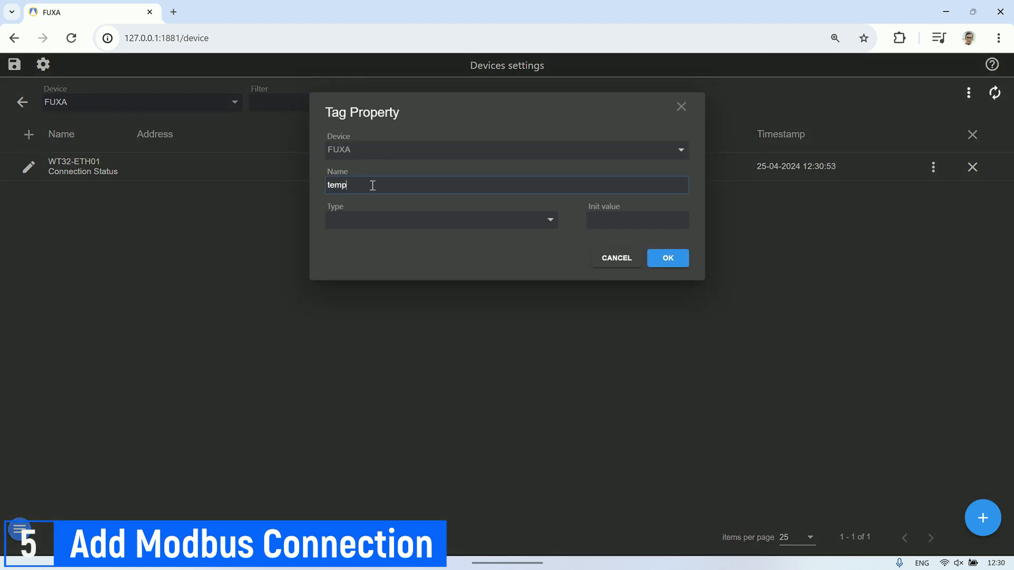
{"action": "type", "text": "erature"}
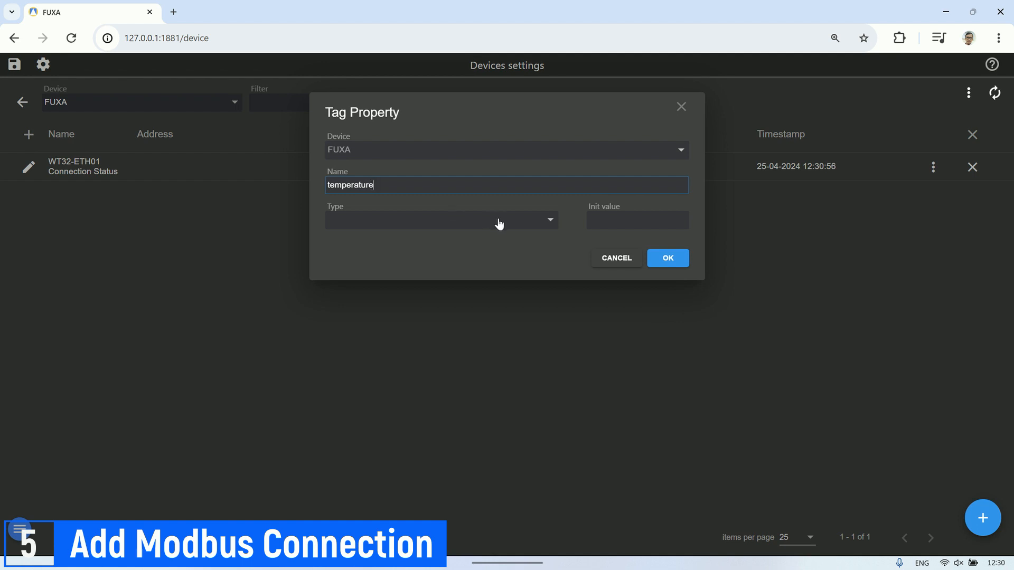
{"action": "left_click", "coordinate": [441, 219]}
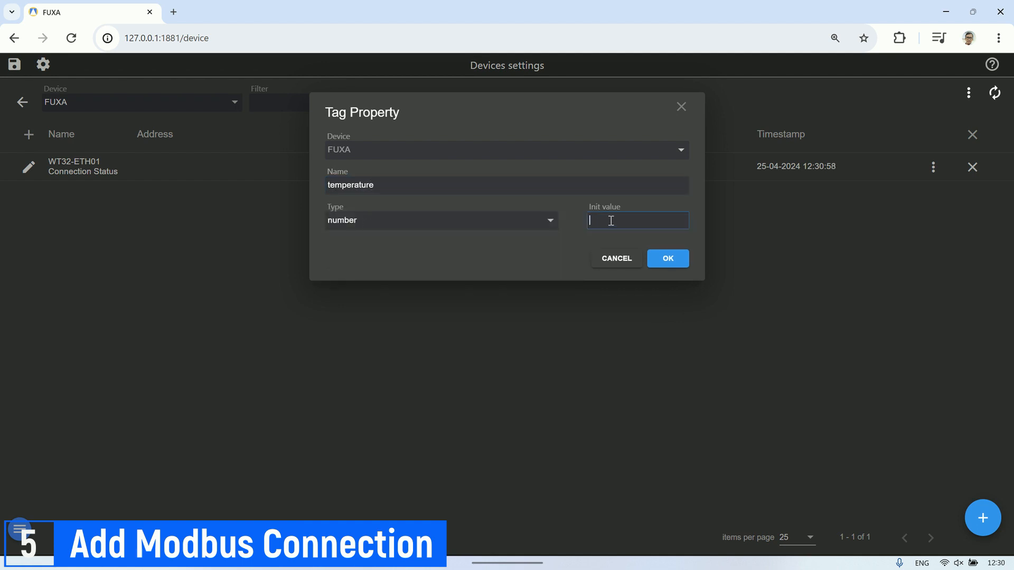
{"action": "left_click", "coordinate": [666, 257]}
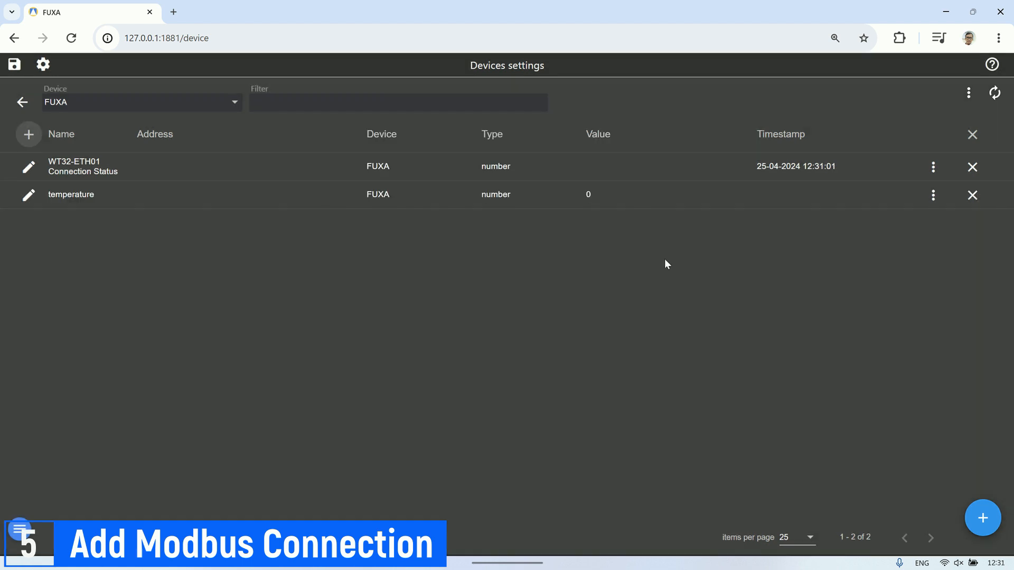
Step: Add number tag 'humidity' with init 0 to the internal FUXA device
{"action": "left_click", "coordinate": [28, 134]}
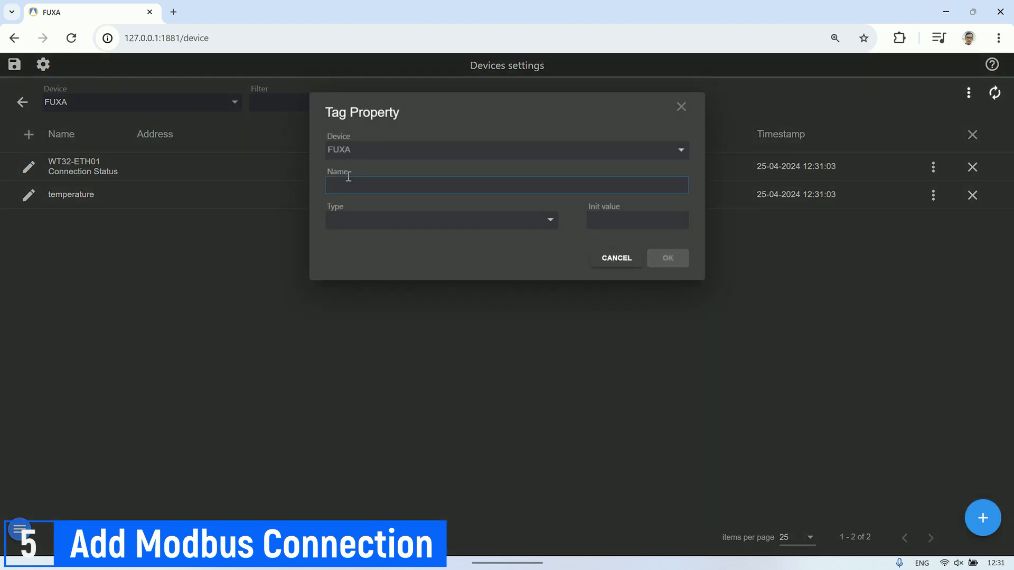
{"action": "type", "text": "humidity"}
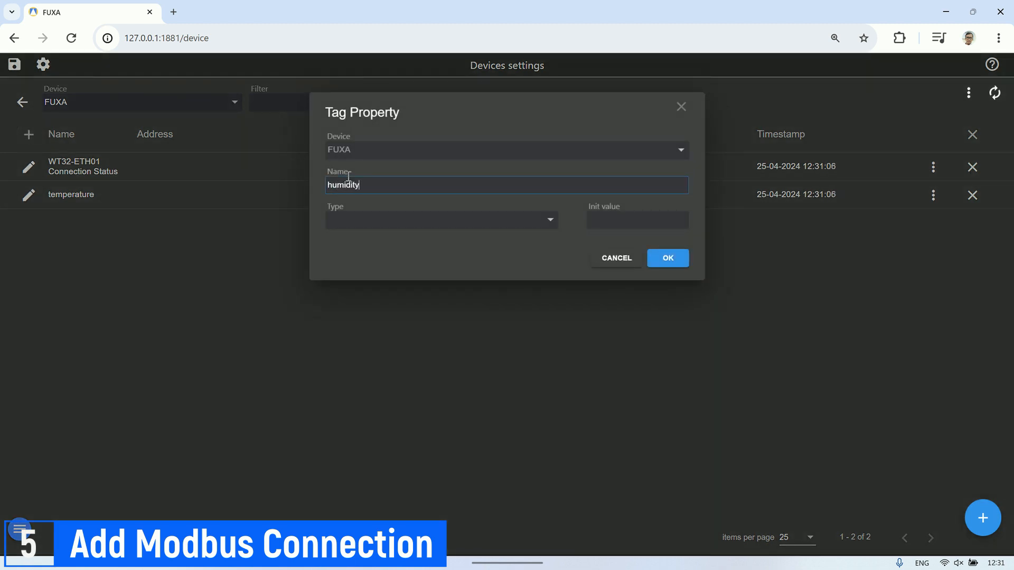
{"action": "left_click", "coordinate": [441, 220]}
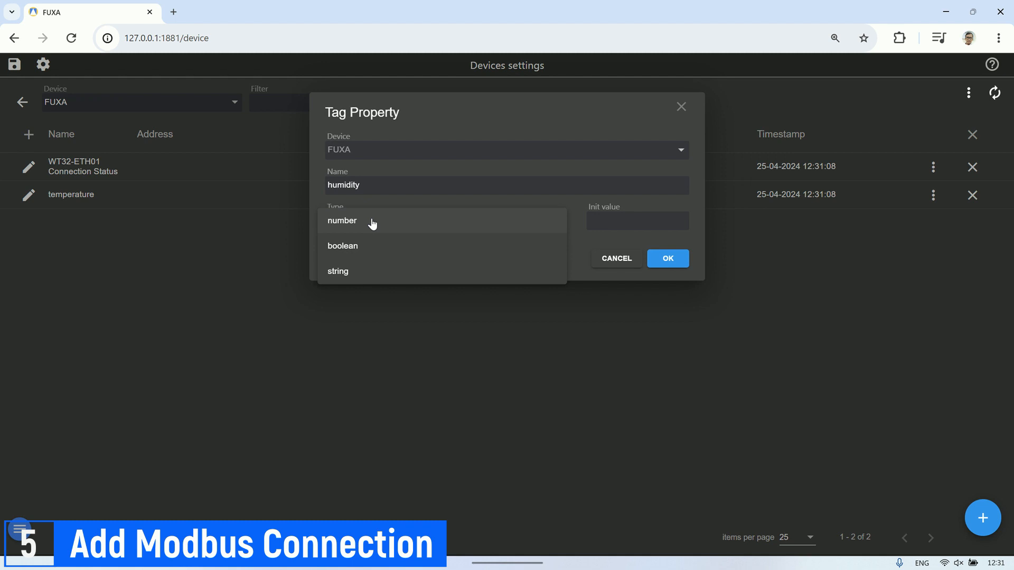
{"action": "left_click", "coordinate": [341, 221]}
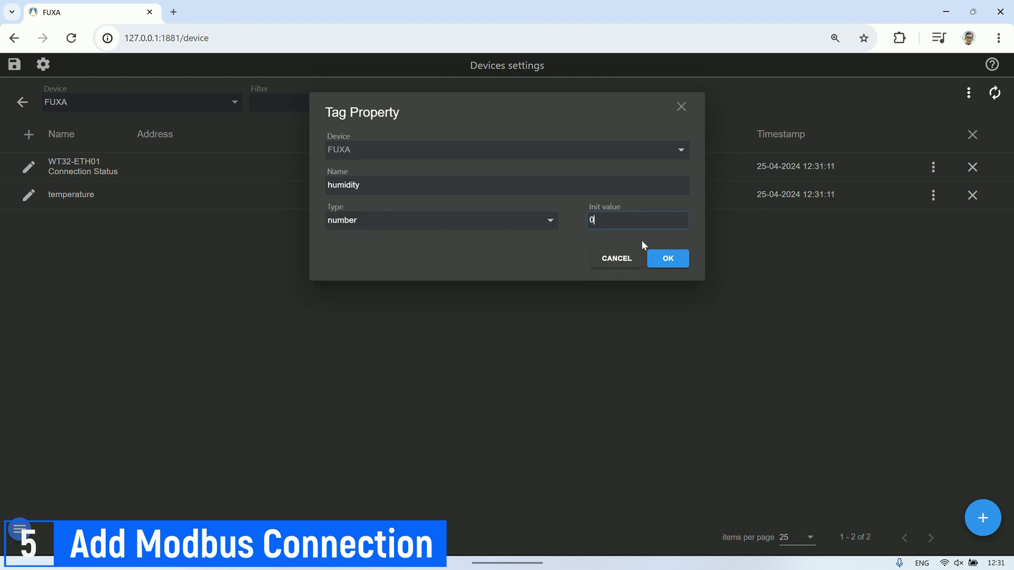
{"action": "left_click", "coordinate": [667, 257]}
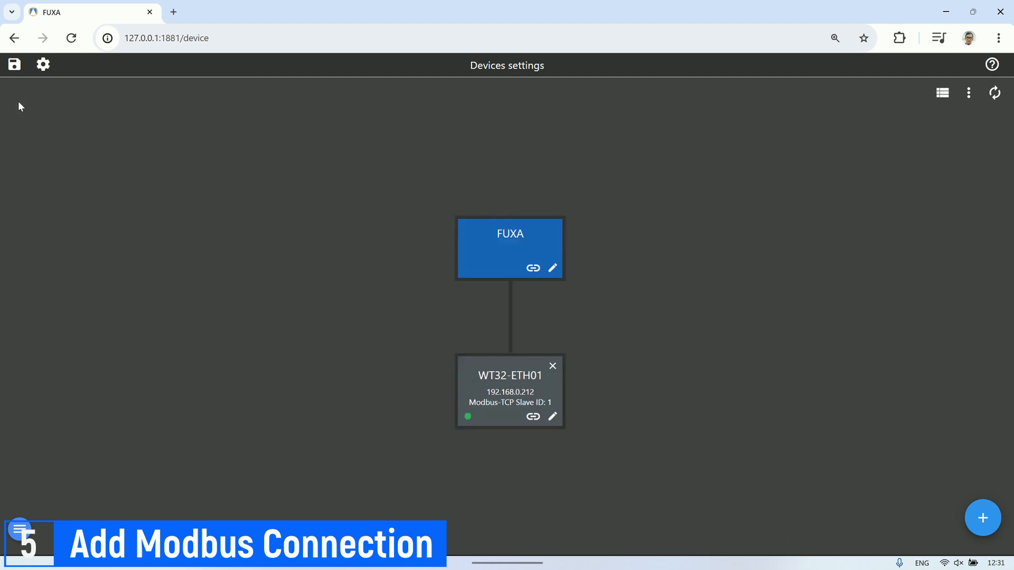
Step: Open the view editor with the empty MainView canvas
{"action": "left_click", "coordinate": [943, 93]}
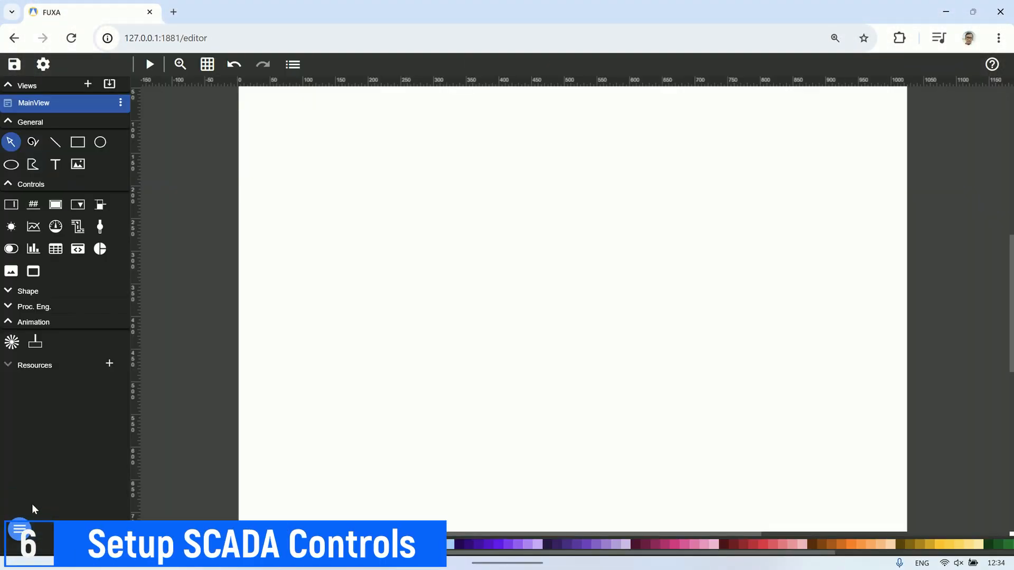
Step: Add a button to MainView and name it Relay #1 in its settings
{"action": "left_click", "coordinate": [55, 204]}
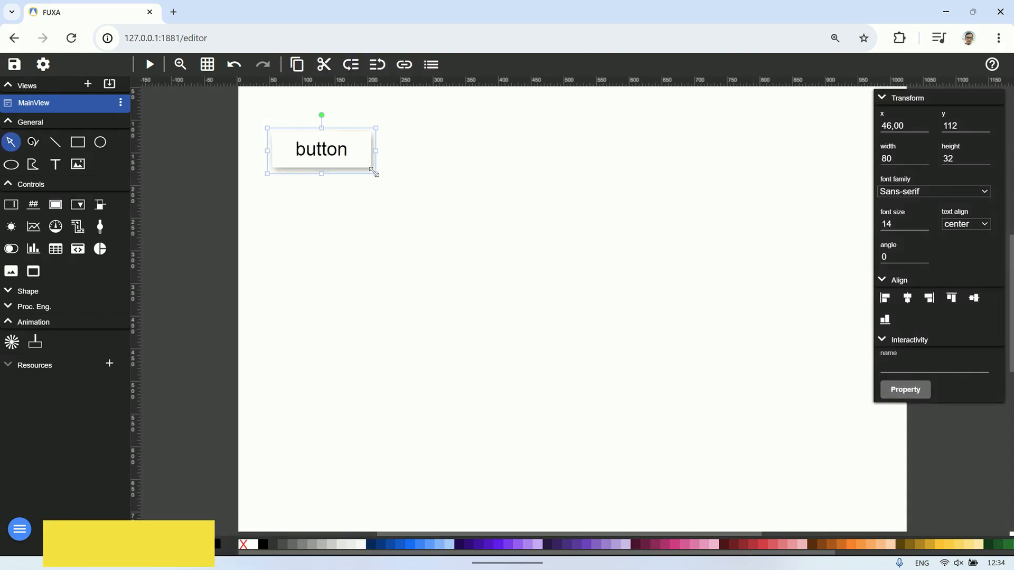
{"action": "double_click", "coordinate": [321, 149]}
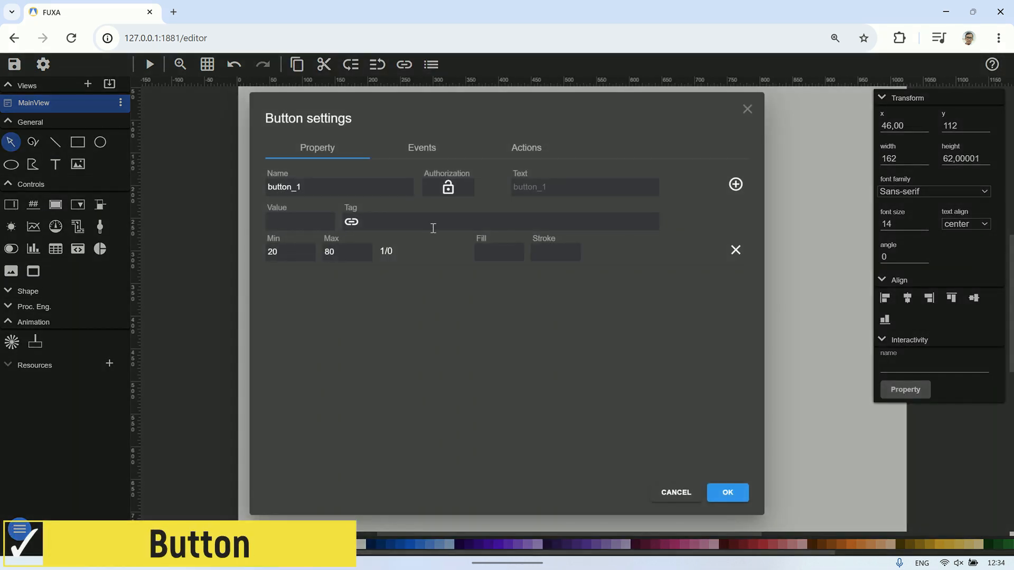
{"action": "type", "text": "Relay #1"}
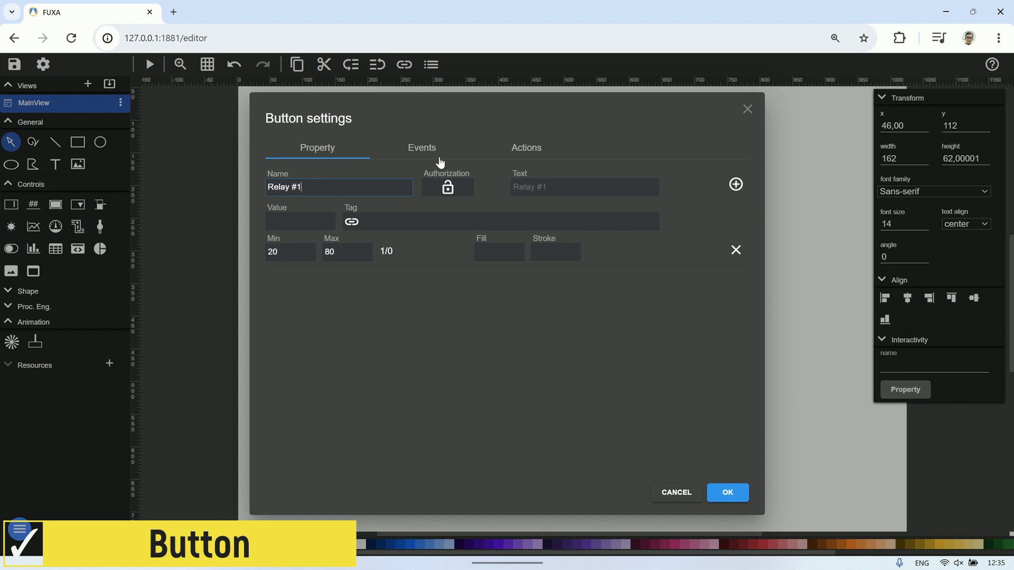
Step: Give the button a Click event that toggles the relay1 tag
{"action": "left_click", "coordinate": [422, 147]}
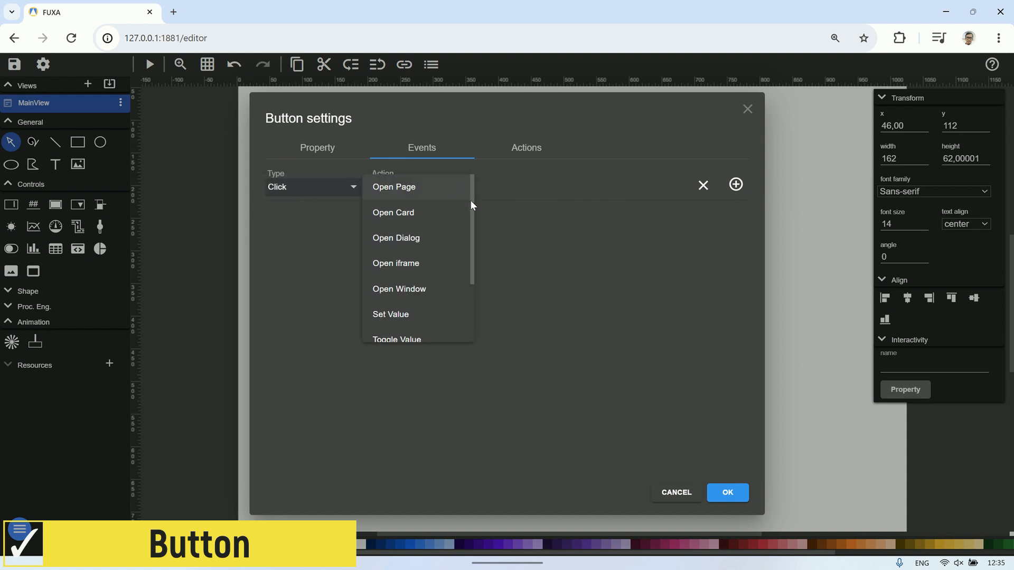
{"action": "left_click", "coordinate": [396, 339]}
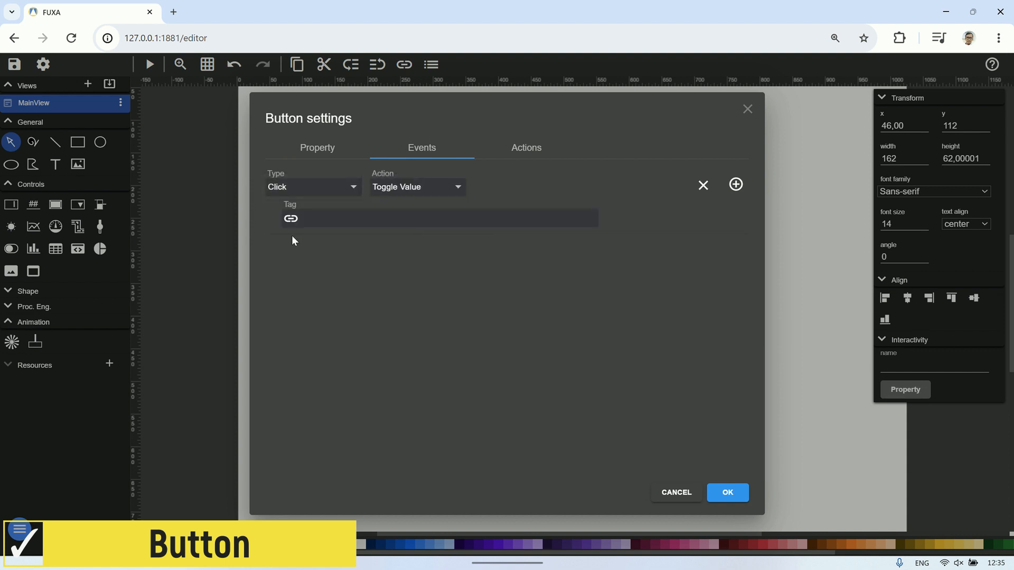
{"action": "left_click", "coordinate": [290, 218]}
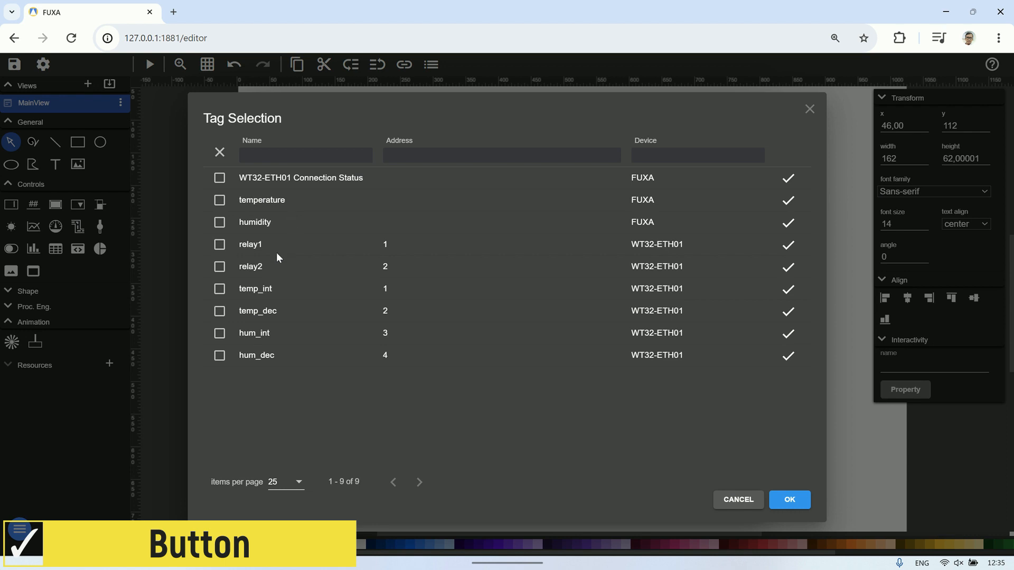
{"action": "left_click", "coordinate": [219, 244]}
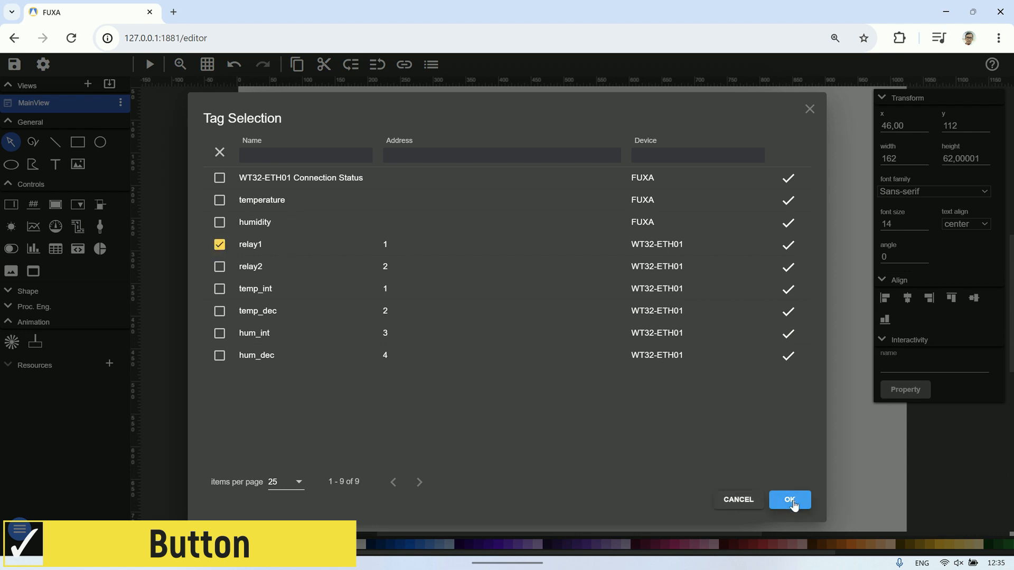
{"action": "left_click", "coordinate": [788, 499]}
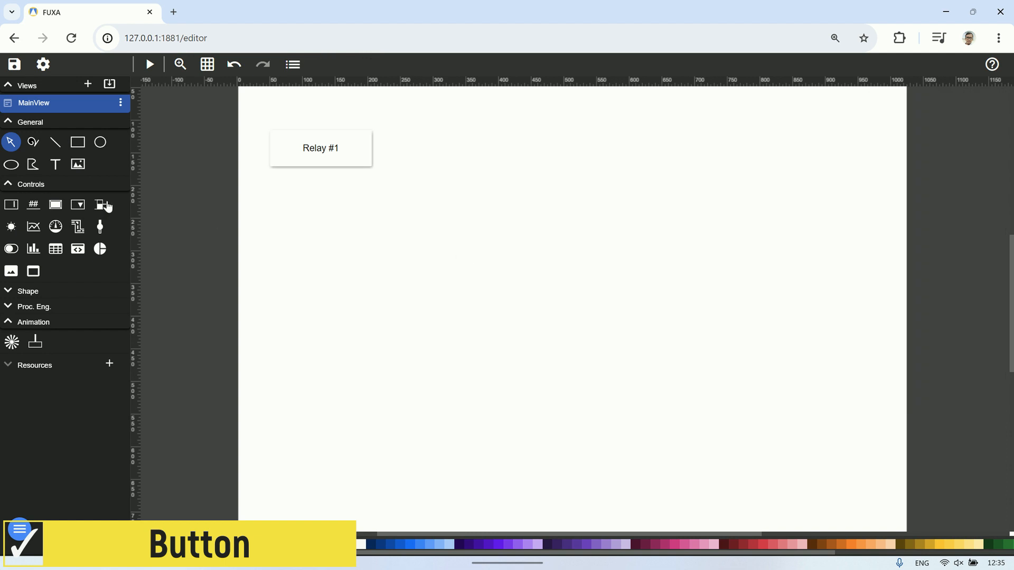
Step: Add a second button below Relay #1, size it to match, and name it Relay #2
{"action": "left_click", "coordinate": [55, 204]}
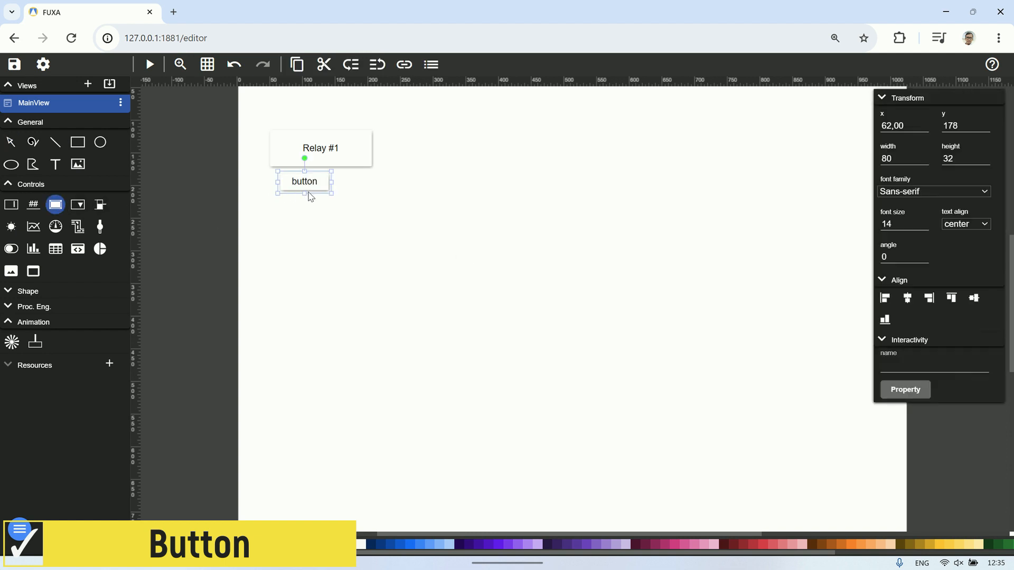
{"action": "left_click_drag", "start_coordinate": [332, 191], "coordinate": [375, 216]}
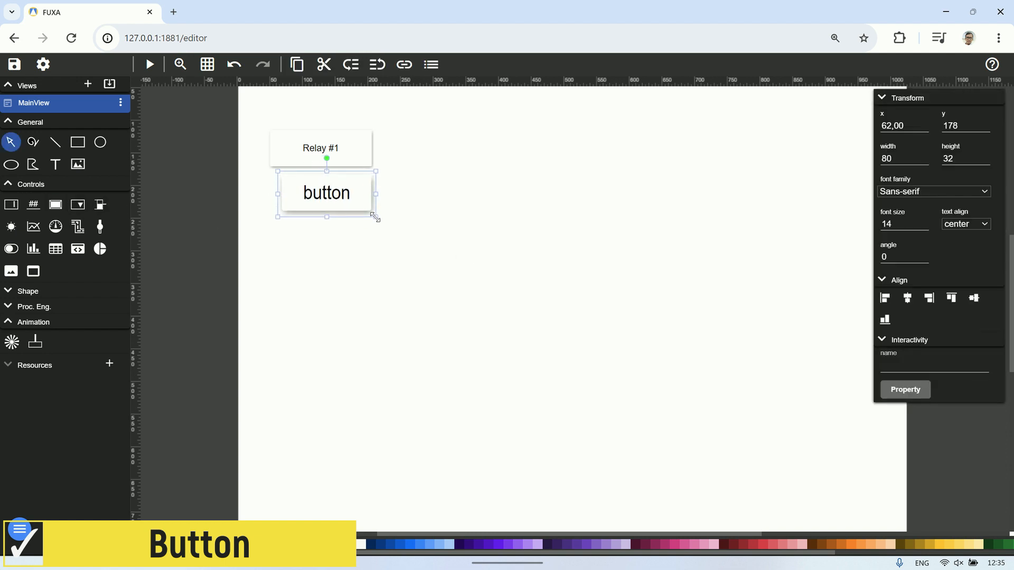
{"action": "left_click_drag", "start_coordinate": [374, 216], "coordinate": [369, 223]}
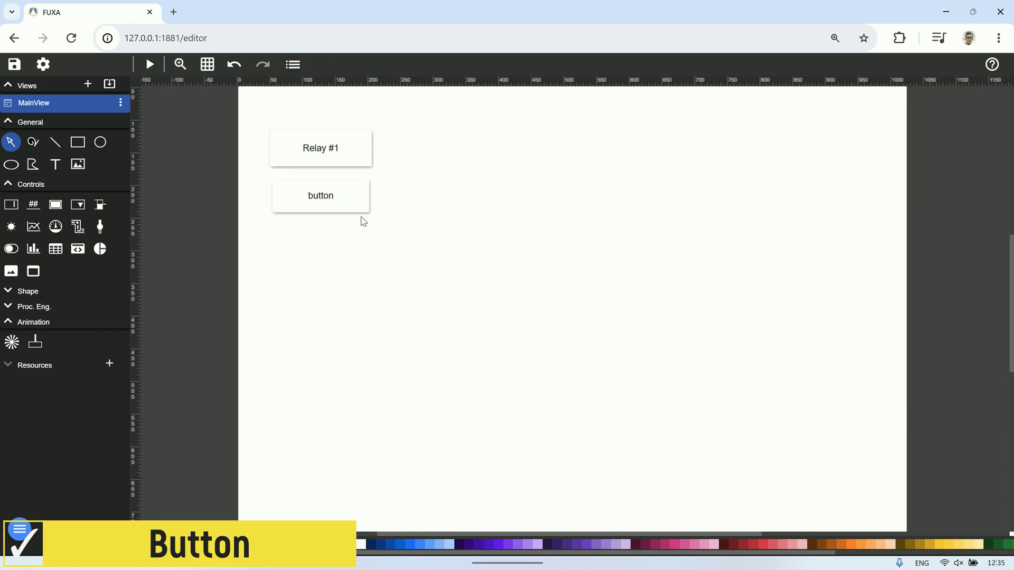
{"action": "left_click", "coordinate": [320, 195]}
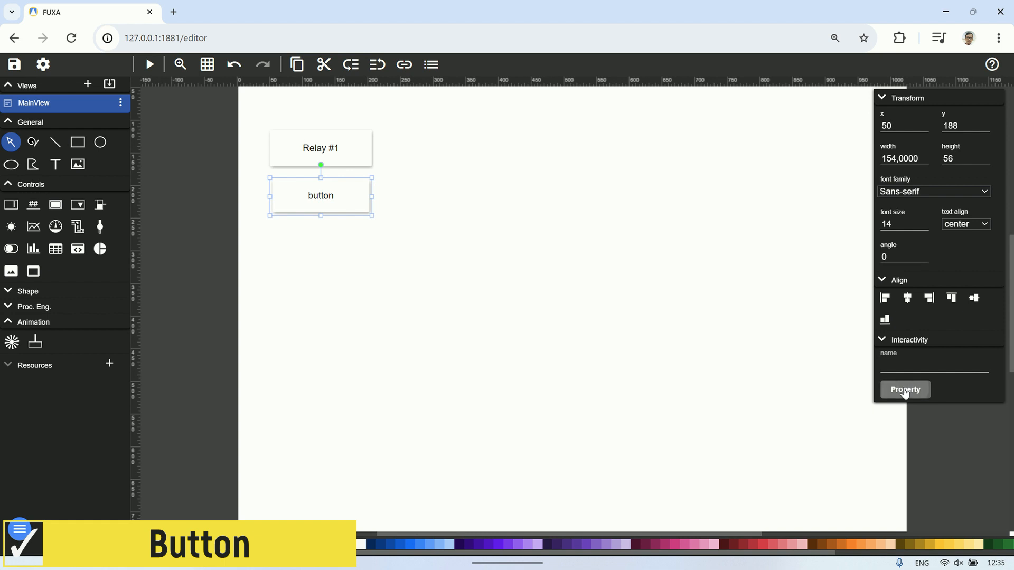
{"action": "left_click", "coordinate": [904, 390]}
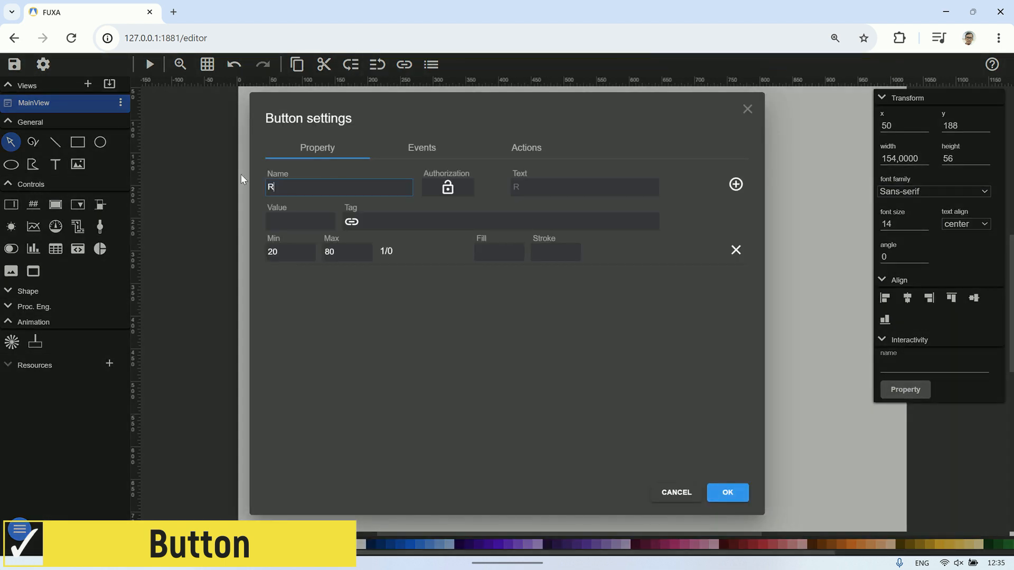
{"action": "type", "text": "Relay #2"}
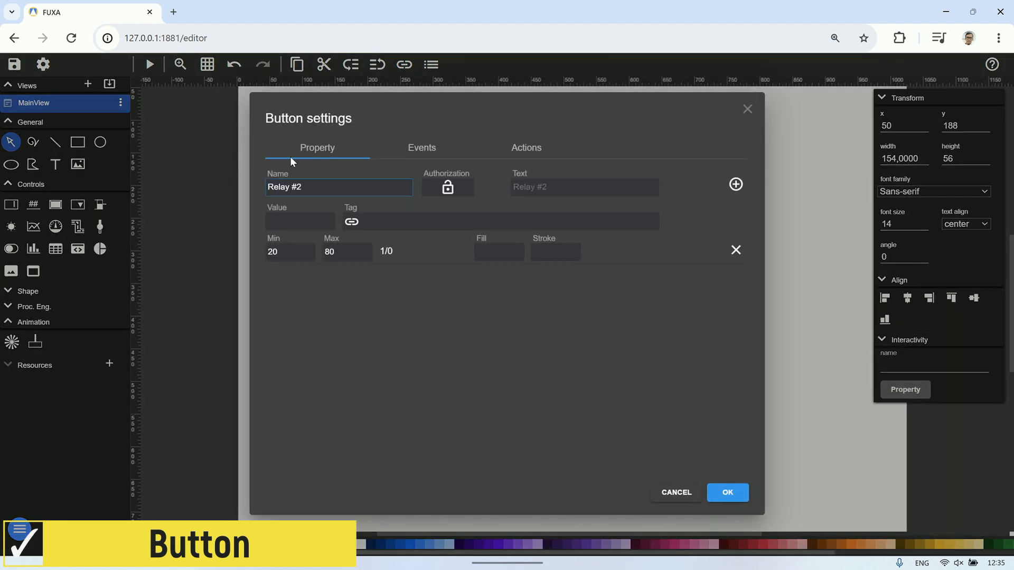
Step: Make Relay #2's Click event toggle the relay2 tag and place an LED gauge beside the buttons
{"action": "left_click", "coordinate": [421, 148]}
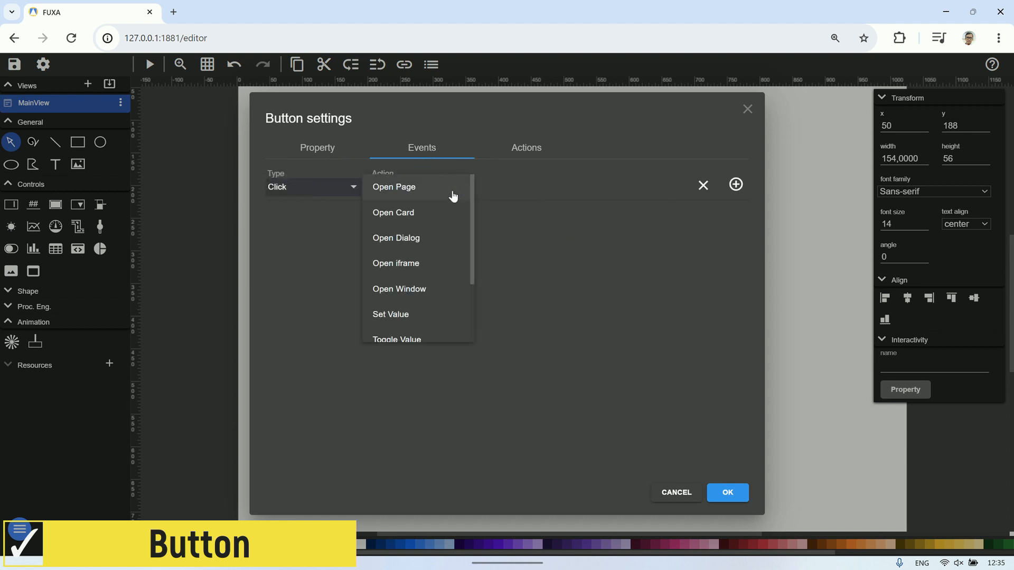
{"action": "left_click", "coordinate": [396, 339]}
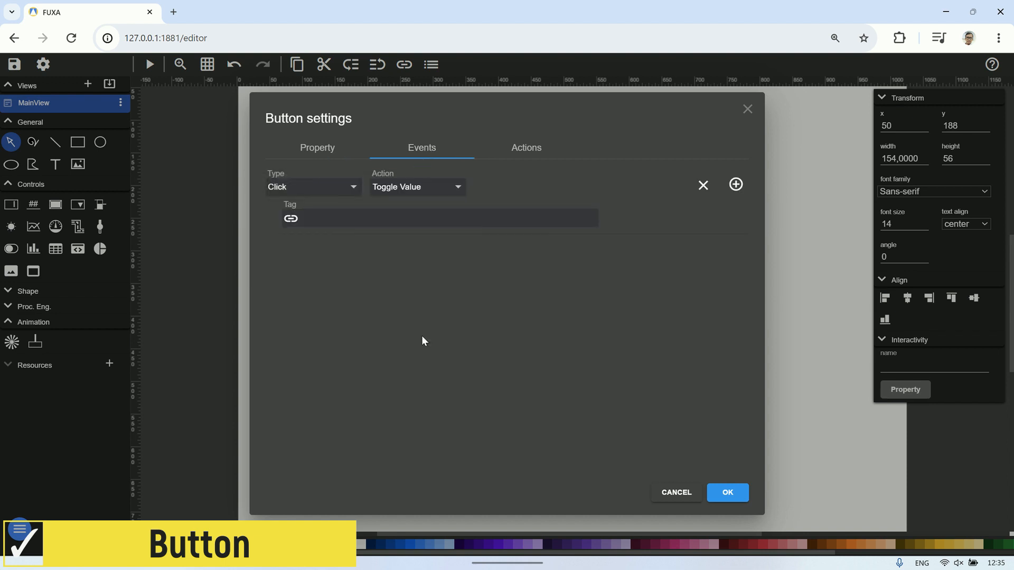
{"action": "left_click", "coordinate": [292, 217]}
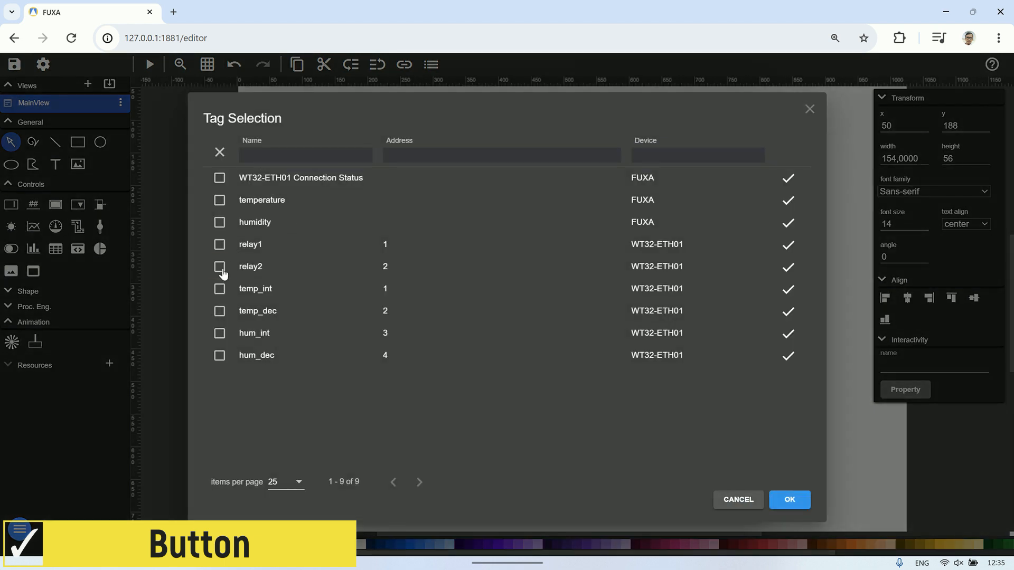
{"action": "left_click", "coordinate": [788, 499]}
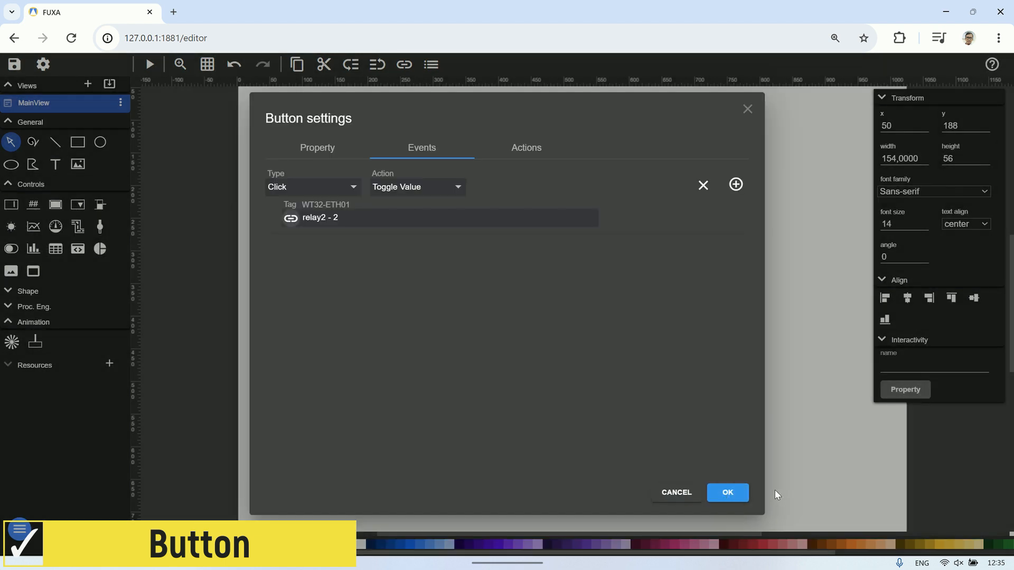
{"action": "left_click", "coordinate": [727, 492]}
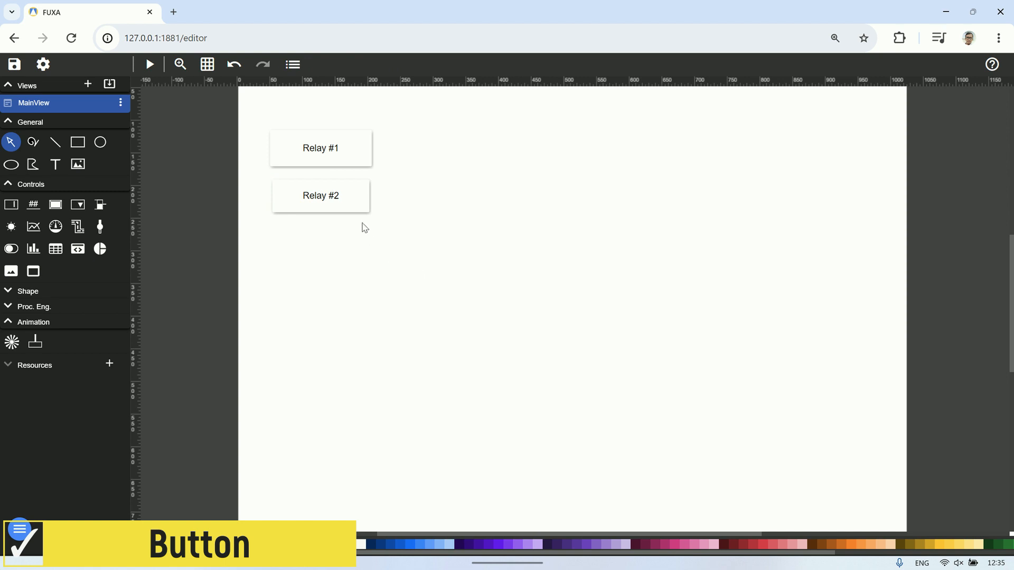
{"action": "left_click", "coordinate": [320, 197]}
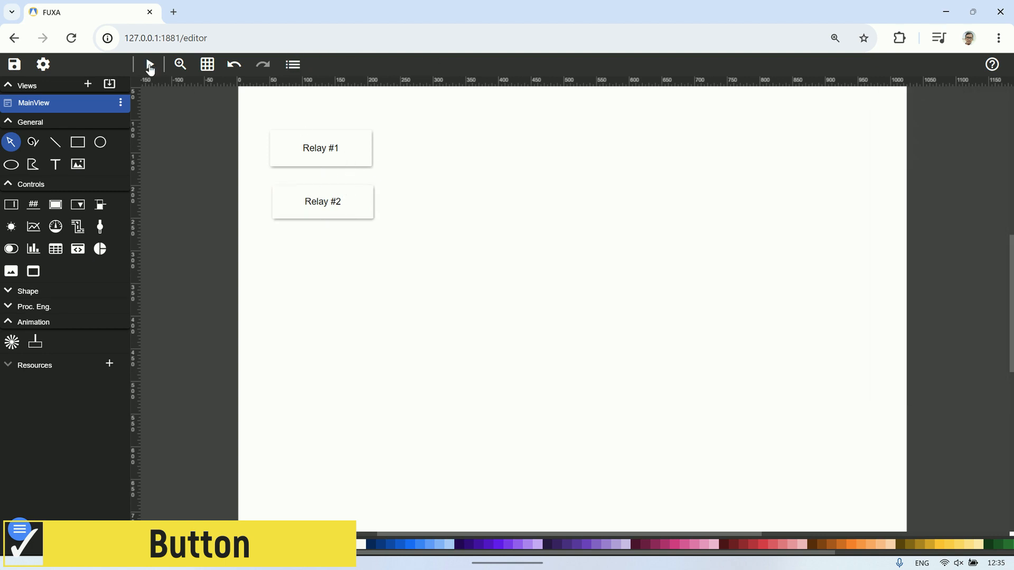
{"action": "left_click", "coordinate": [149, 64]}
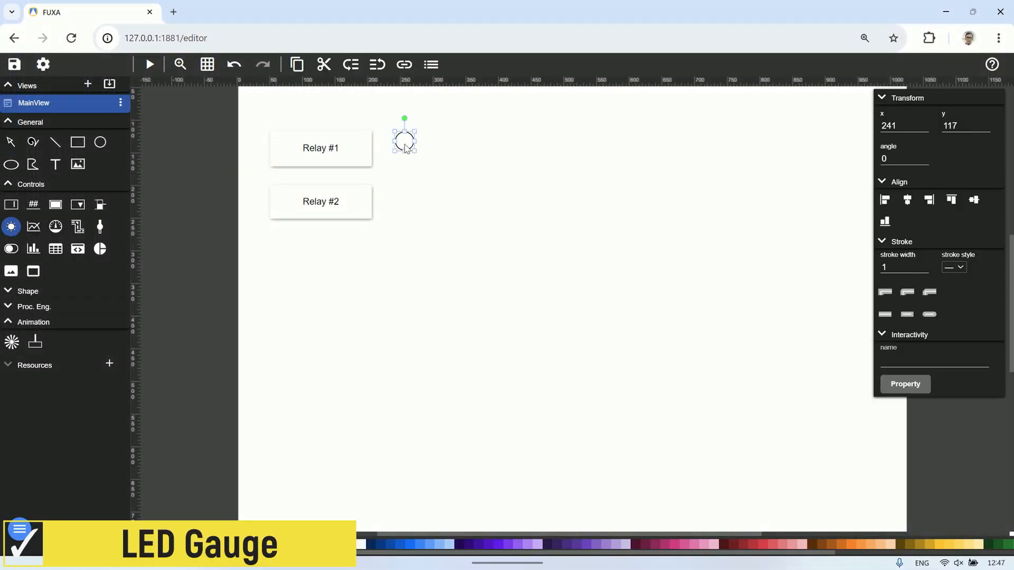
Step: Bind the LED to relay1 with the on-state range 1 shown in red
{"action": "right_click", "coordinate": [393, 145]}
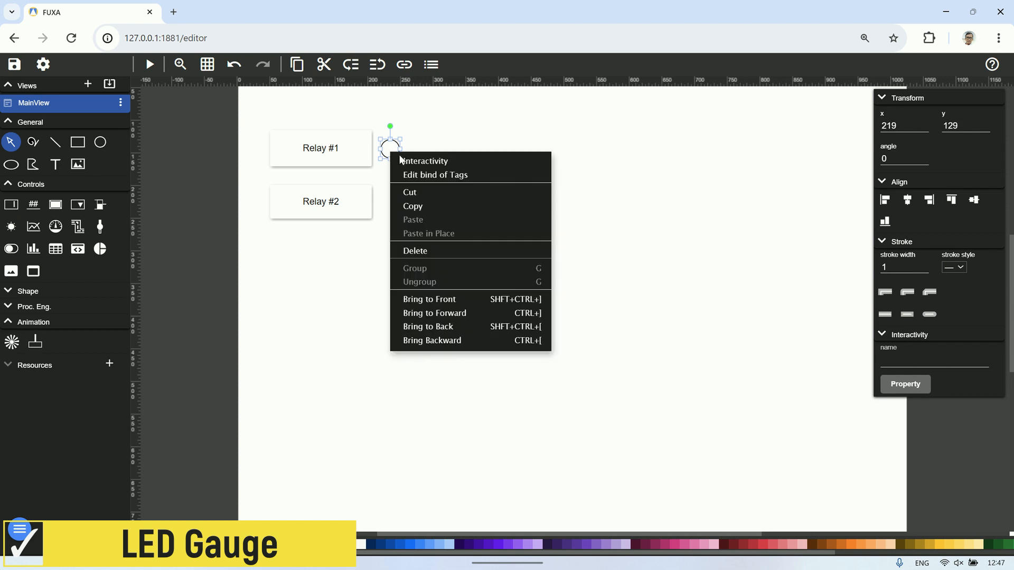
{"action": "left_click", "coordinate": [435, 174]}
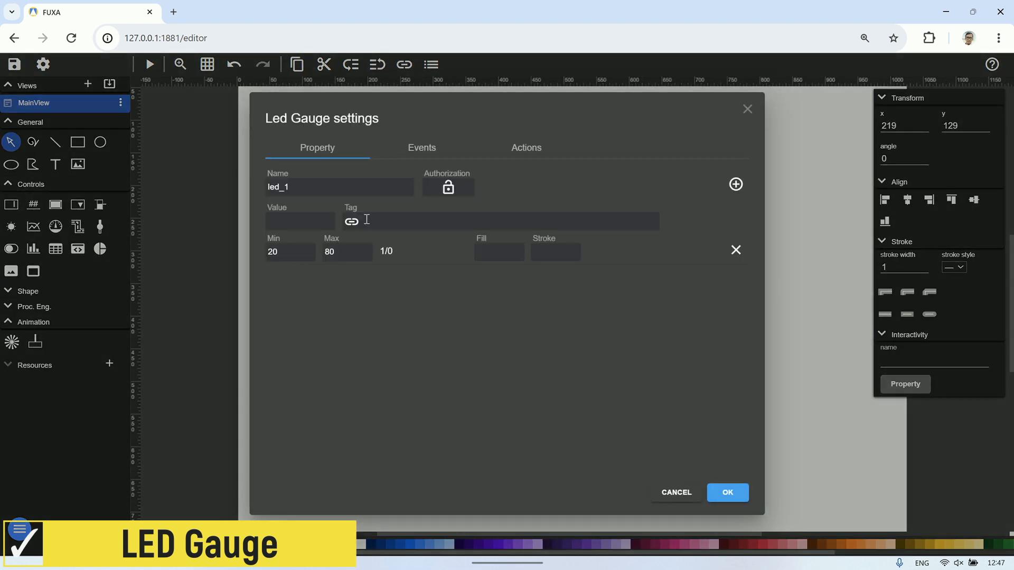
{"action": "left_click", "coordinate": [350, 221]}
{"action": "type", "text": "1"}
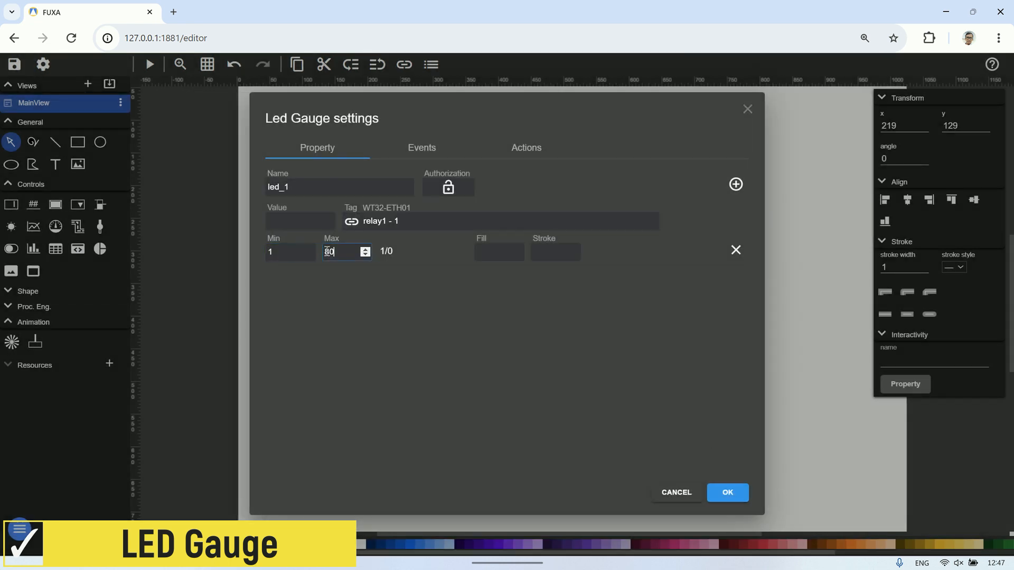
{"action": "left_click", "coordinate": [497, 251]}
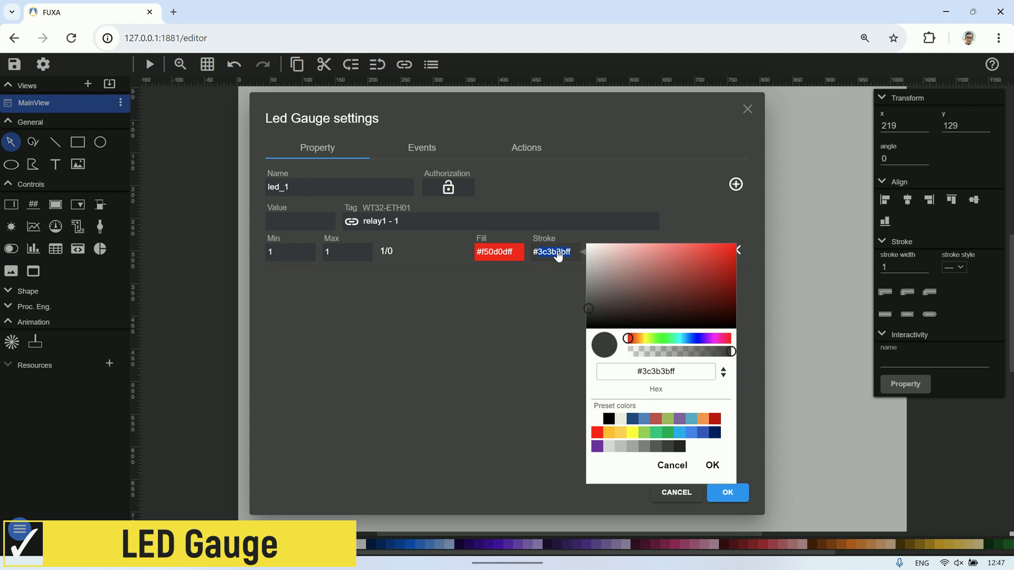
Step: Set the off state 0 to grey with dark stroke, save the LED, and launch a live preview
{"action": "left_click", "coordinate": [735, 184]}
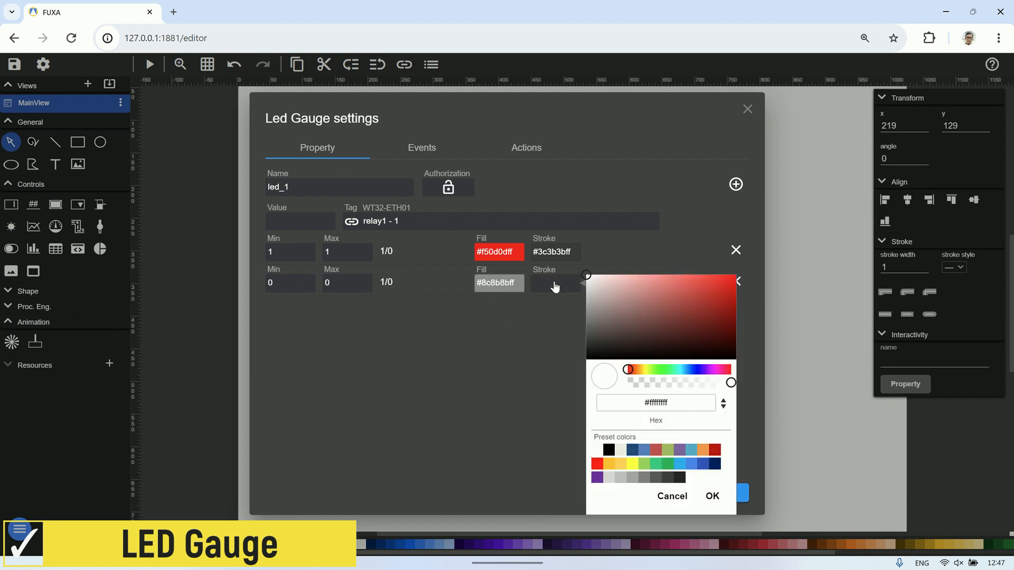
{"action": "left_click", "coordinate": [710, 496]}
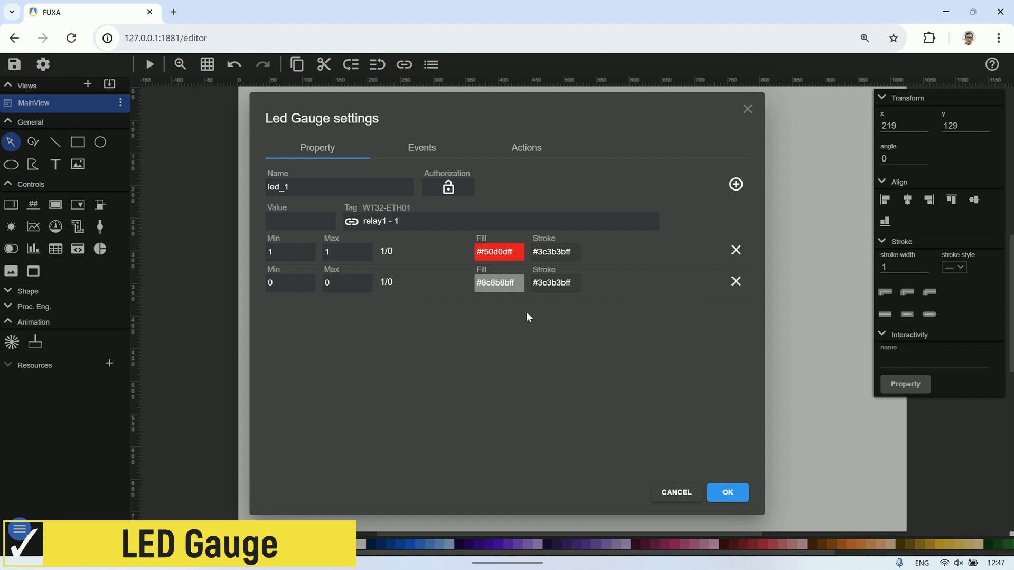
{"action": "left_click", "coordinate": [726, 492]}
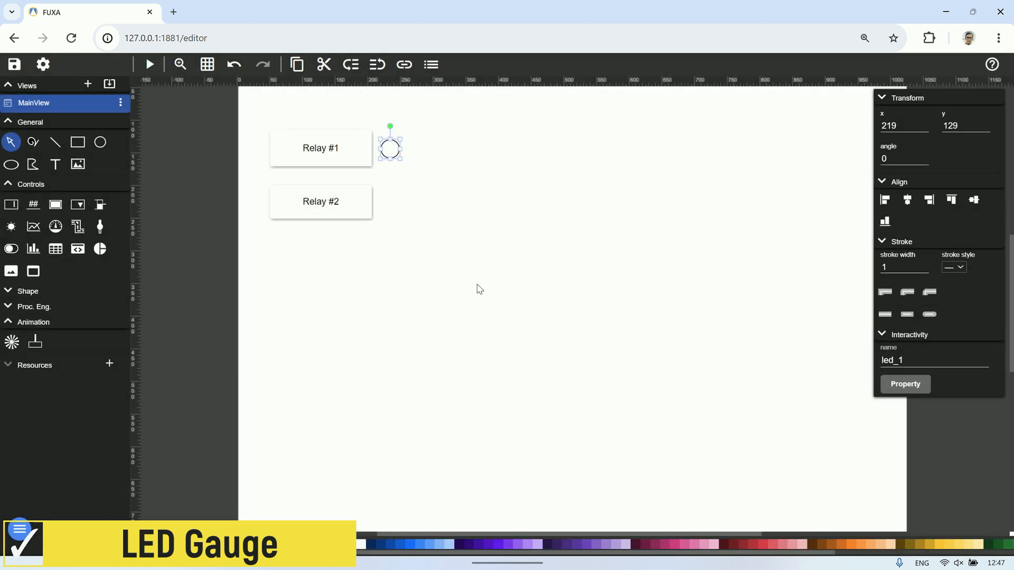
{"action": "left_click", "coordinate": [149, 65]}
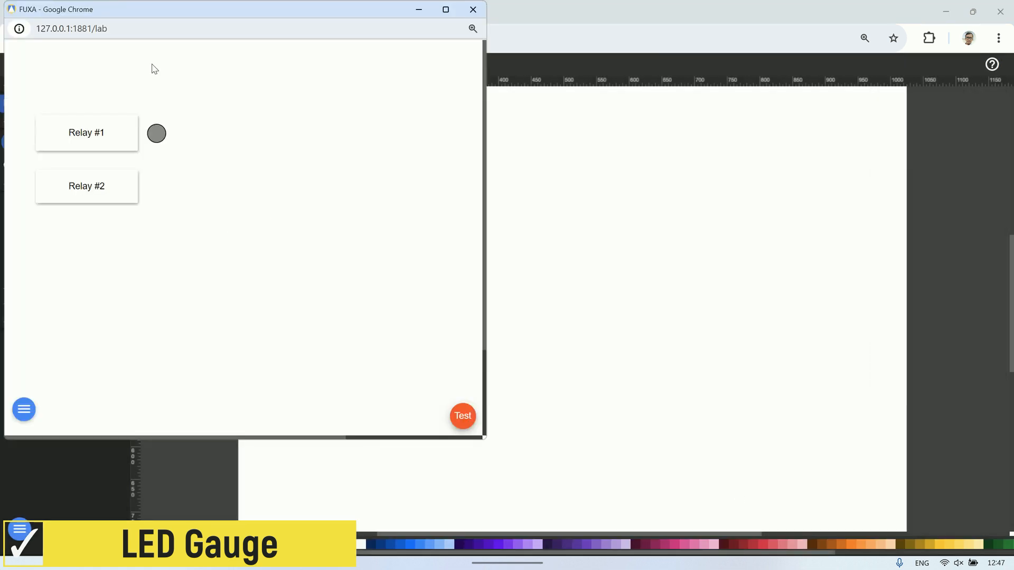
Step: Close the live preview window
{"action": "left_click", "coordinate": [86, 133]}
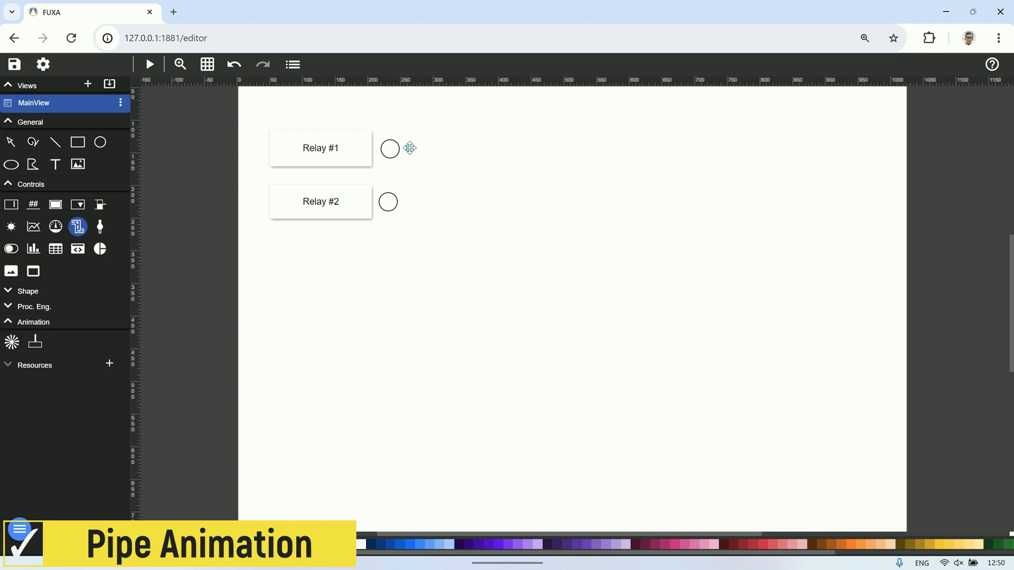
Step: Draw a pipe running right from the first LED and bring up its Pipe settings
{"action": "left_click_drag", "start_coordinate": [409, 149], "coordinate": [659, 149]}
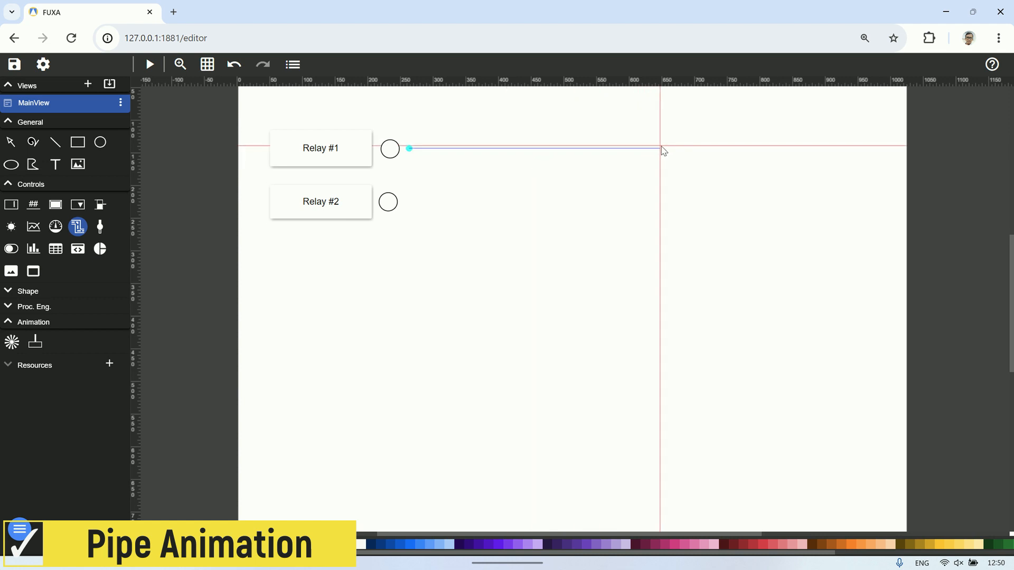
{"action": "right_click", "coordinate": [659, 149]}
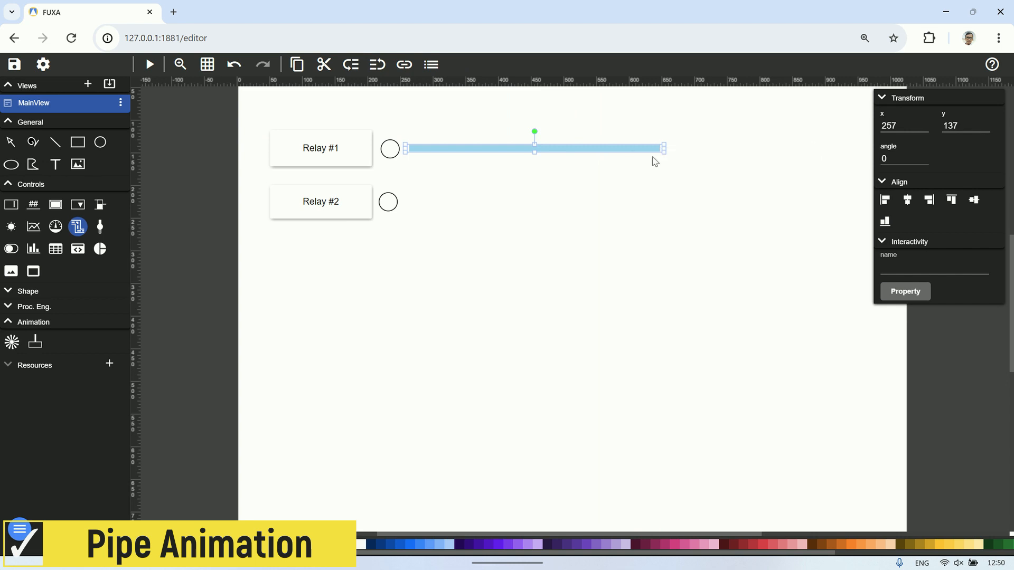
{"action": "double_click", "coordinate": [533, 148]}
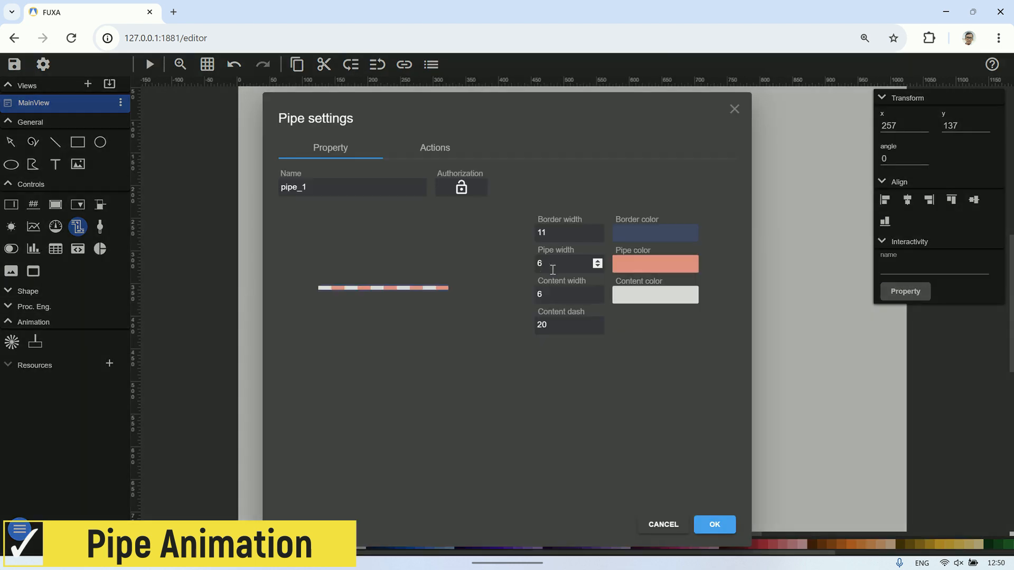
Step: Thicken the pipe and its border, widen the flowing dashes, and colour it orange-red
{"action": "left_click", "coordinate": [596, 235]}
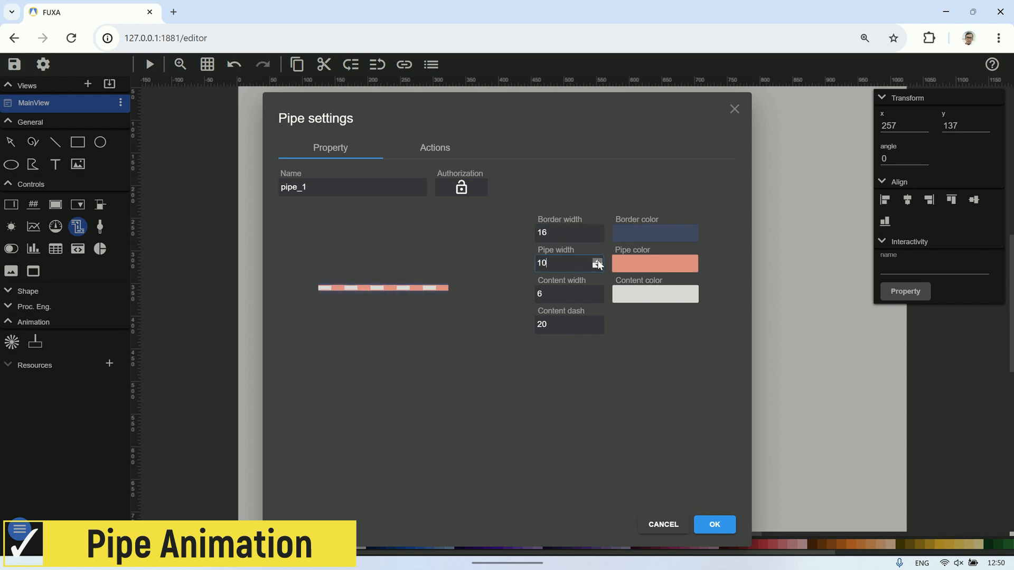
{"action": "left_click", "coordinate": [596, 229]}
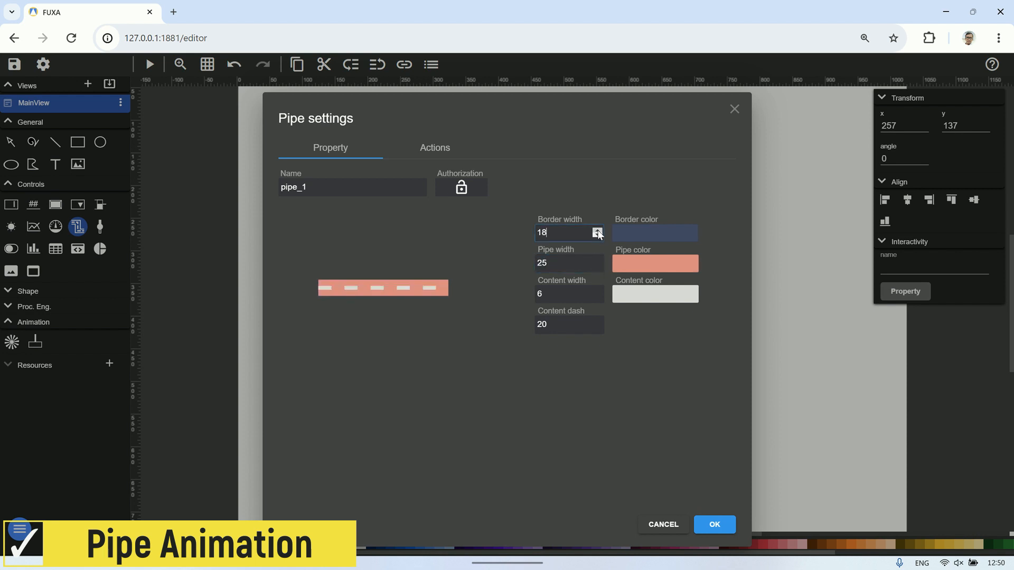
{"action": "left_click", "coordinate": [596, 229]}
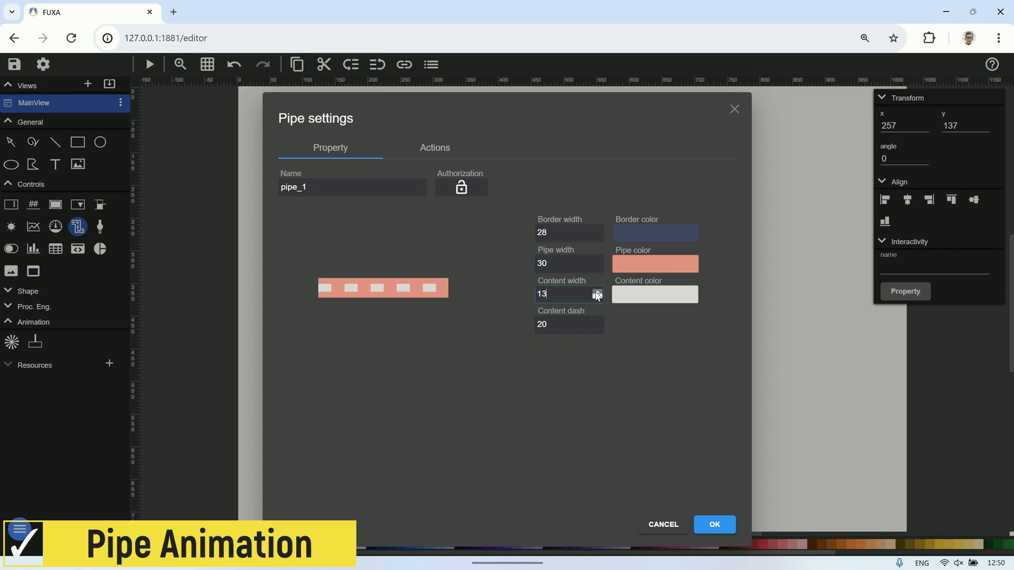
{"action": "left_click", "coordinate": [654, 264]}
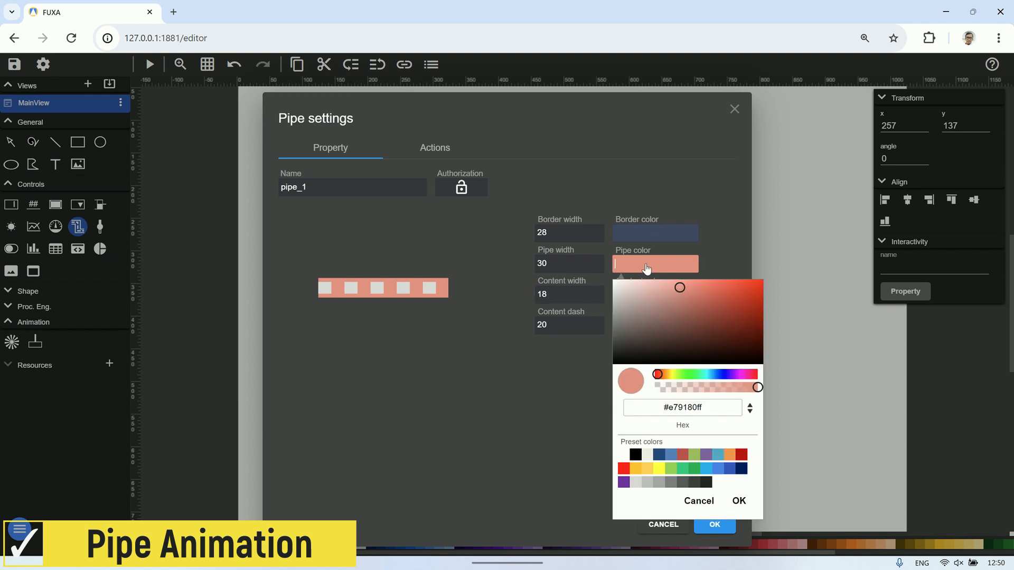
{"action": "left_click", "coordinate": [733, 284]}
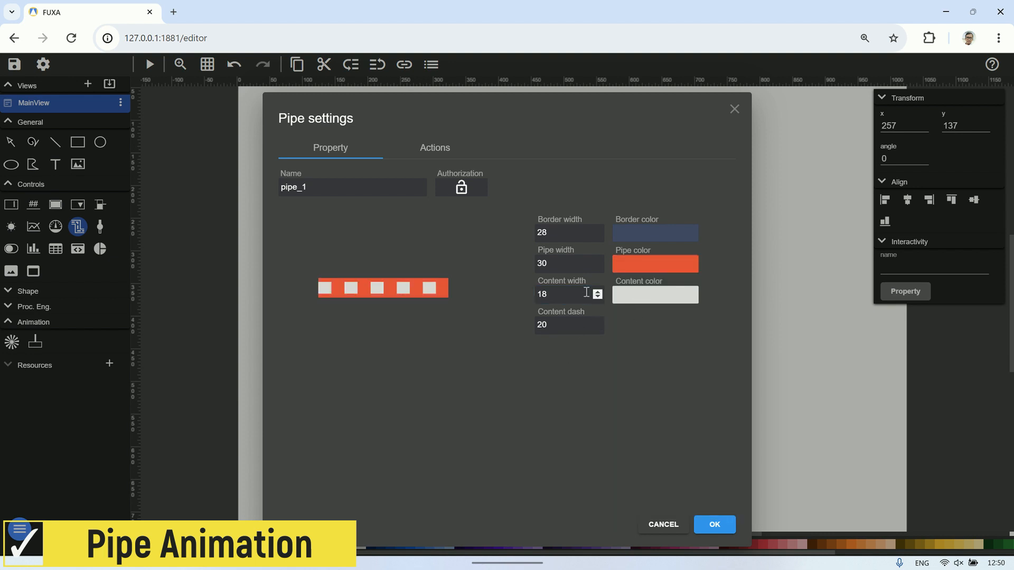
Step: Trim the border and pipe widths back slightly for the final look
{"action": "left_click", "coordinate": [596, 236]}
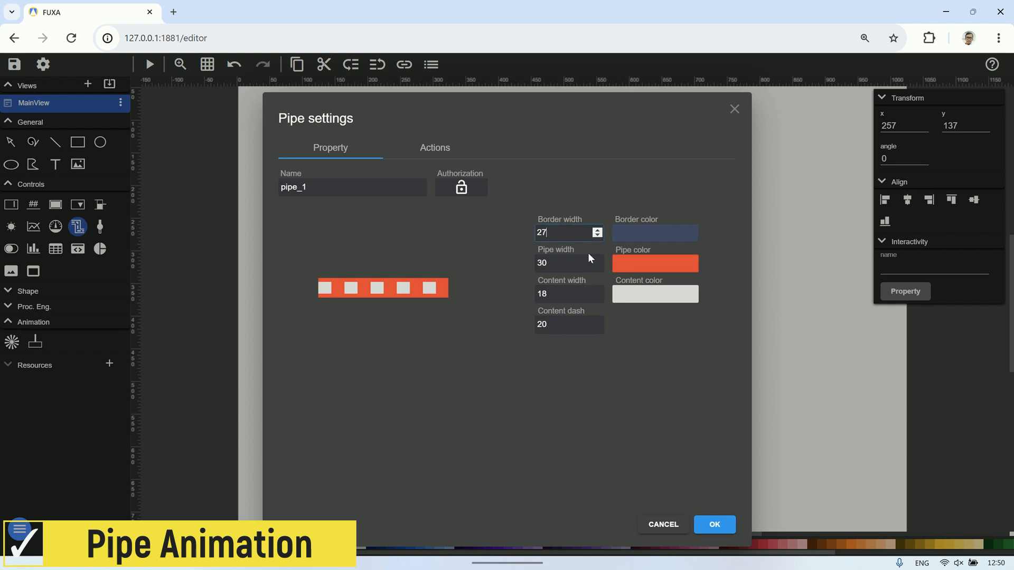
{"action": "left_click", "coordinate": [596, 266]}
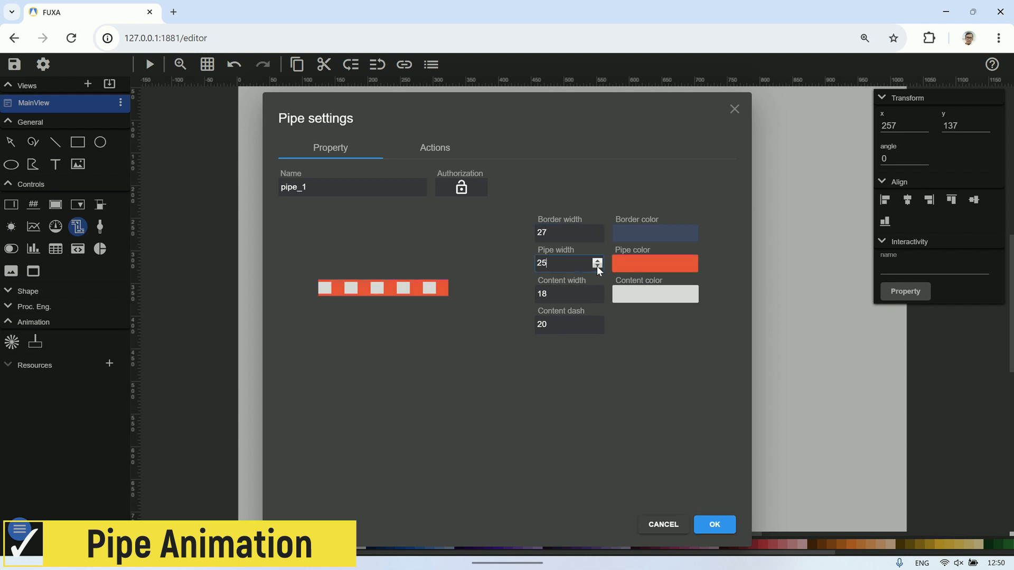
{"action": "left_click", "coordinate": [596, 266]}
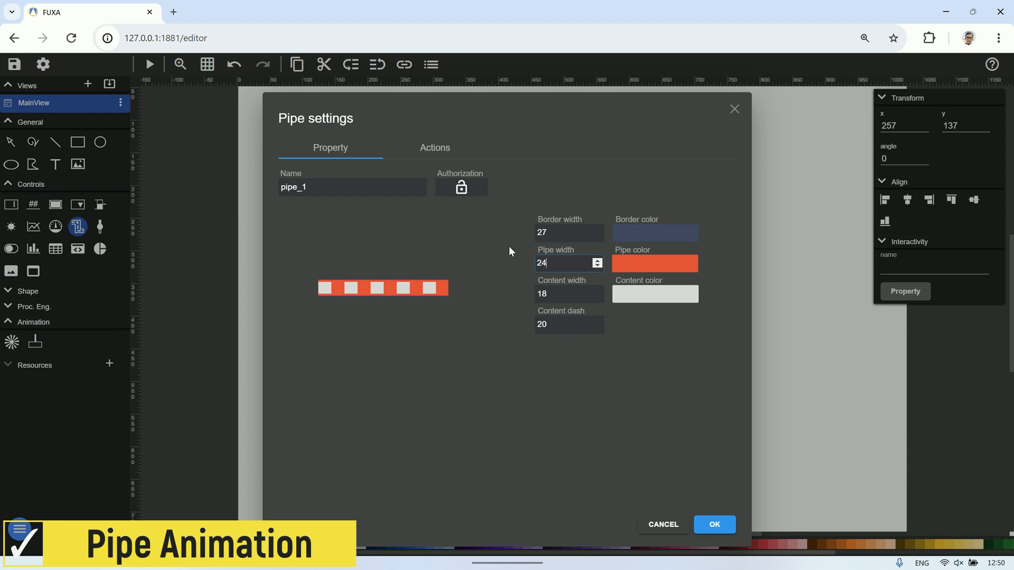
{"action": "left_click", "coordinate": [434, 148]}
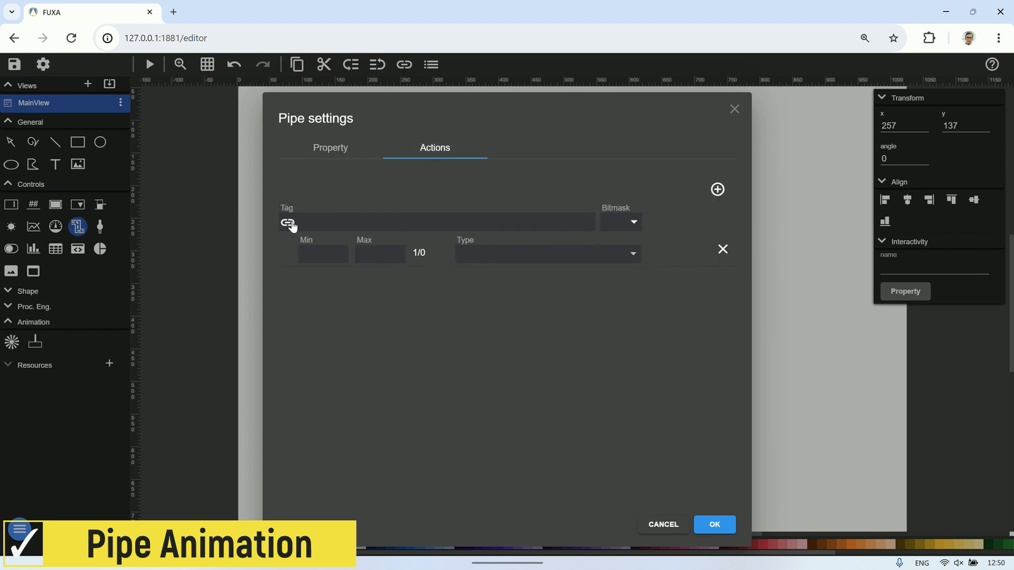
Step: Add a relay1 action that turns the pipe clockwise at value 1
{"action": "left_click", "coordinate": [287, 222]}
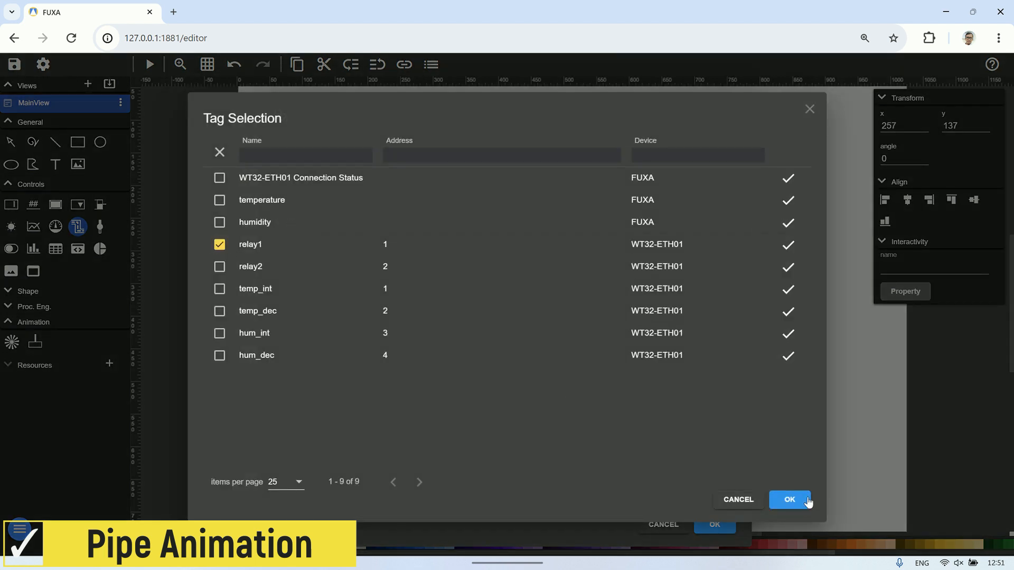
{"action": "left_click", "coordinate": [788, 499]}
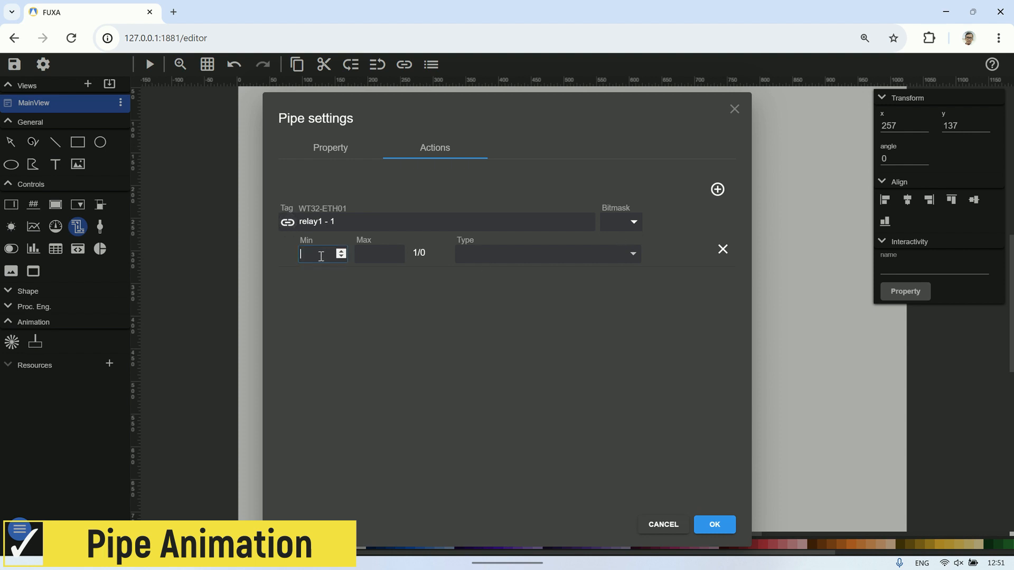
{"action": "left_click", "coordinate": [546, 253]}
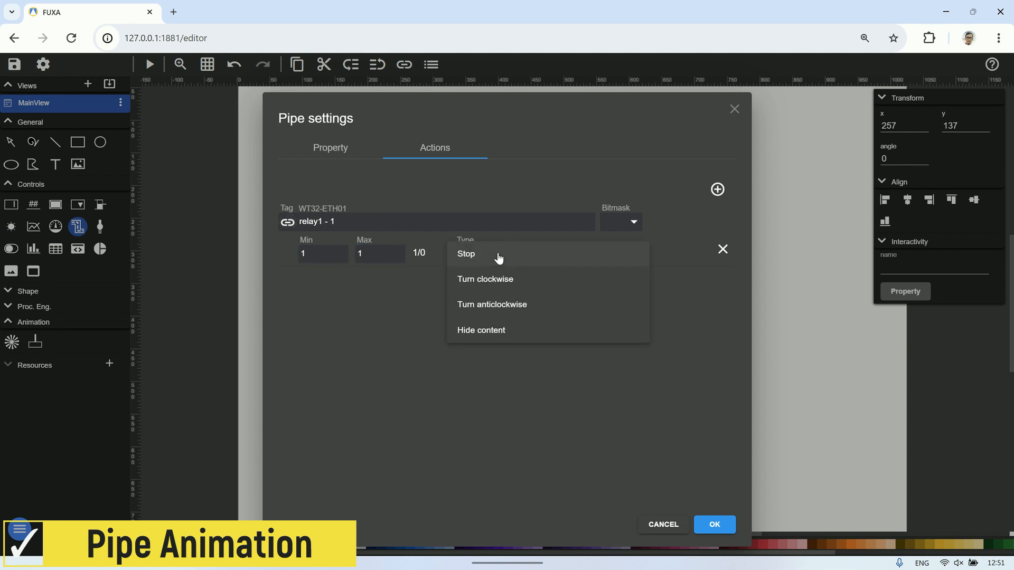
{"action": "left_click", "coordinate": [485, 279]}
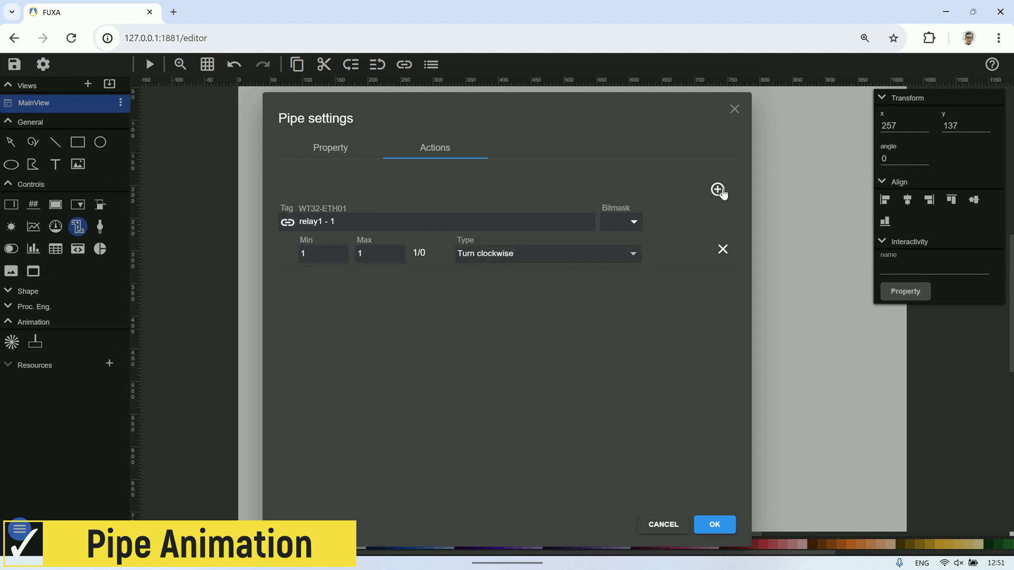
Step: Add a Stop action at relay1 = 0, confirm, and test the flow with Relay #1 in preview
{"action": "left_click", "coordinate": [287, 223]}
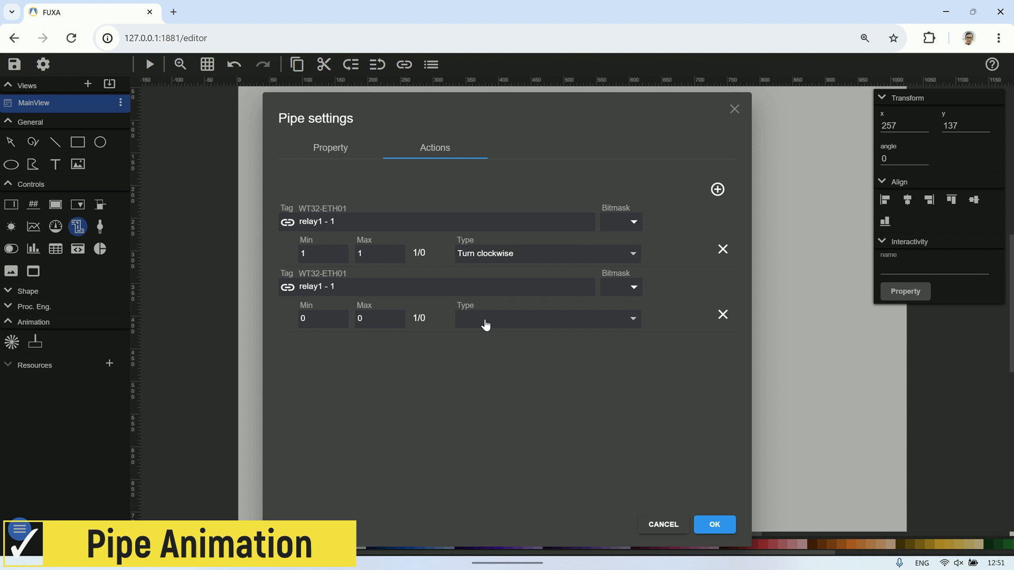
{"action": "left_click", "coordinate": [546, 318]}
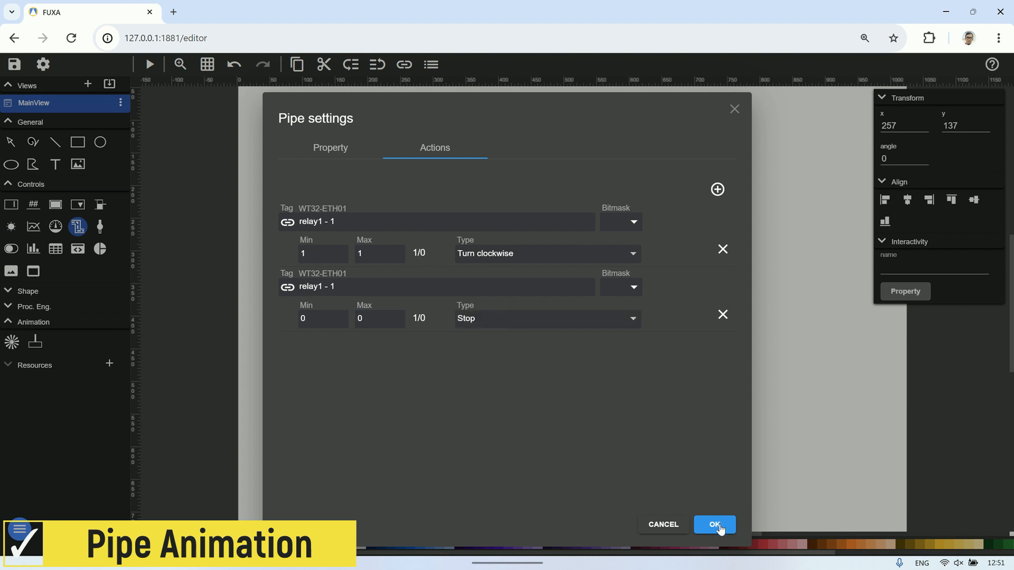
{"action": "left_click", "coordinate": [713, 524]}
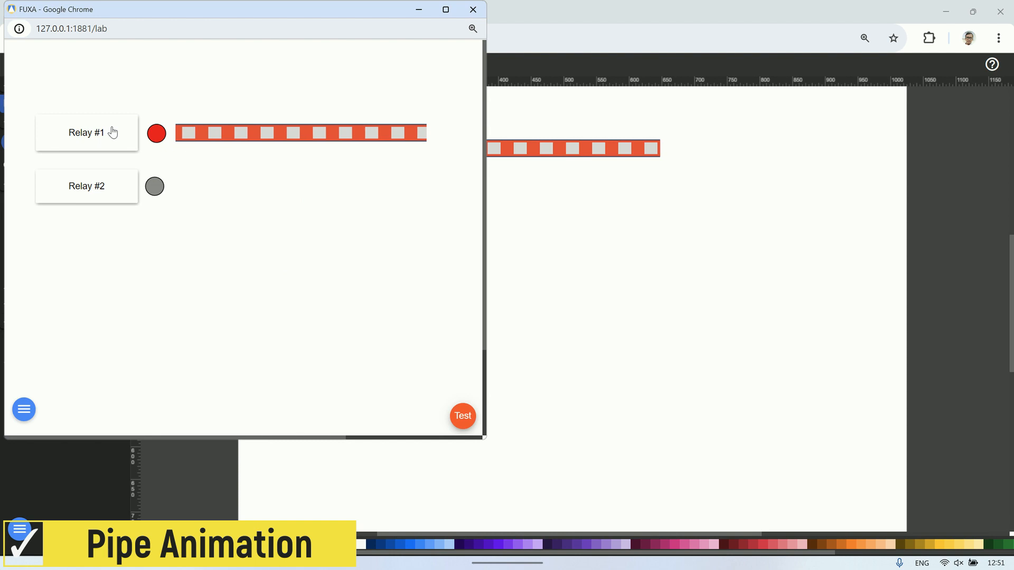
{"action": "left_click", "coordinate": [86, 133]}
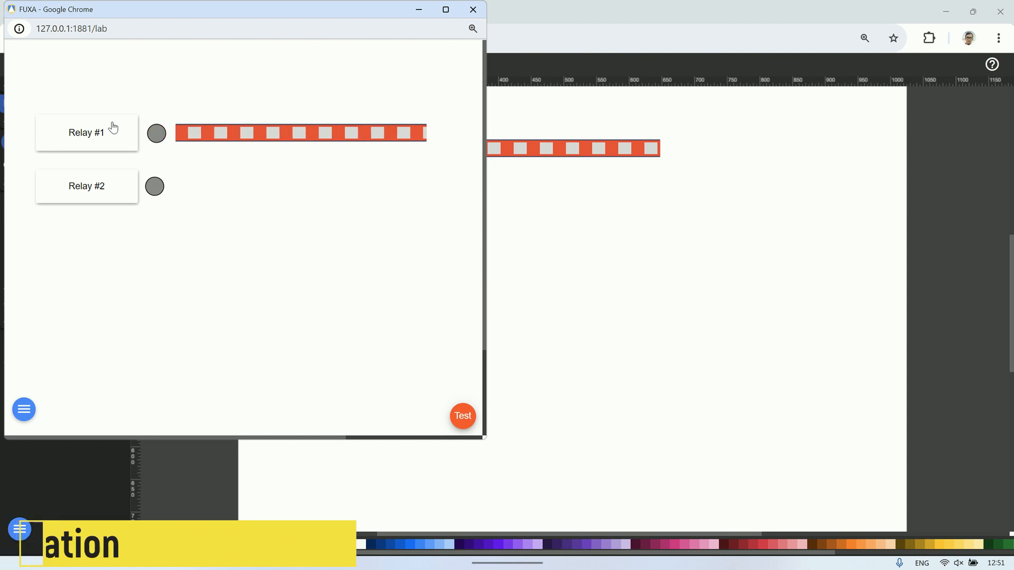
{"action": "left_click", "coordinate": [45, 64]}
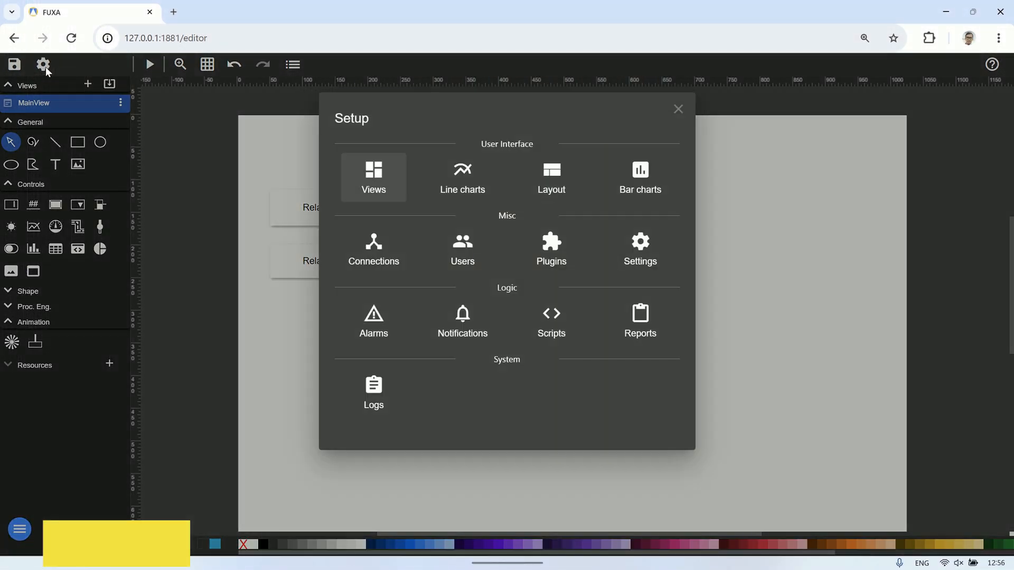
Step: Start a new script reading temp_int into var a and temp_dec into var b via $getTag
{"action": "left_click", "coordinate": [550, 320]}
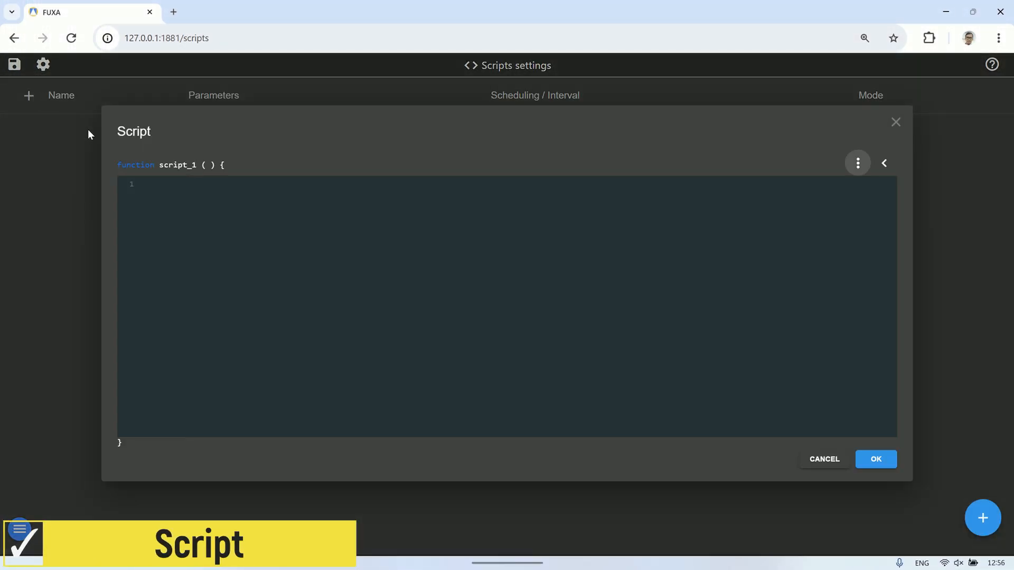
{"action": "mouse_move", "coordinate": [341, 198]}
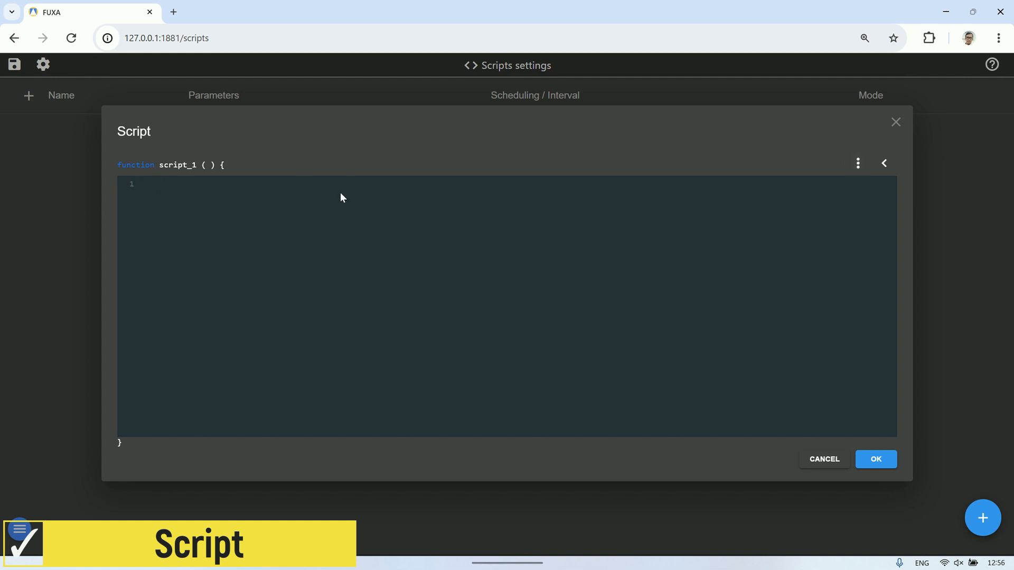
{"action": "type", "text": "var a"}
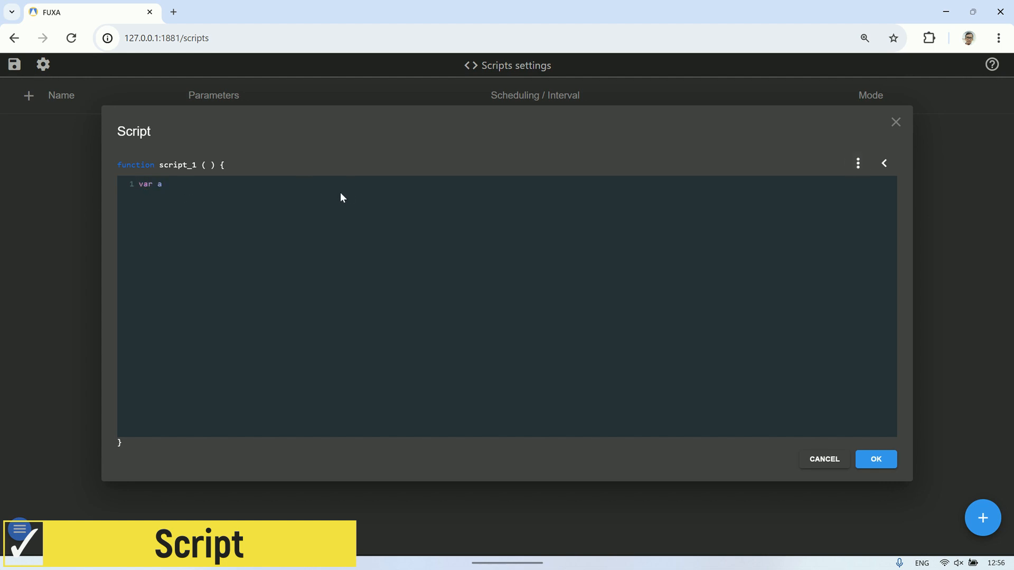
{"action": "type", "text": "="}
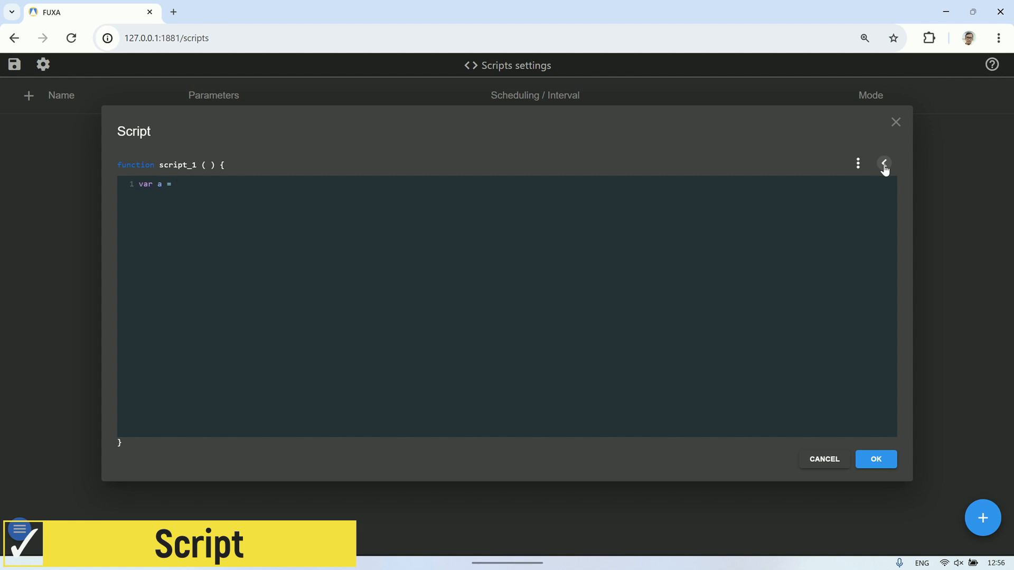
{"action": "left_click", "coordinate": [884, 162]}
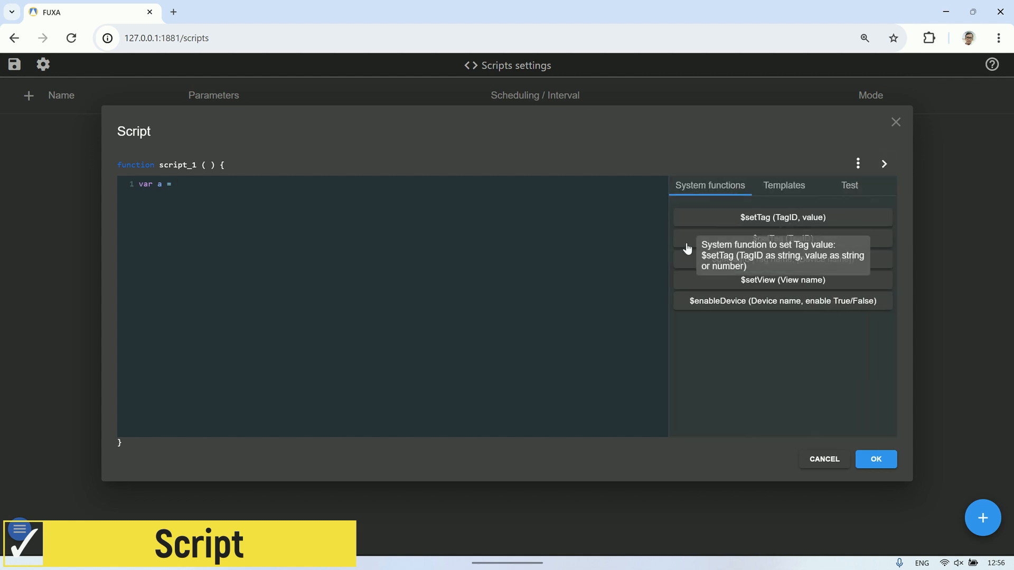
{"action": "left_click", "coordinate": [783, 217]}
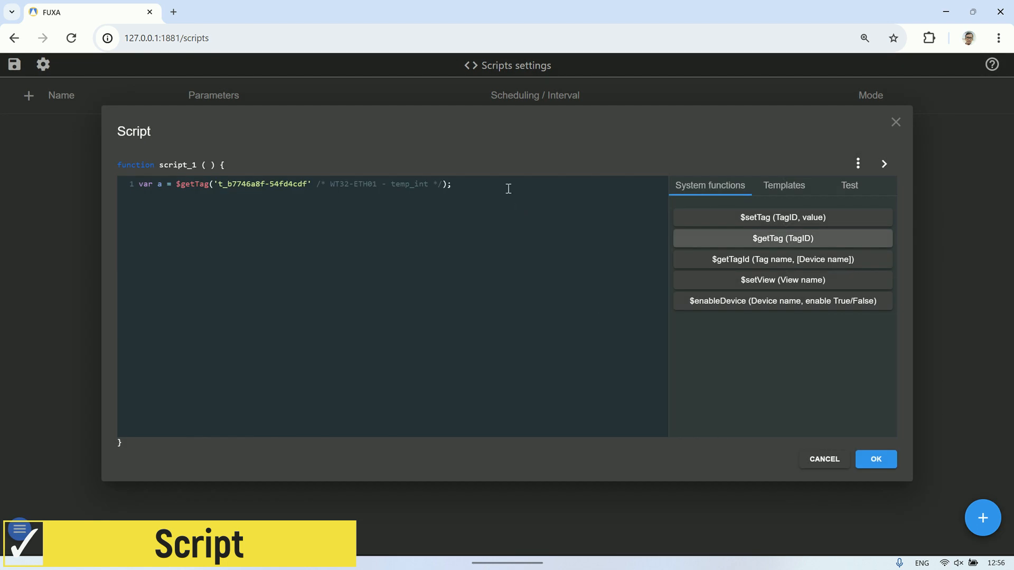
{"action": "type", "text": "var b"}
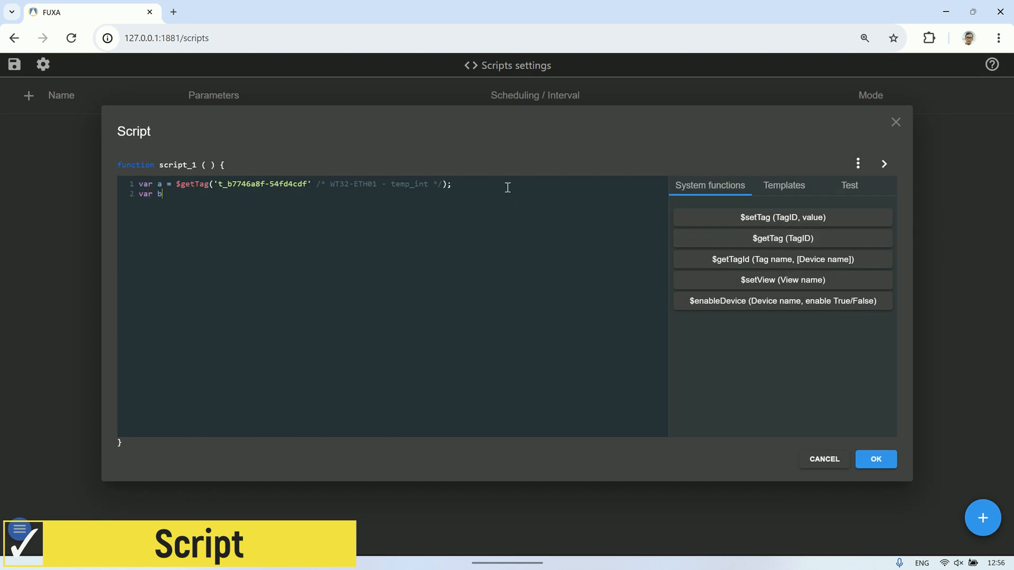
{"action": "type", "text": "="}
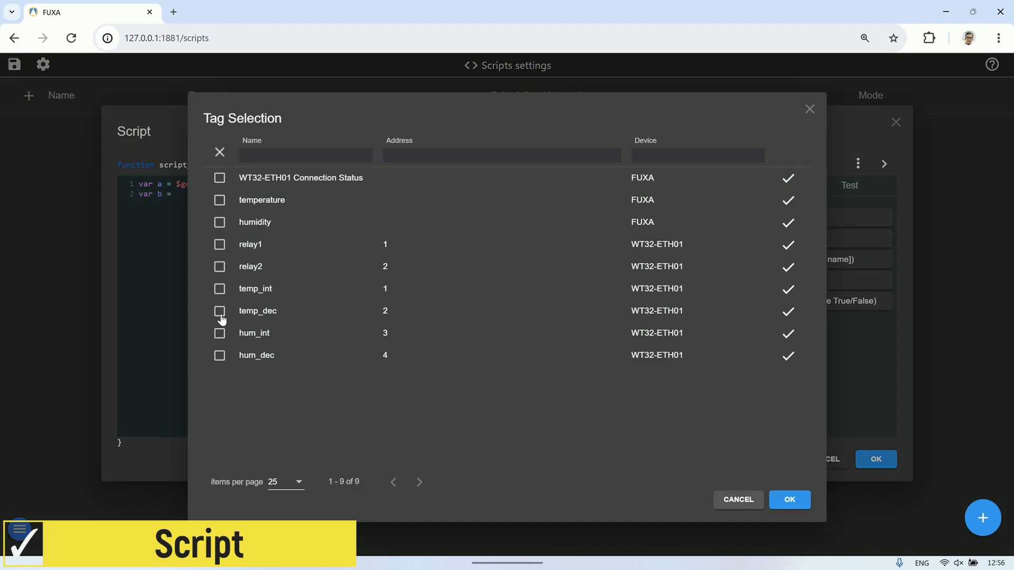
{"action": "left_click", "coordinate": [789, 499]}
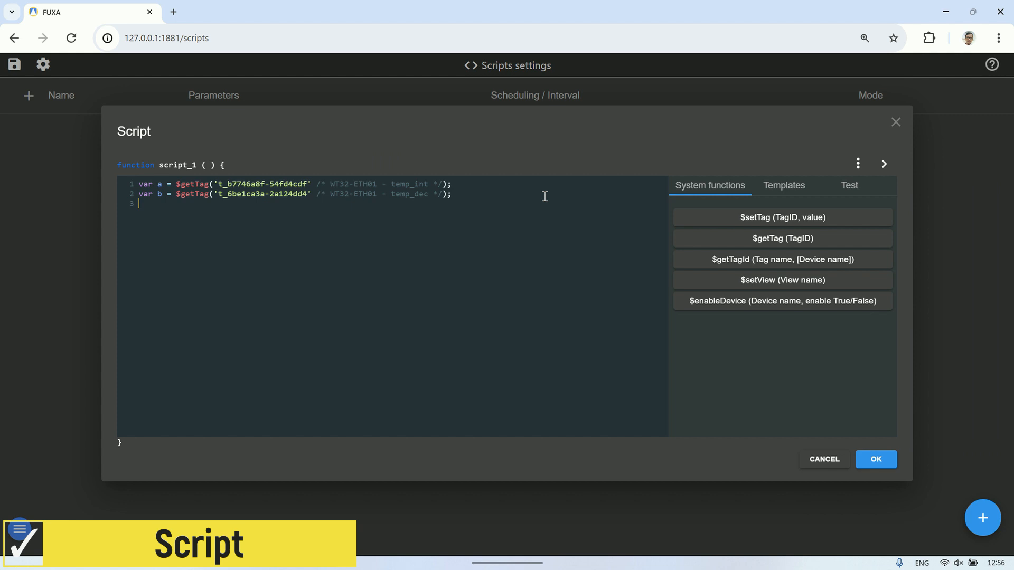
Step: Compute var c = a + (b/100), log it, and write c to the temperature tag with $setTag
{"action": "type", "text": "var c"}
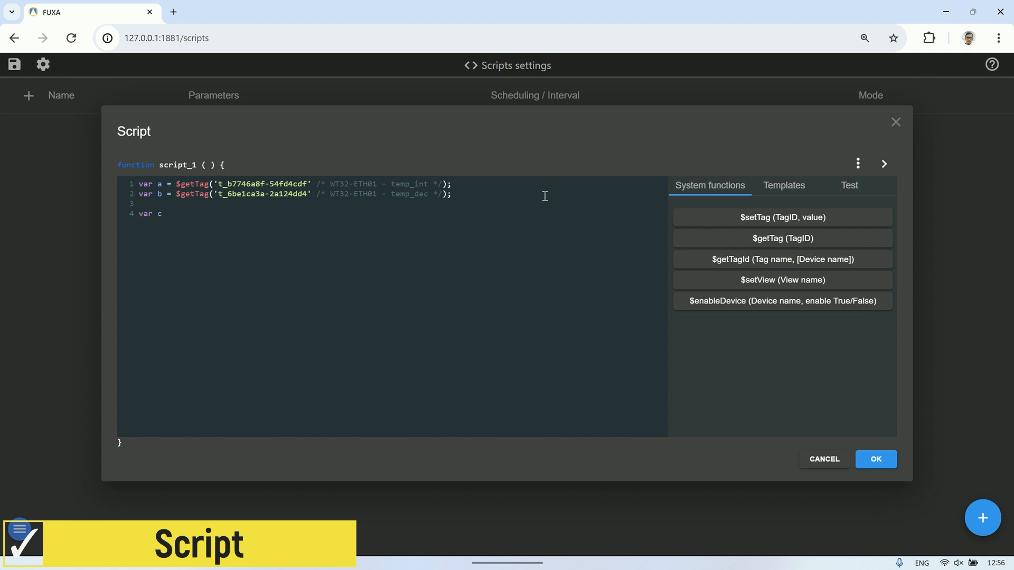
{"action": "type", "text": "= a +"}
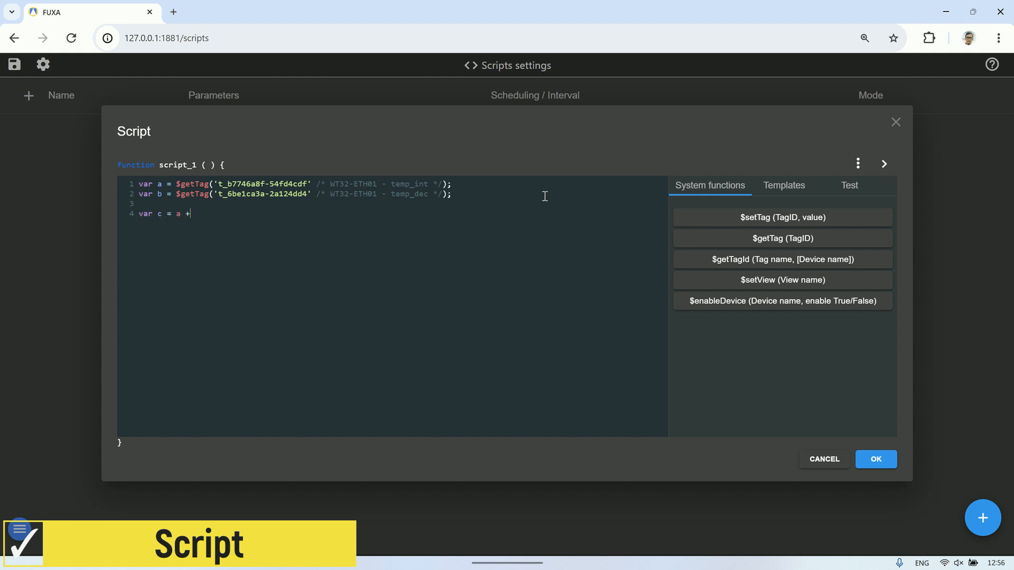
{"action": "type", "text": "(b/100"}
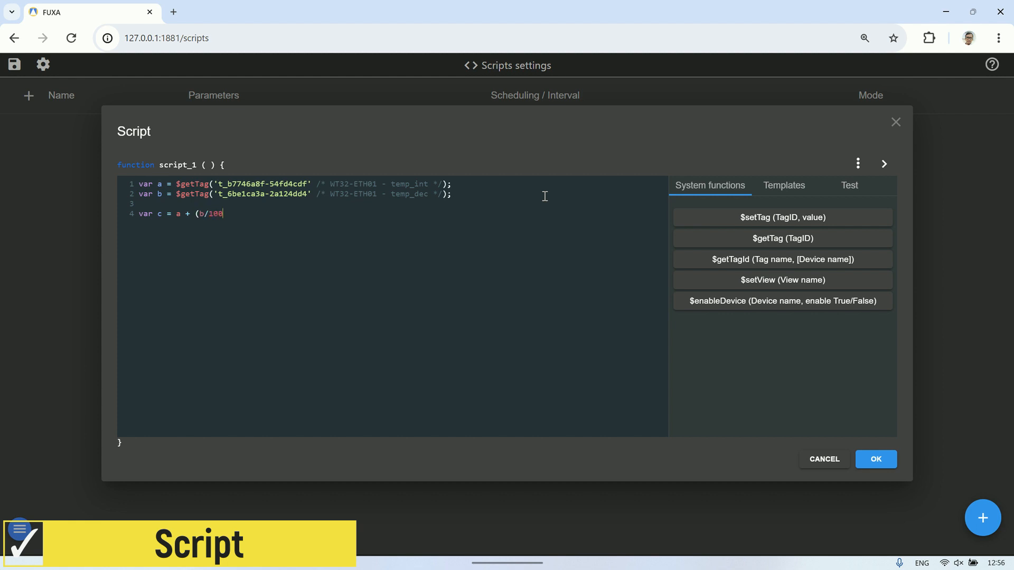
{"action": "type", "text": ");"}
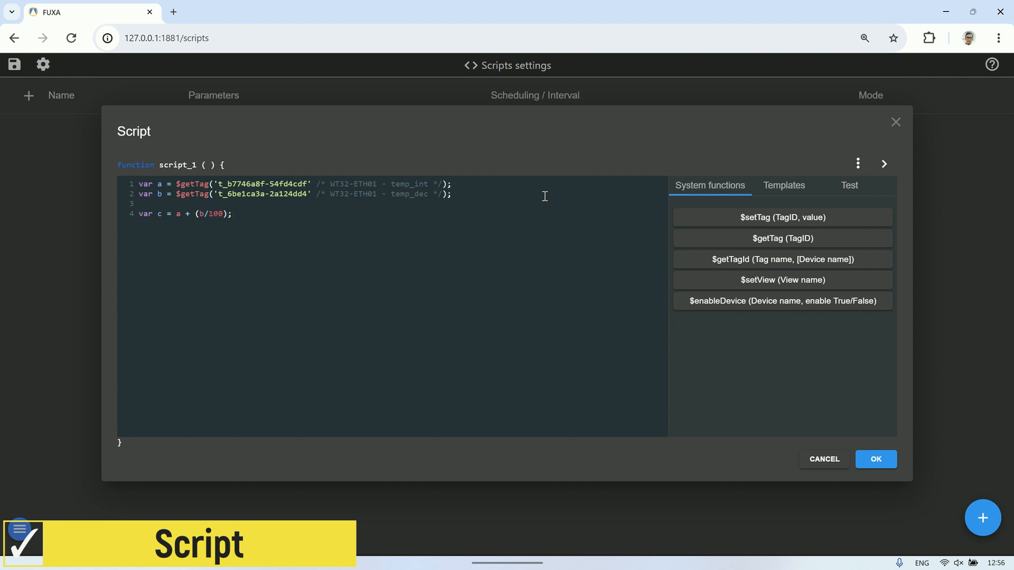
{"action": "type", "text": "console.log(c);"}
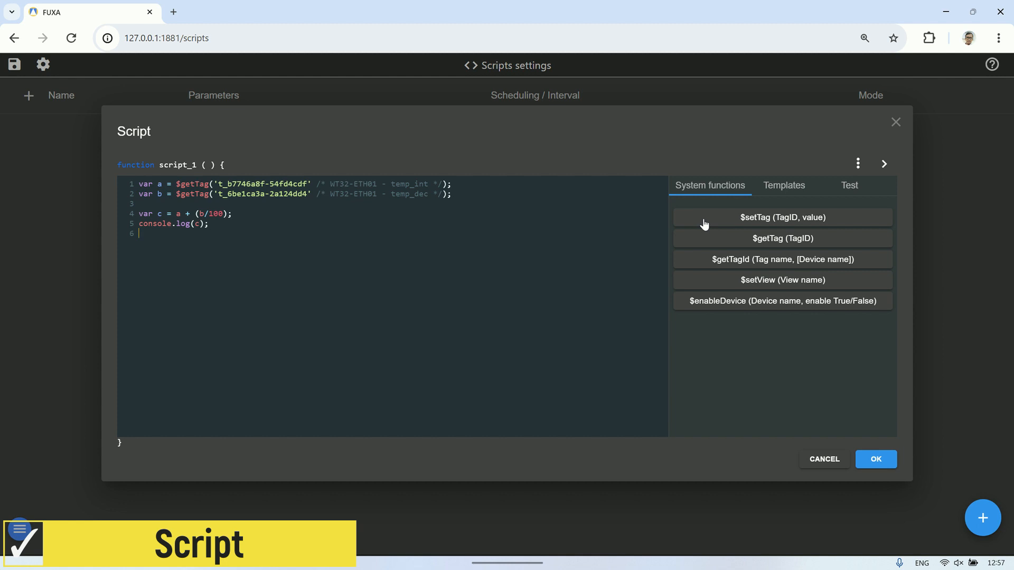
{"action": "left_click", "coordinate": [781, 217]}
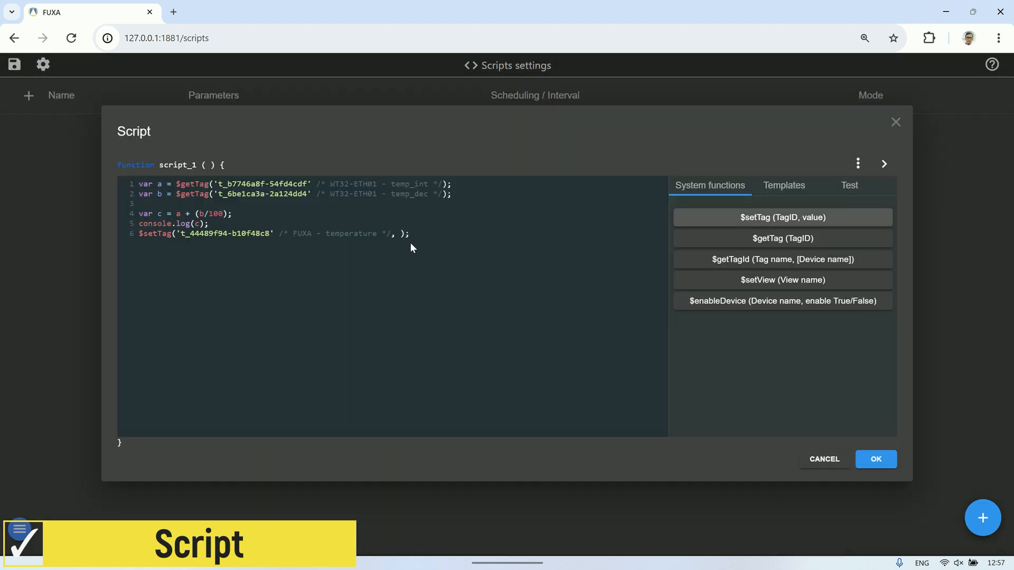
{"action": "type", "text": "c"}
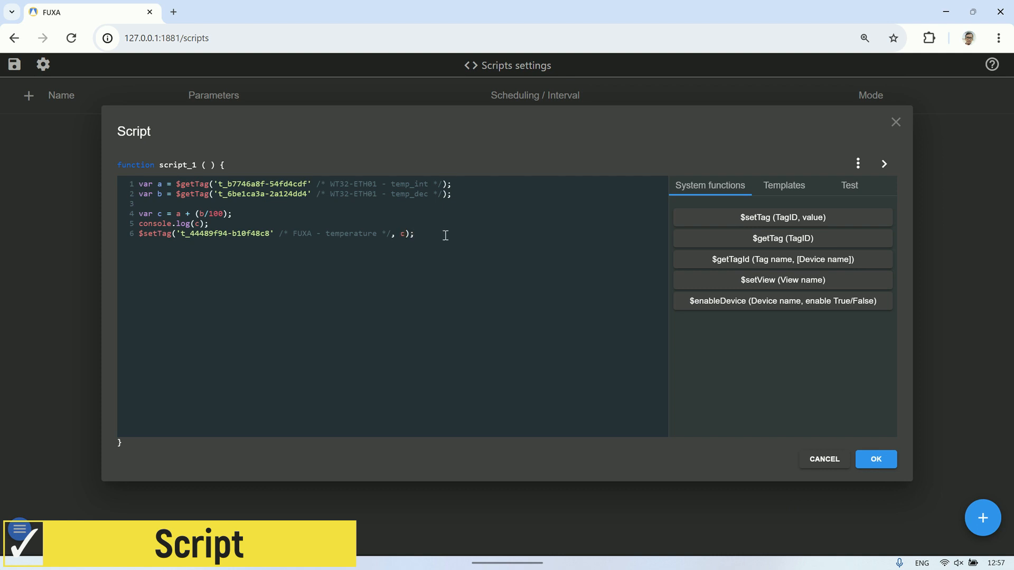
{"action": "left_click", "coordinate": [848, 185]}
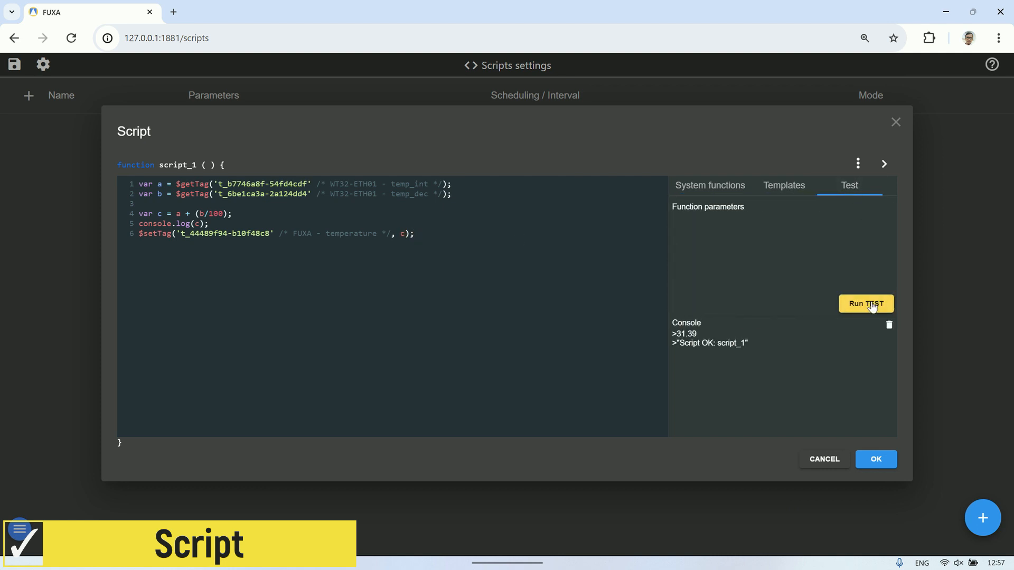
Step: Run the script test, logging 31.39, and rename the script to temperature
{"action": "left_click", "coordinate": [865, 304]}
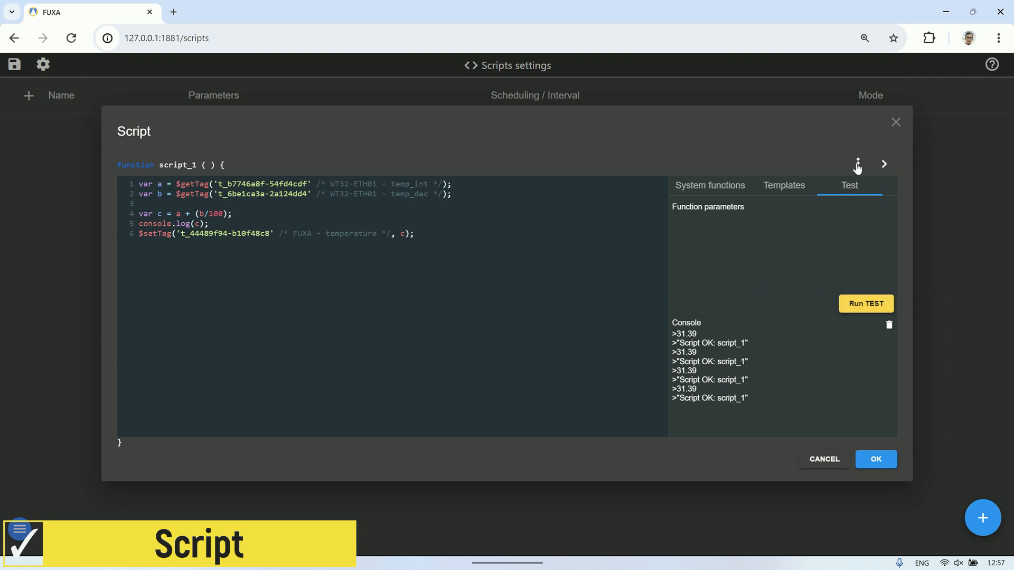
{"action": "left_click", "coordinate": [857, 164]}
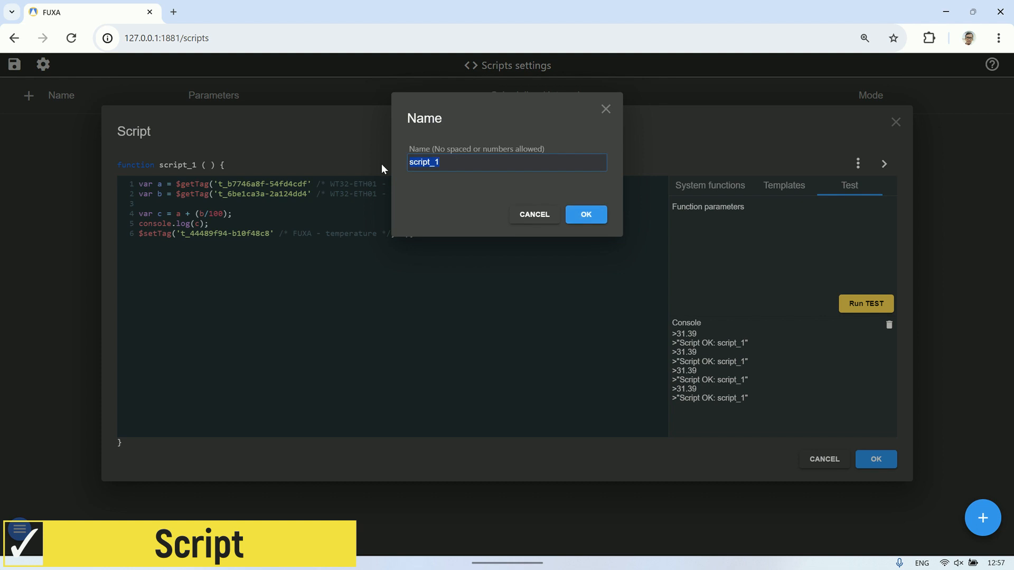
{"action": "type", "text": "temperature"}
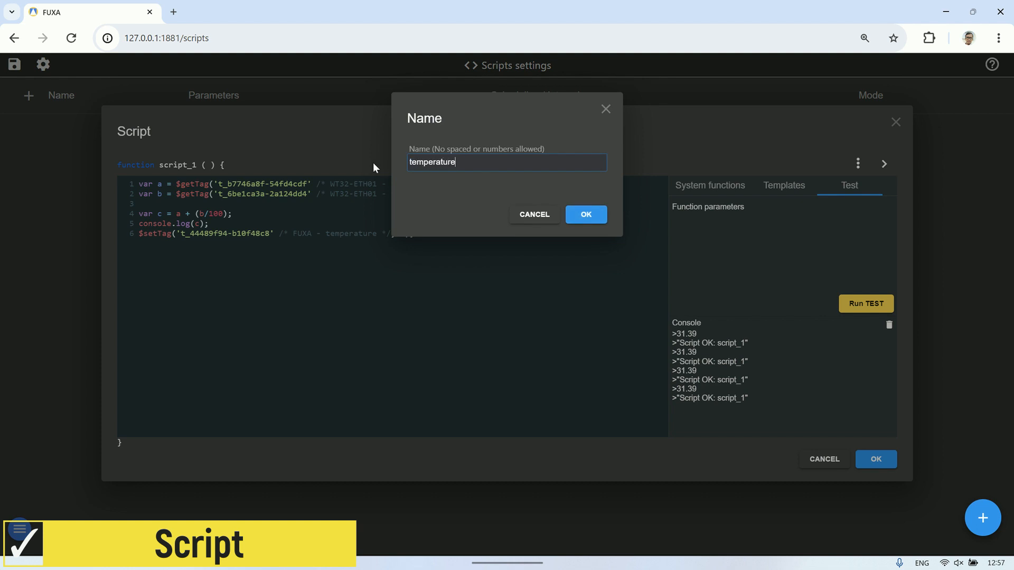
{"action": "left_click", "coordinate": [584, 214]}
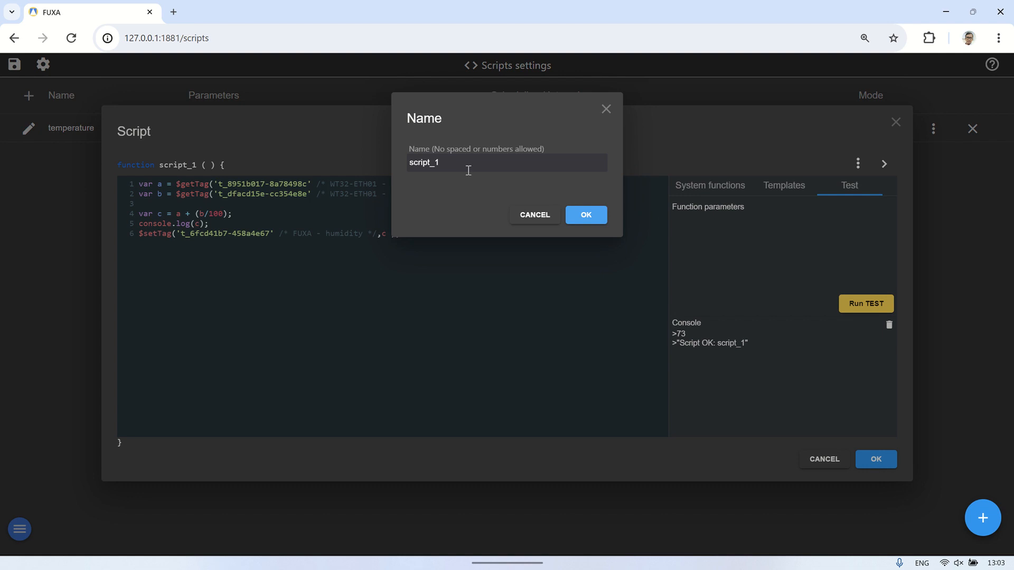
Step: Name the second script humidity and save it alongside temperature
{"action": "type", "text": "humidi"}
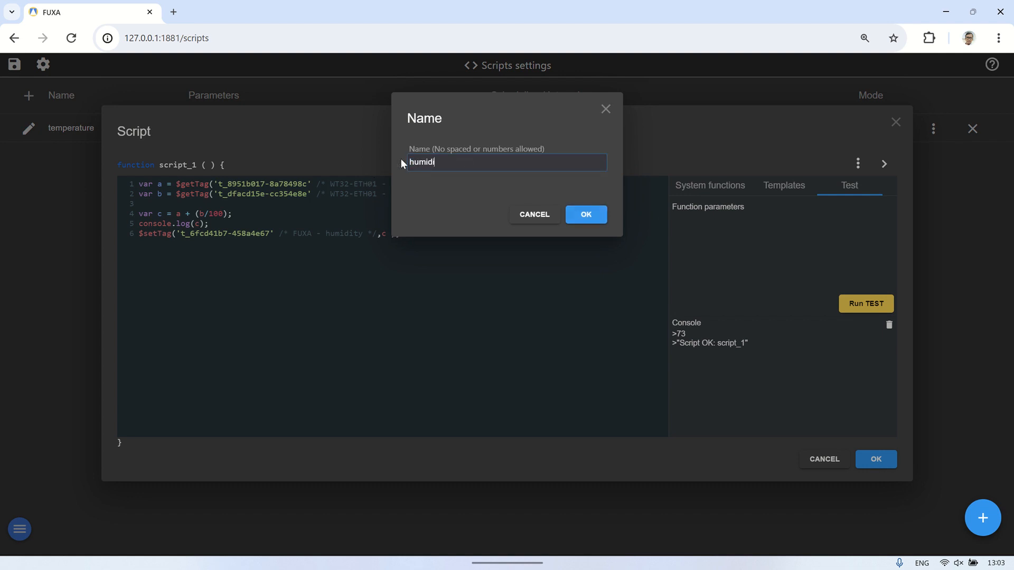
{"action": "left_click", "coordinate": [584, 214]}
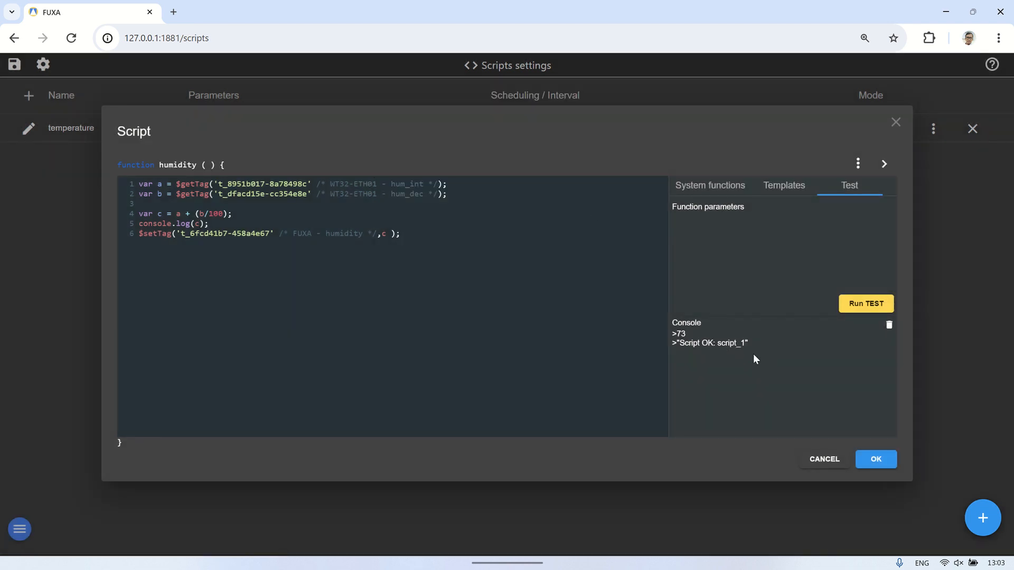
{"action": "left_click", "coordinate": [874, 459]}
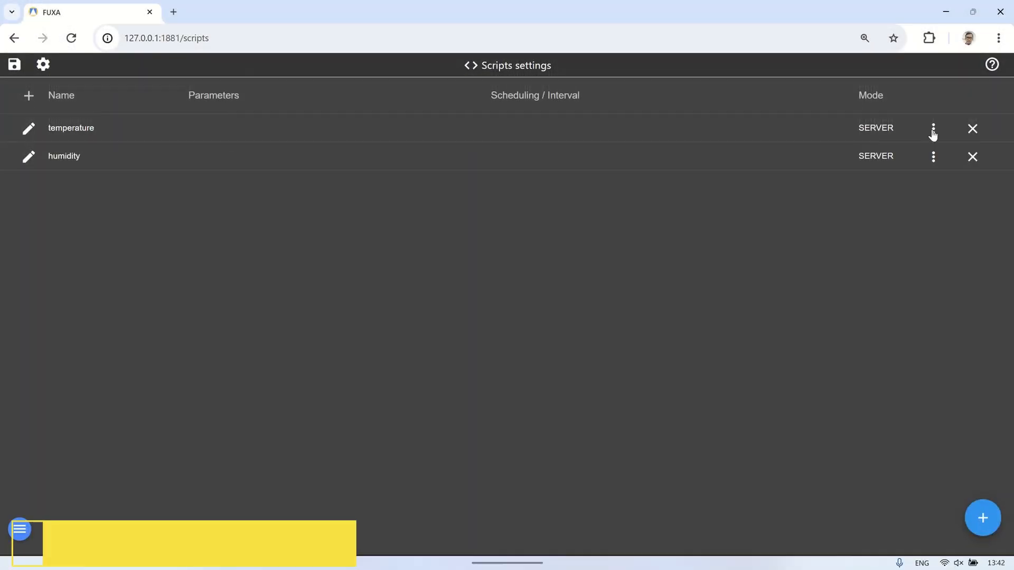
Step: Set the temperature script to loop every 1 second and start editing humidity's loop interval
{"action": "left_click", "coordinate": [932, 127]}
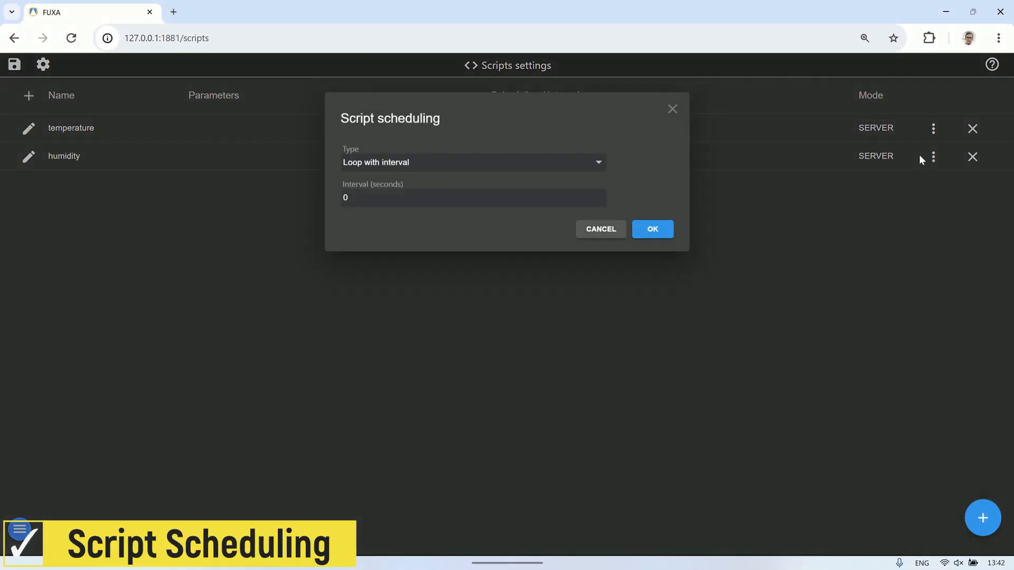
{"action": "type", "text": "1"}
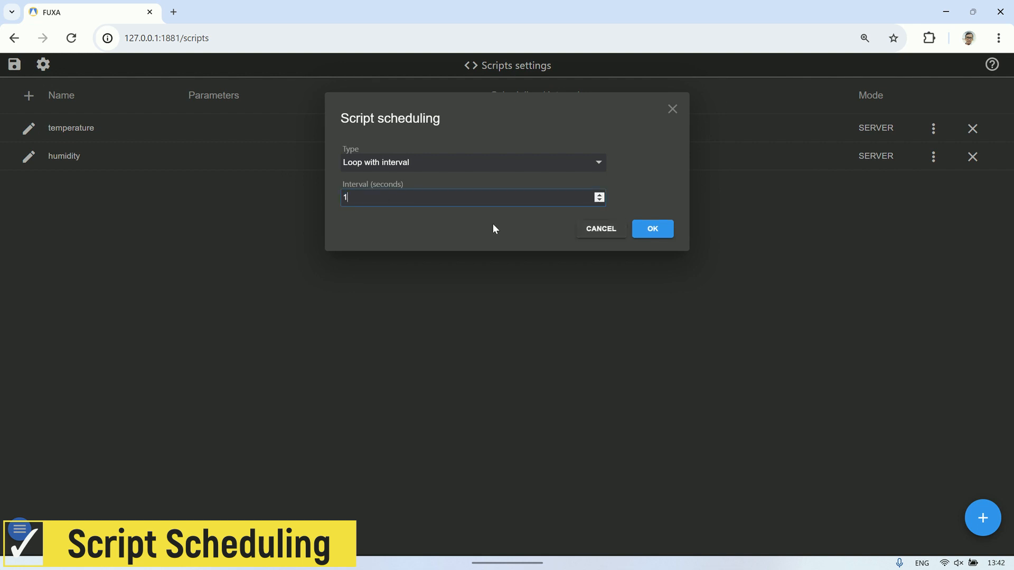
{"action": "left_click", "coordinate": [652, 228]}
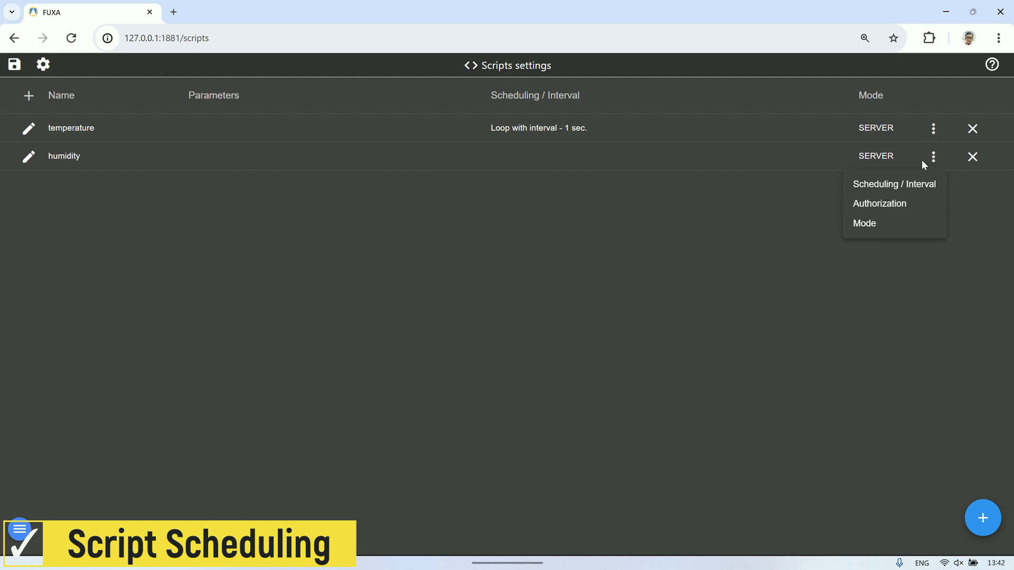
{"action": "left_click", "coordinate": [894, 183]}
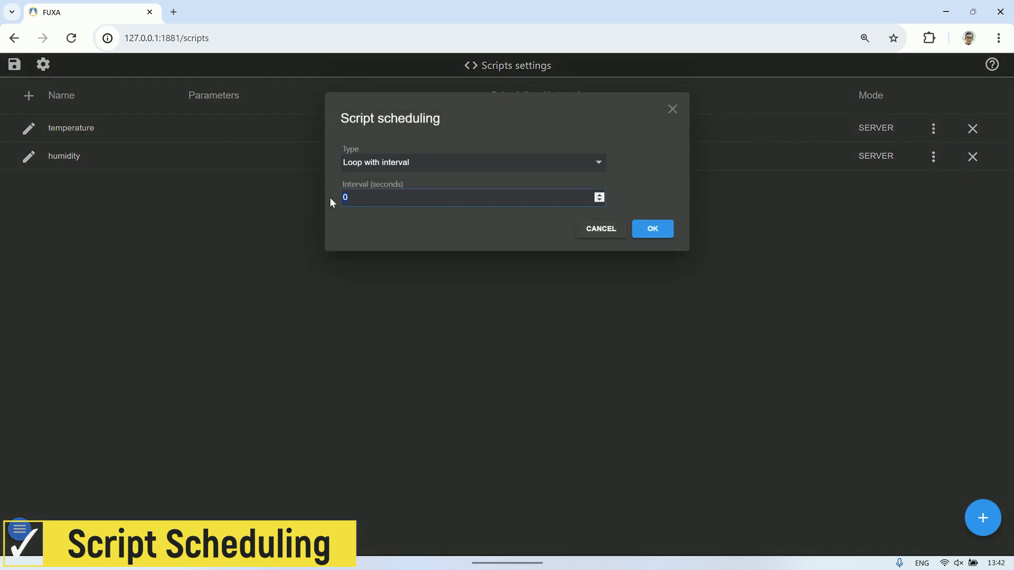
{"action": "left_click", "coordinate": [651, 228]}
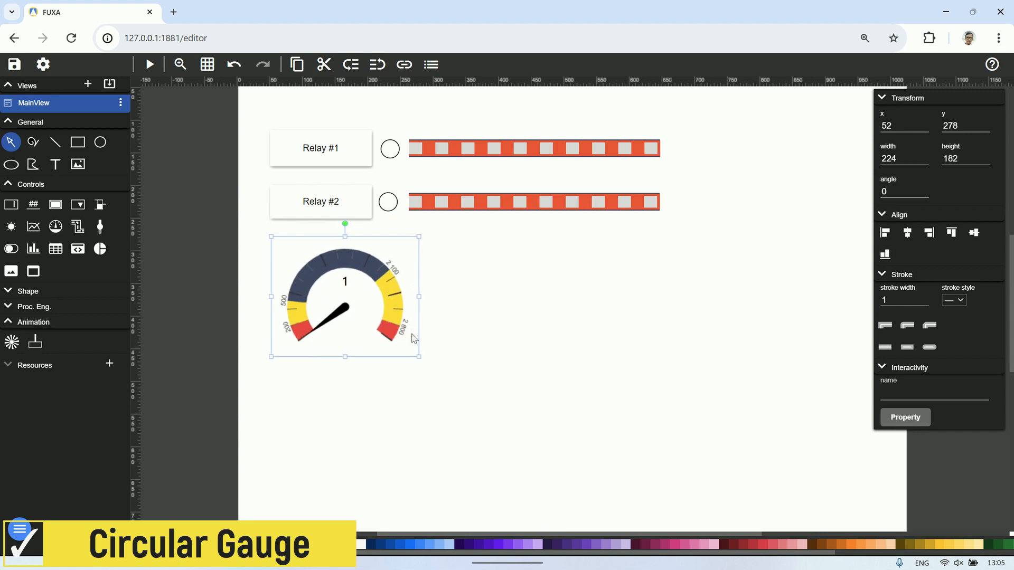
Step: Bind the gauge to the temperature tag with Max 50 and preview the live reading
{"action": "double_click", "coordinate": [345, 298]}
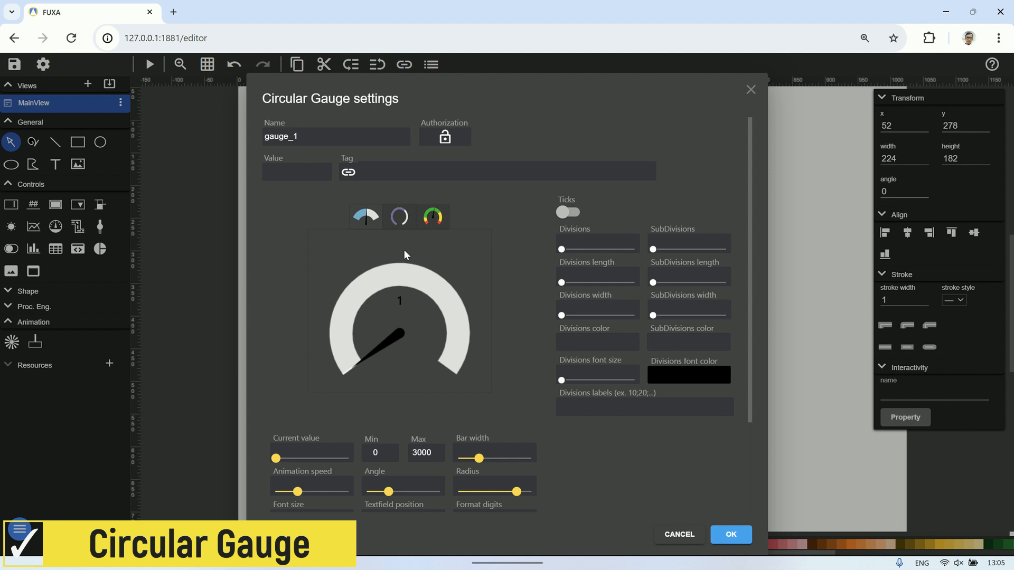
{"action": "left_click", "coordinate": [347, 171]}
{"action": "type", "text": "50"}
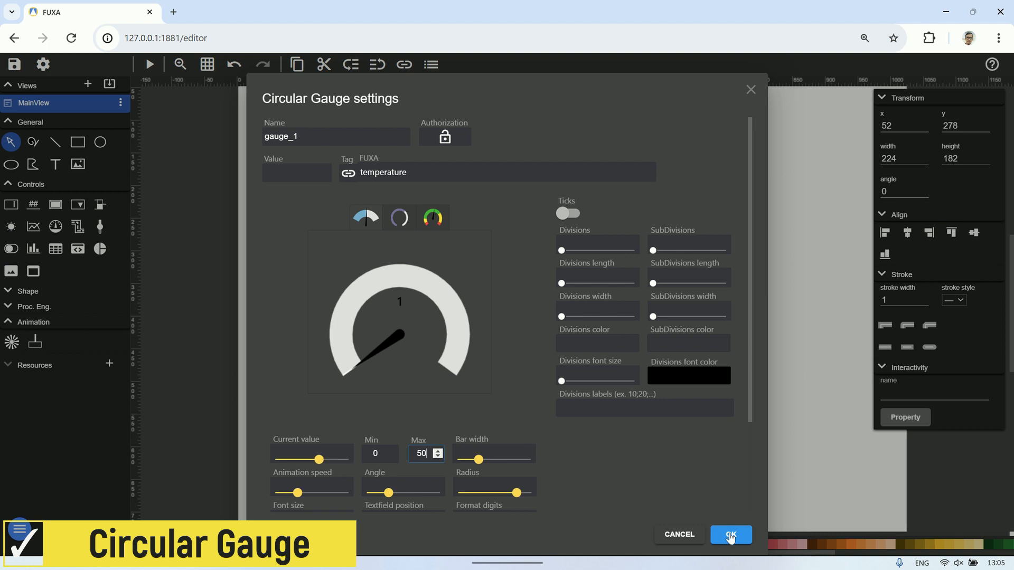
{"action": "left_click", "coordinate": [730, 534]}
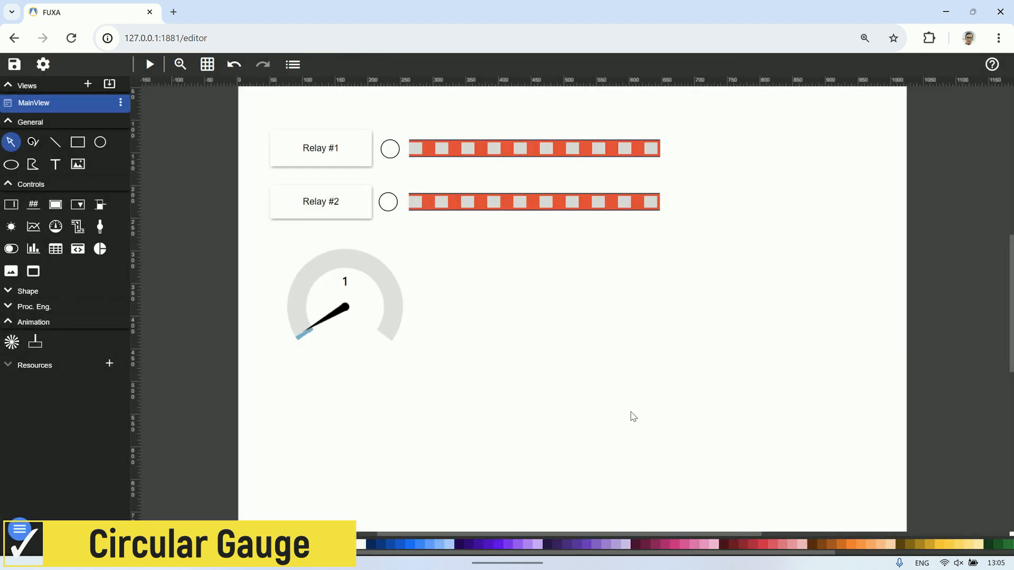
{"action": "left_click", "coordinate": [149, 64]}
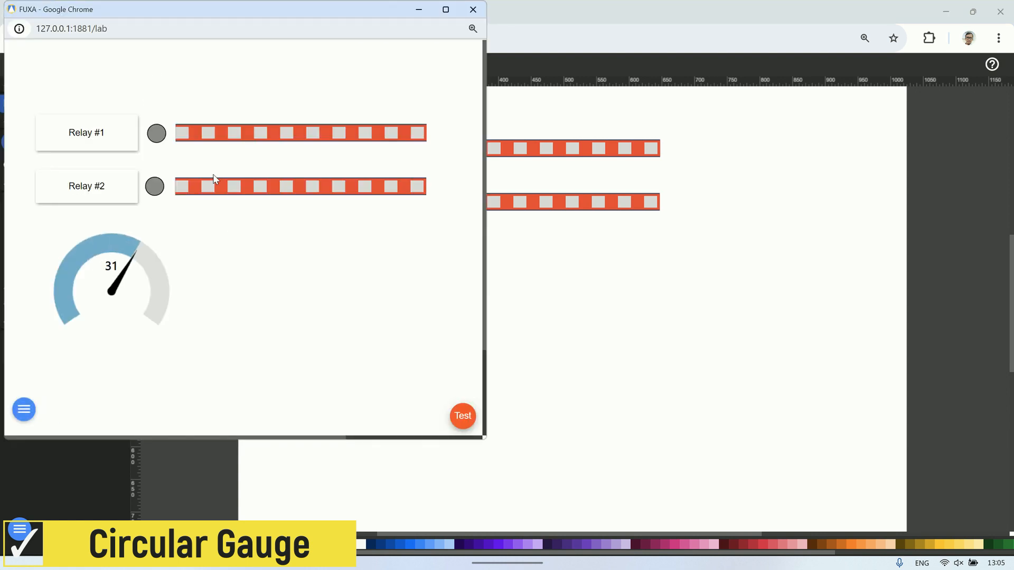
{"action": "mouse_move", "coordinate": [266, 247]}
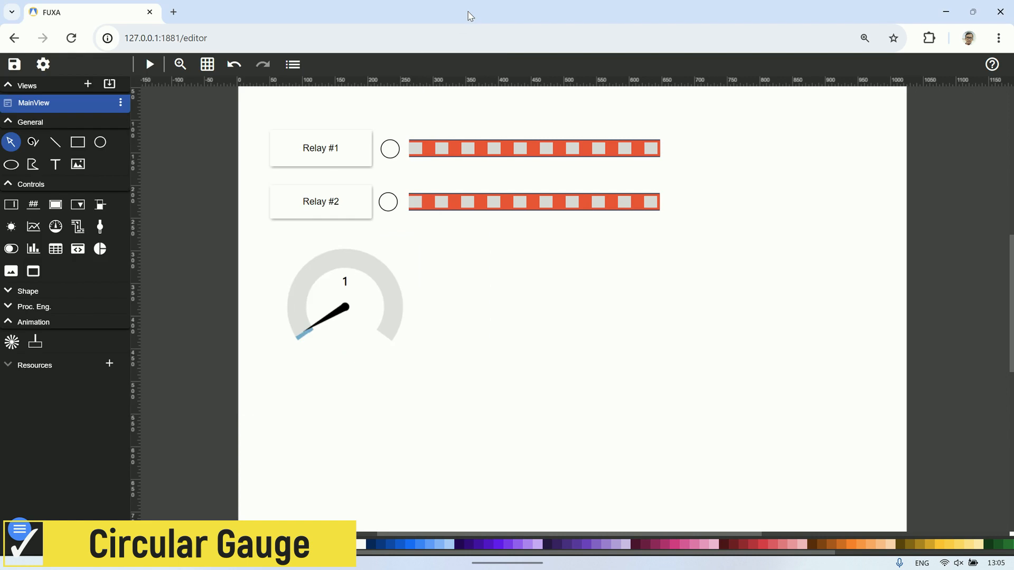
{"action": "mouse_move", "coordinate": [478, 301]}
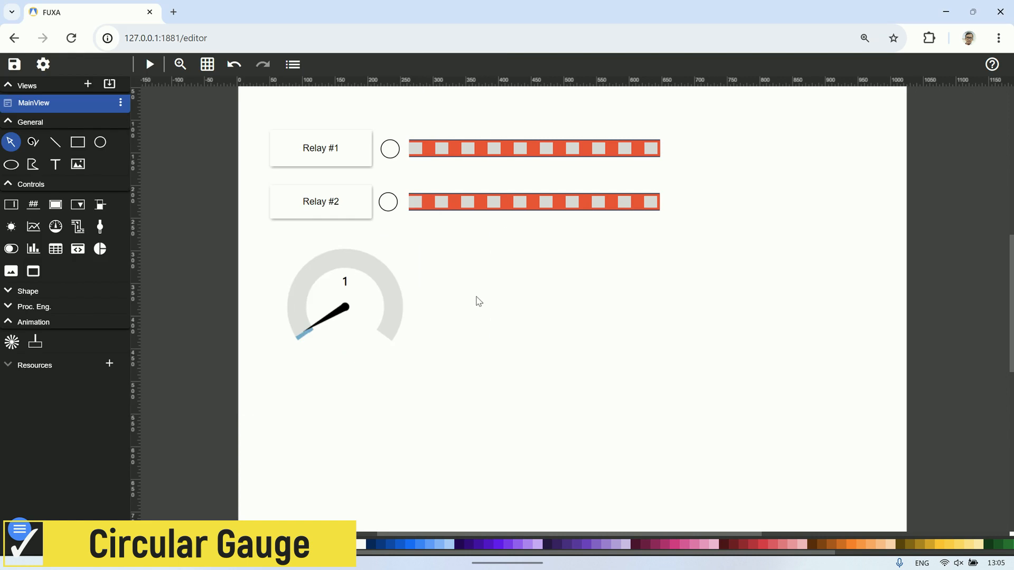
Step: Duplicate the gauge and link the copy to the humidity tag with Max 100
{"action": "right_click", "coordinate": [344, 298]}
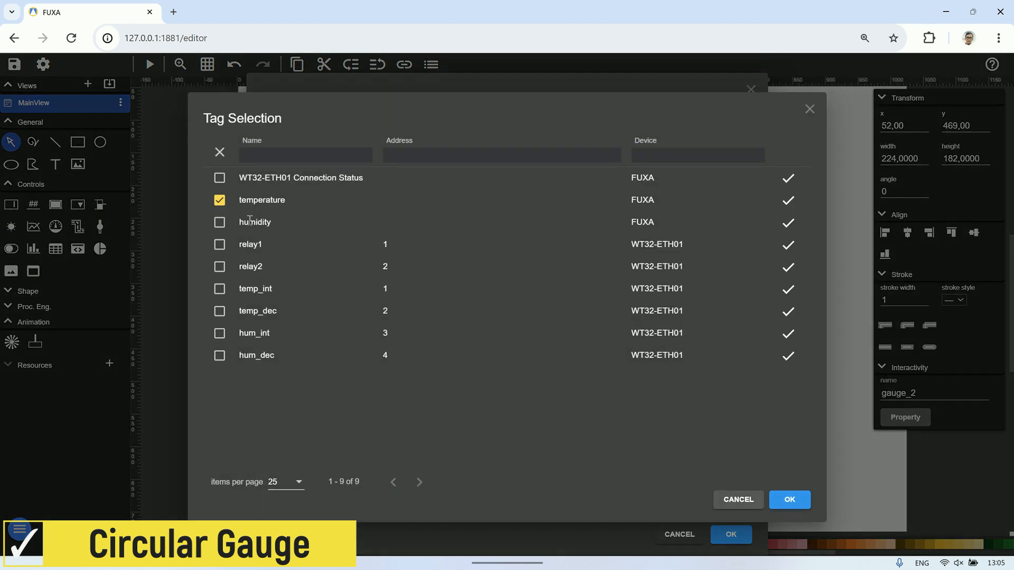
{"action": "left_click", "coordinate": [788, 499]}
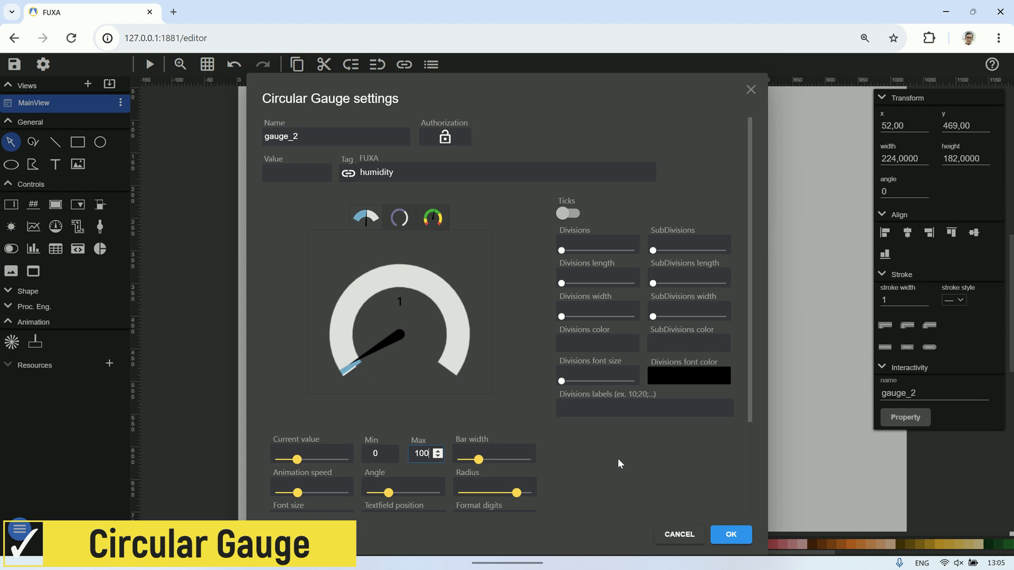
{"action": "left_click", "coordinate": [730, 534]}
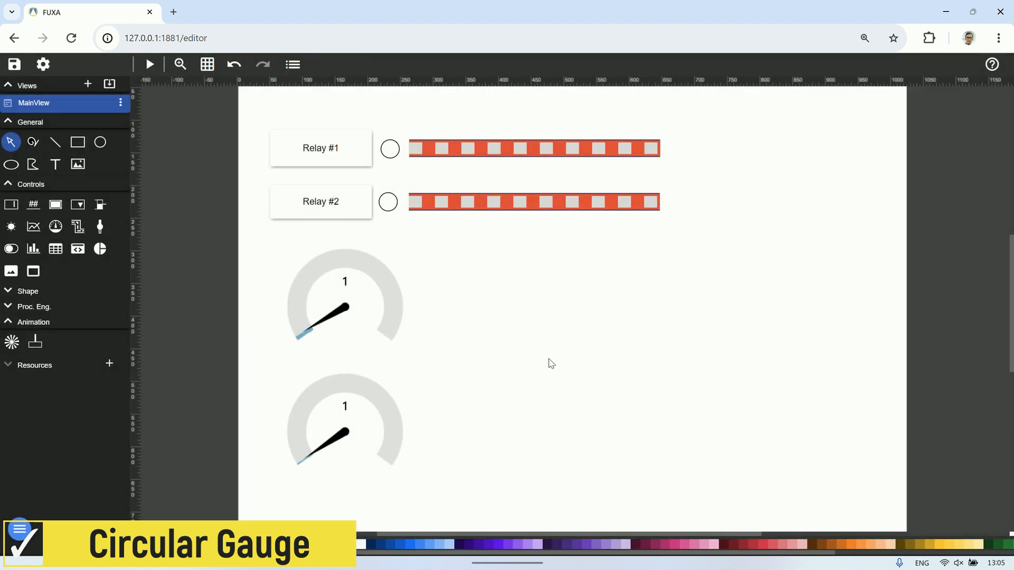
{"action": "left_click", "coordinate": [149, 65]}
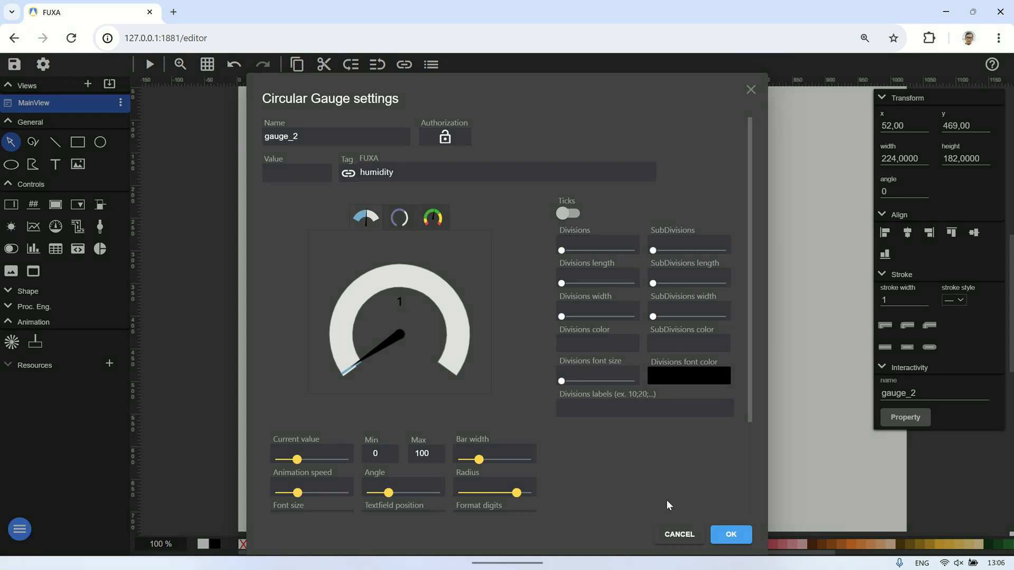
{"action": "mouse_move", "coordinate": [678, 537]}
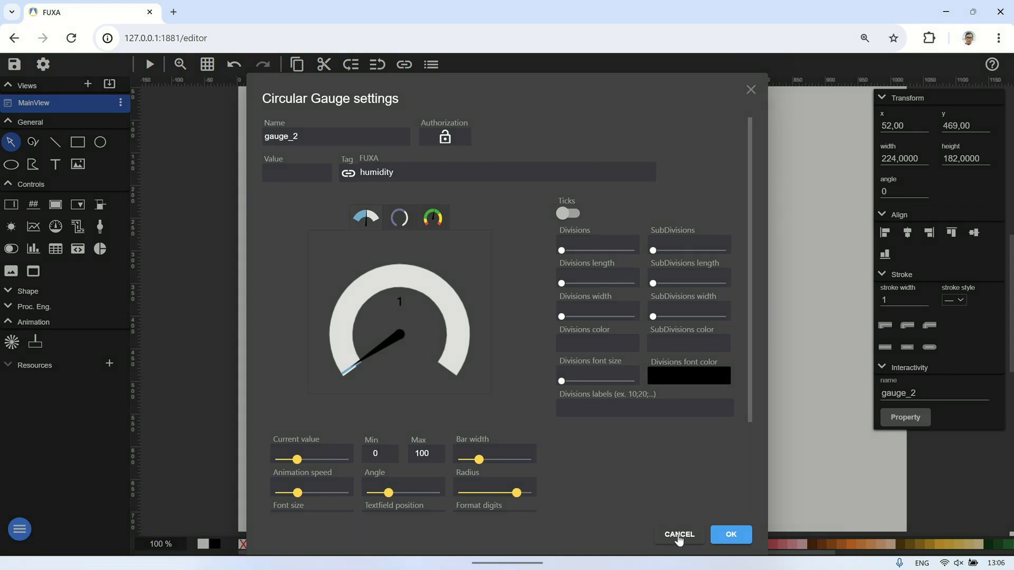
{"action": "left_click", "coordinate": [678, 535]}
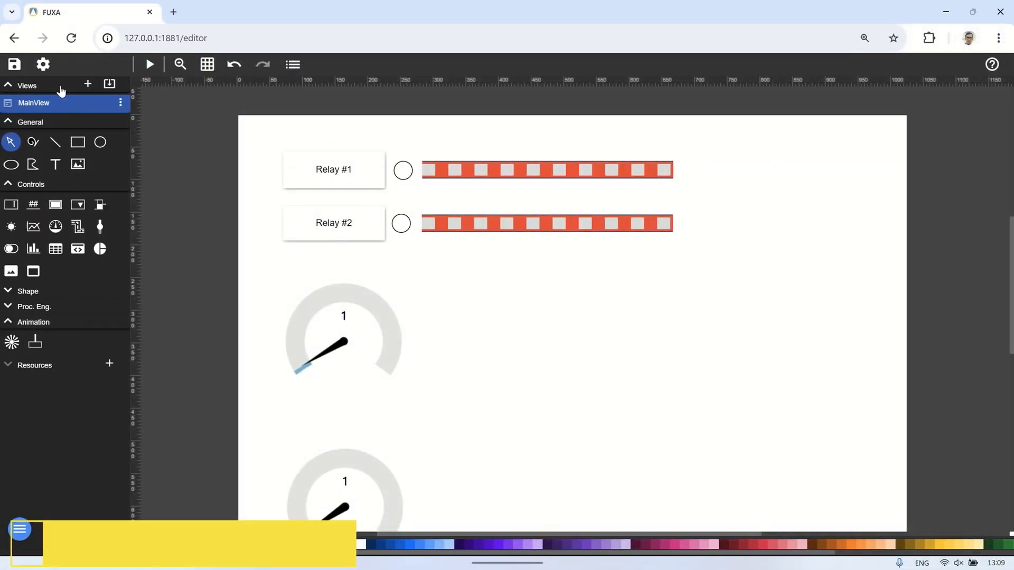
Step: Add a new line chart named Temperature in Setup > Line charts
{"action": "left_click", "coordinate": [42, 64]}
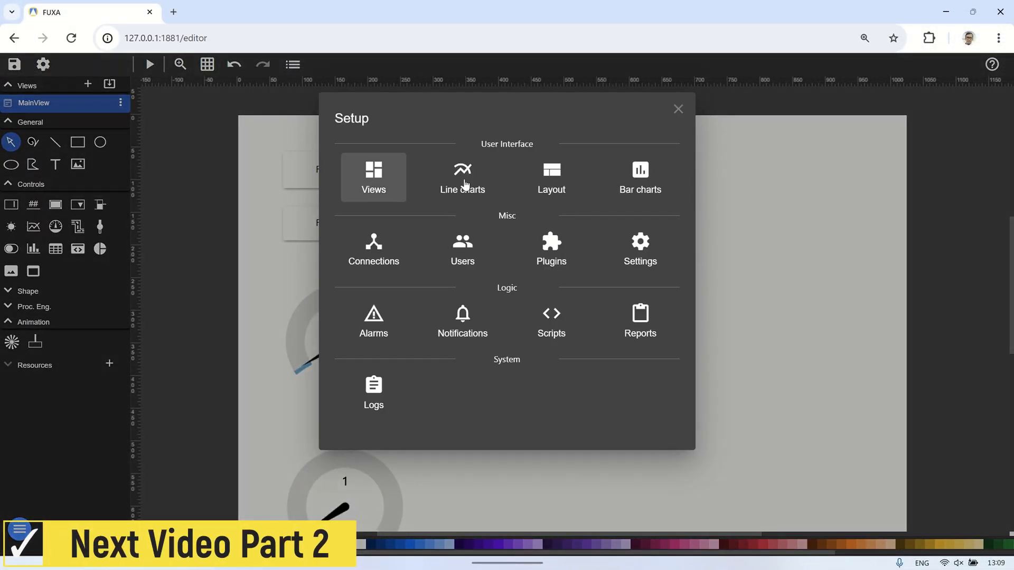
{"action": "left_click", "coordinate": [462, 178]}
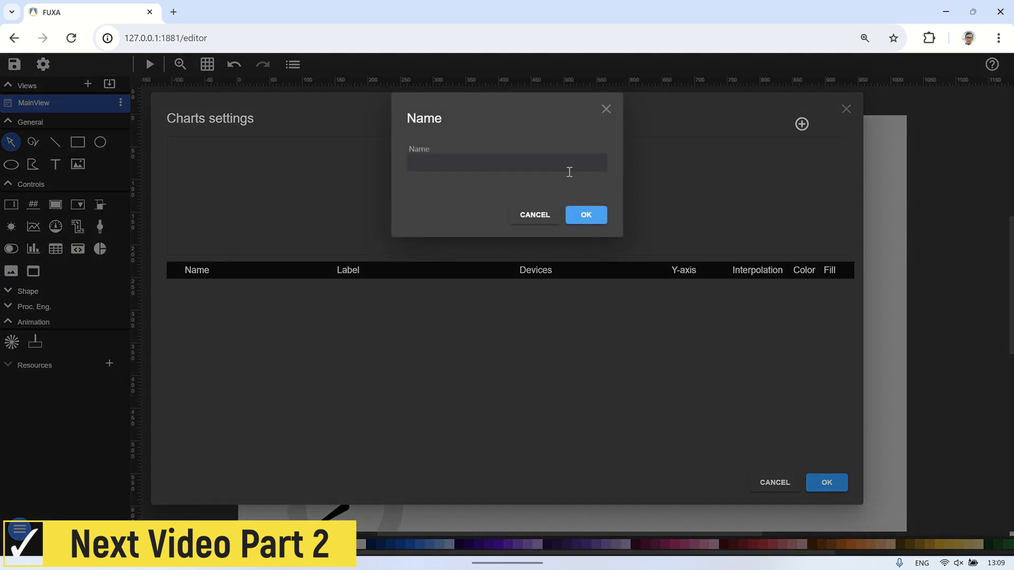
{"action": "type", "text": "Tempera"}
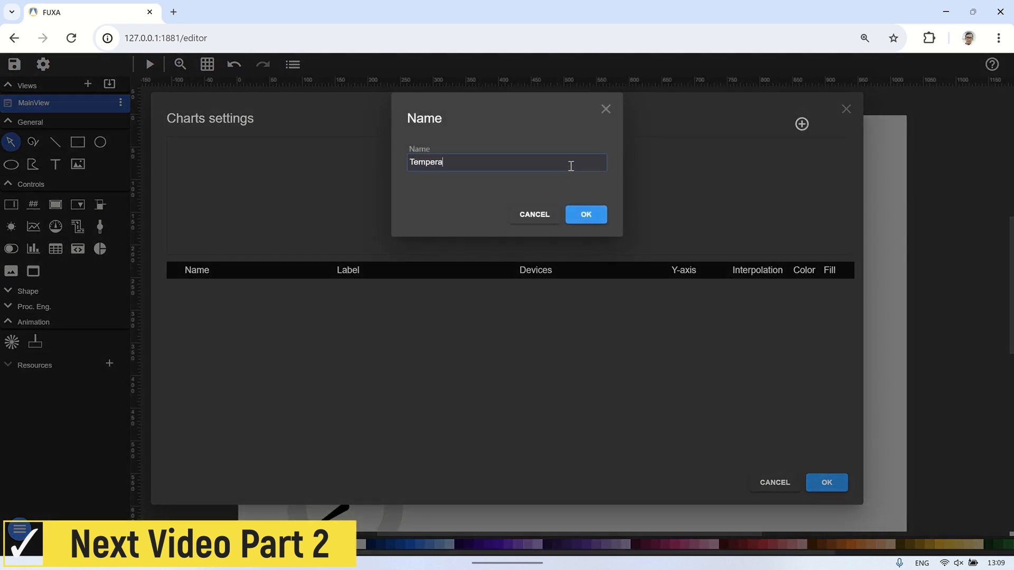
{"action": "type", "text": "ture"}
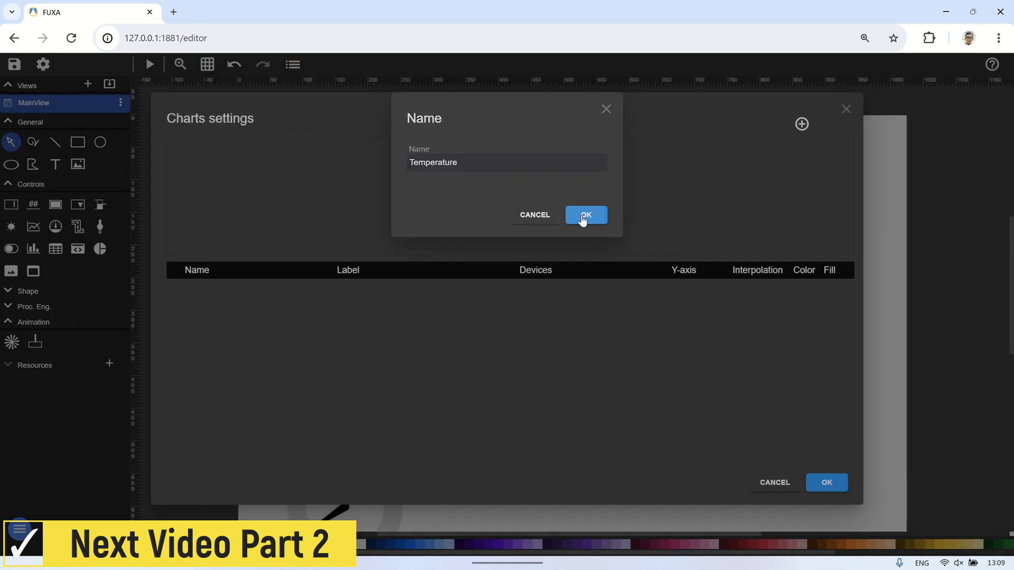
{"action": "left_click", "coordinate": [584, 214]}
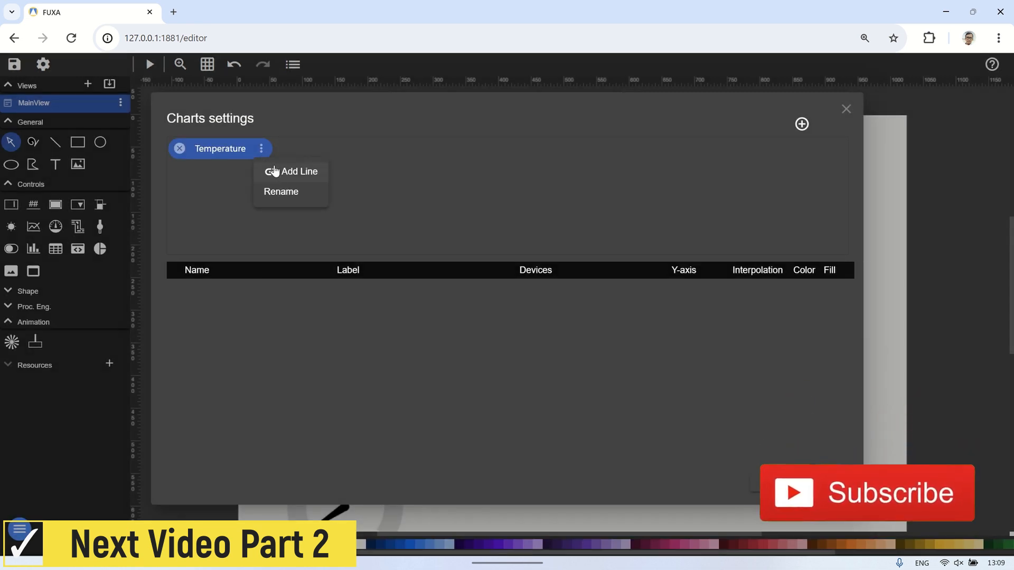
Step: Add the temperature tag from the FUXA device as a line on the chart
{"action": "left_click", "coordinate": [298, 171]}
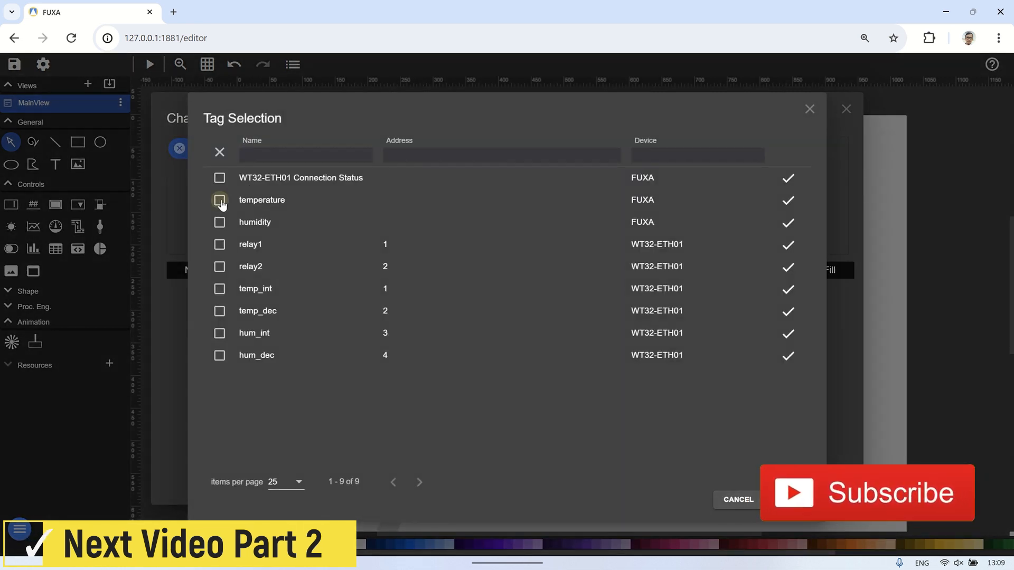
{"action": "left_click", "coordinate": [219, 199]}
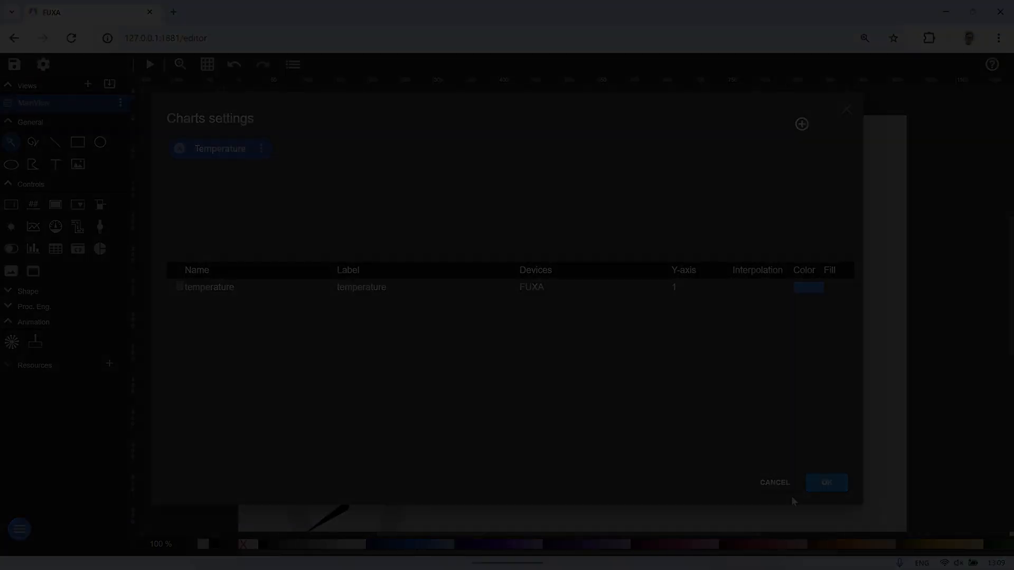